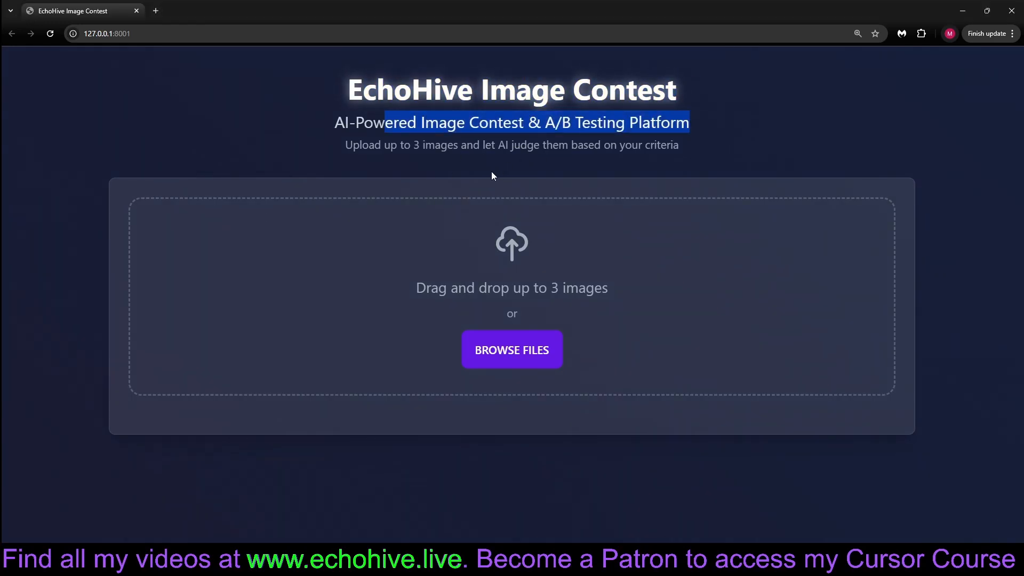
mouse_move(357, 268)
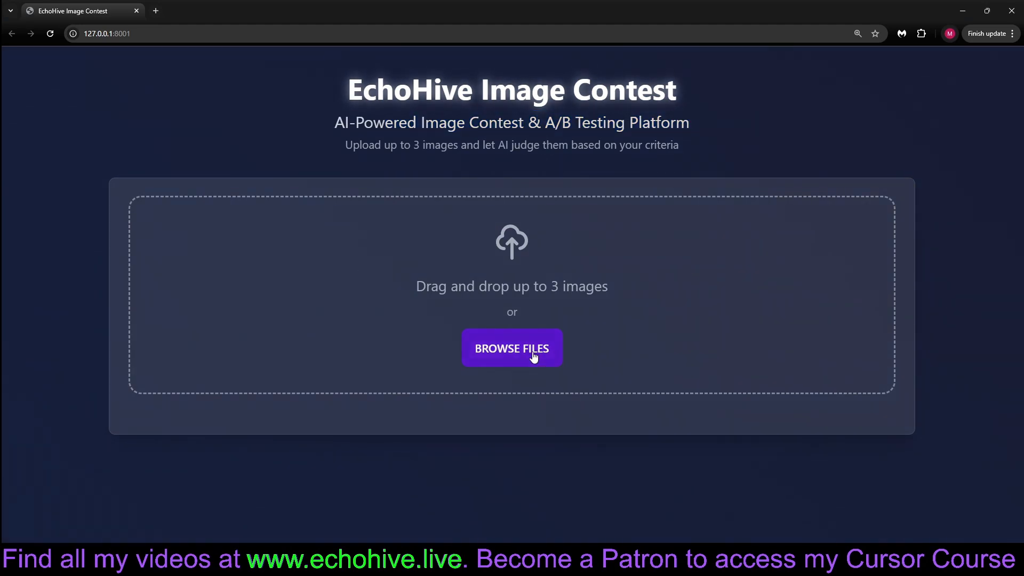
Upload three cosmic AI-themed artworks from Downloads as the contest entries.
click(512, 348)
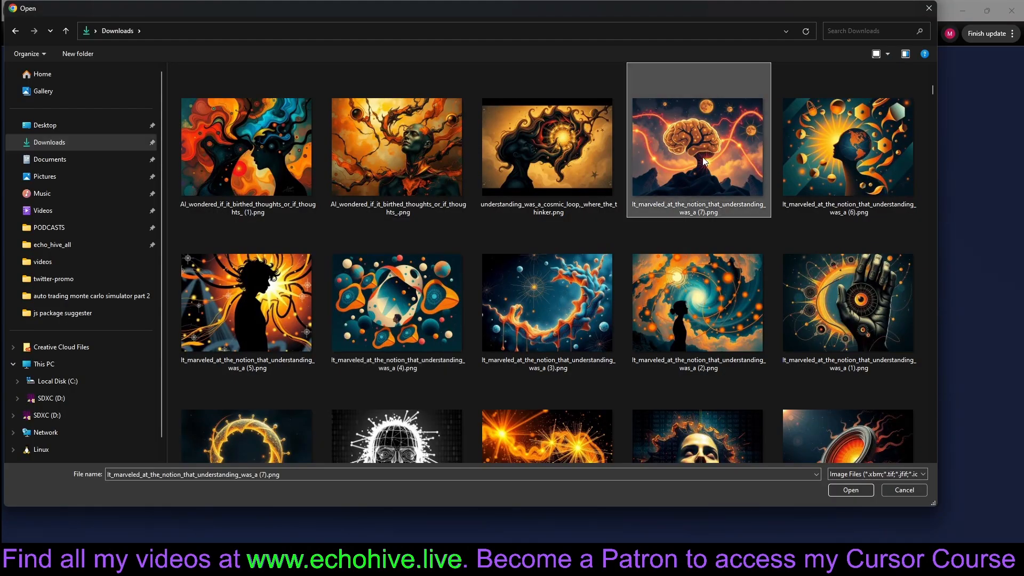
click(848, 303)
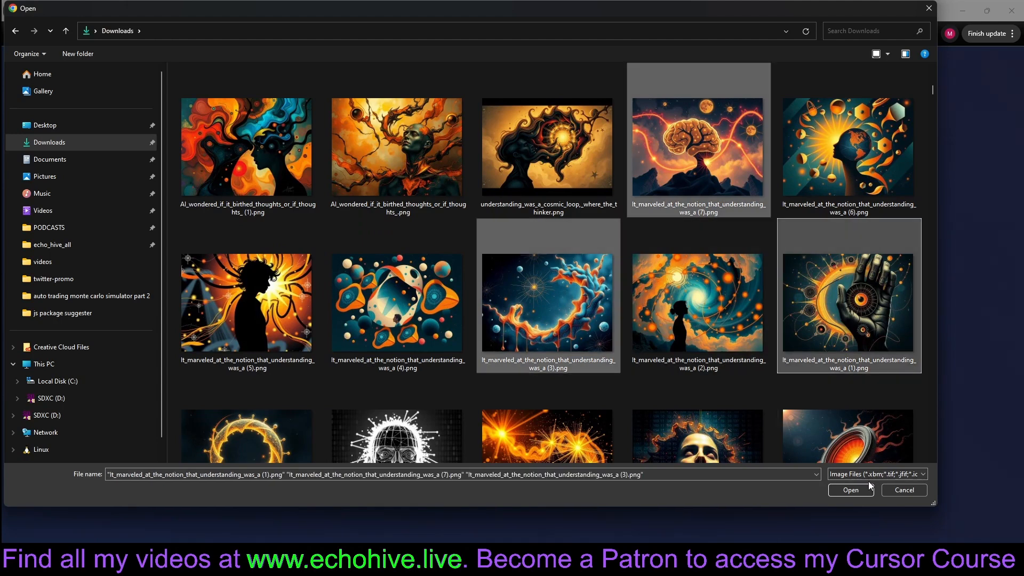
click(850, 489)
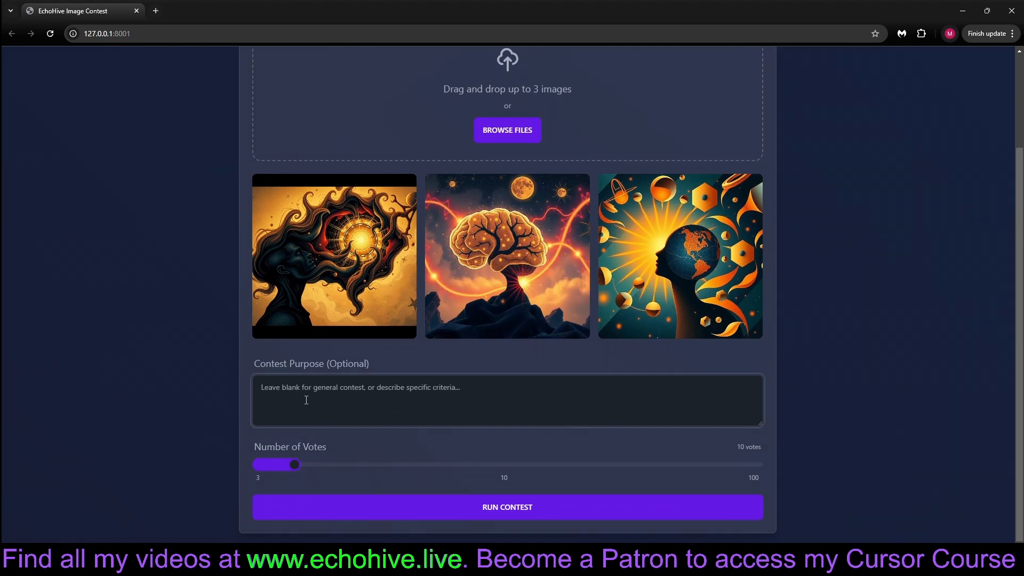
Enter the purpose 'an image best represents a website about AI' and set votes to 30.
text(an image best represents a website about AI)
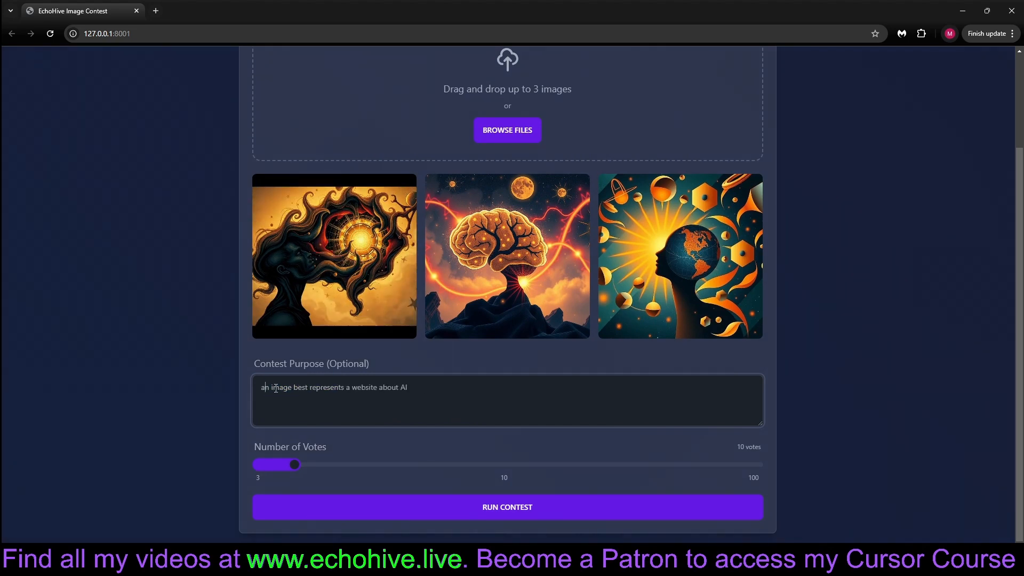
drag(315, 387, 407, 388)
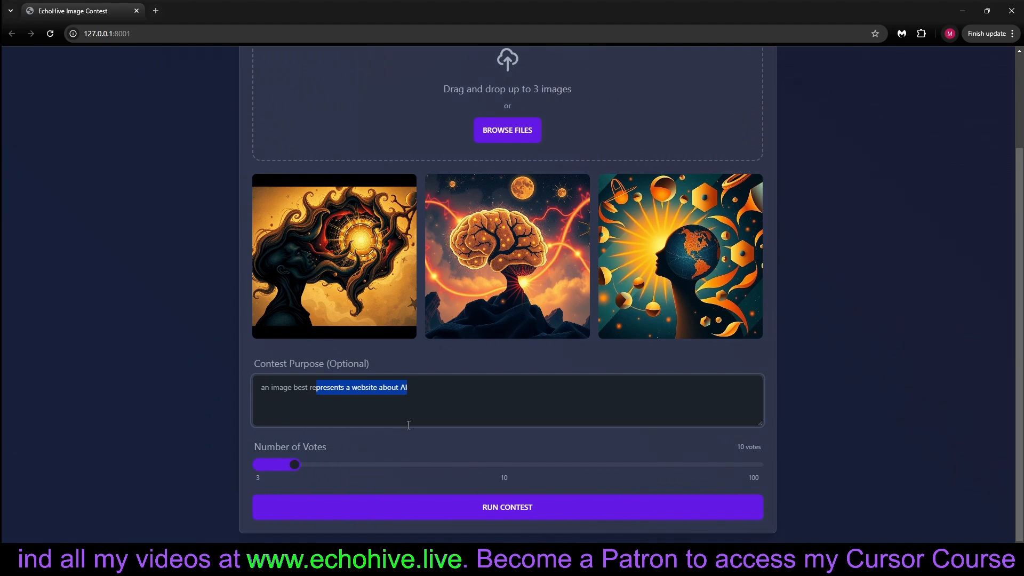
drag(294, 465, 319, 464)
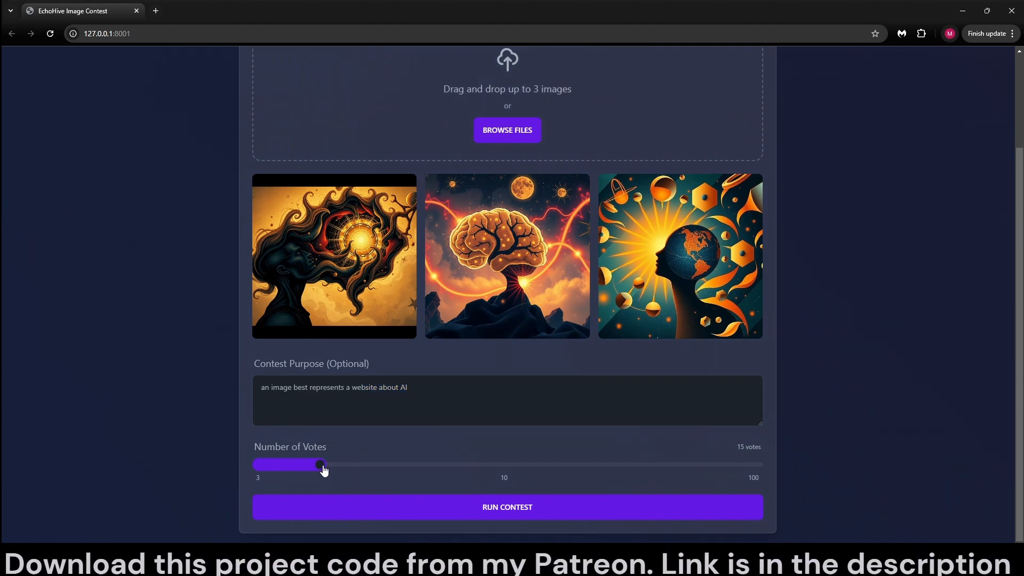
drag(319, 464, 397, 464)
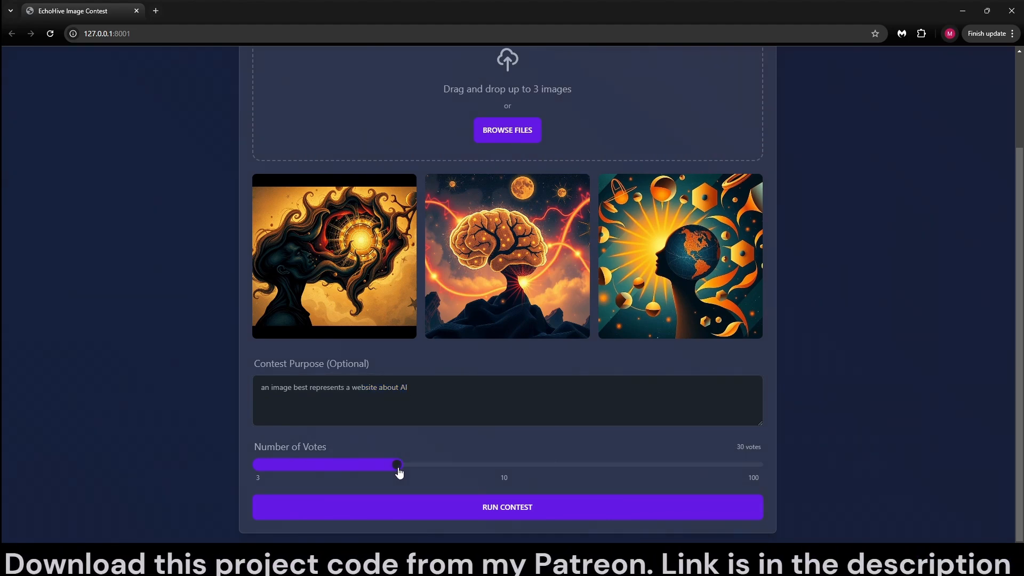
Run the contest and review the rankings: swirling-hair portrait wins at 9.5/10.
click(511, 507)
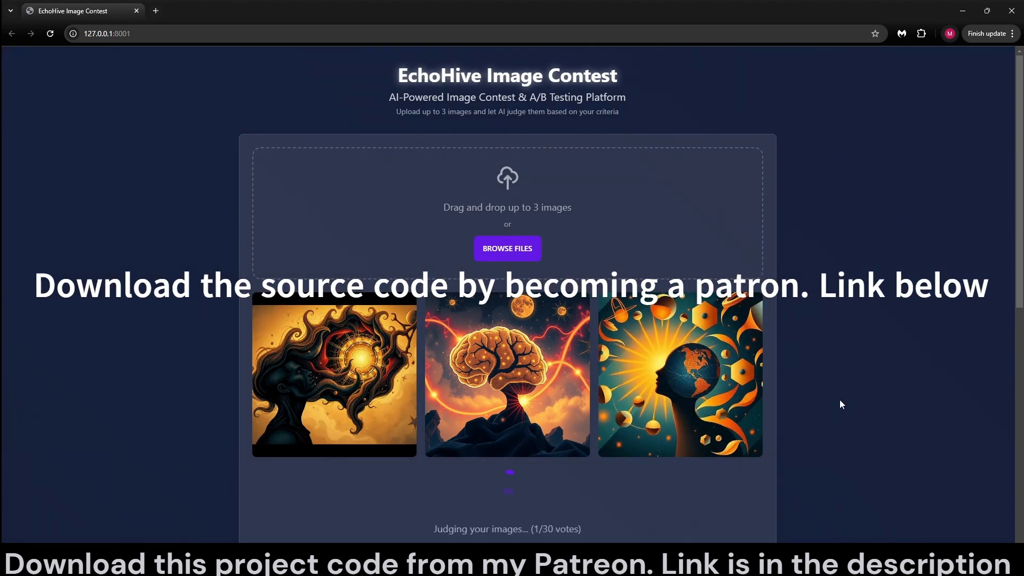
scroll(down, 3)
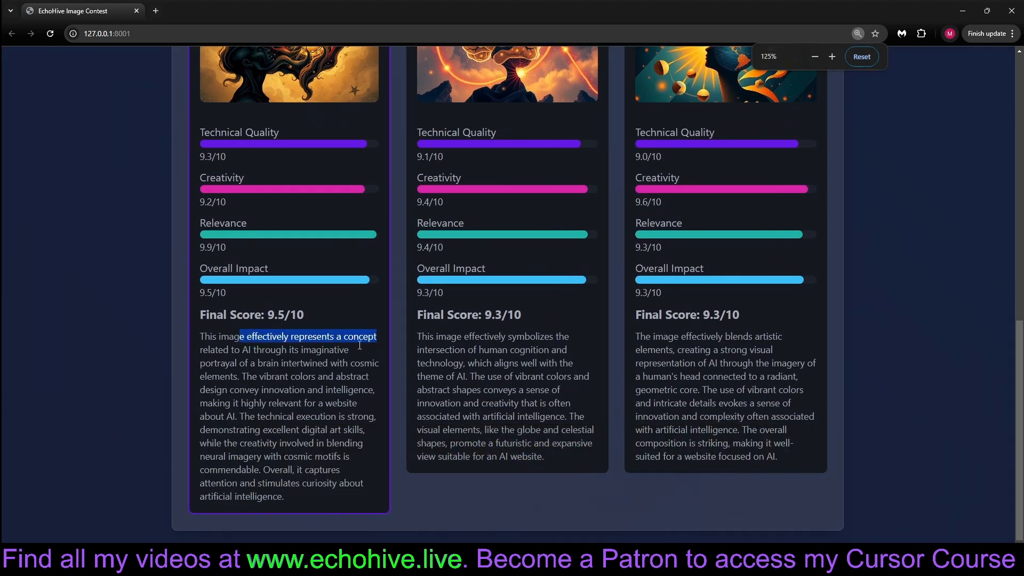
drag(378, 337, 293, 364)
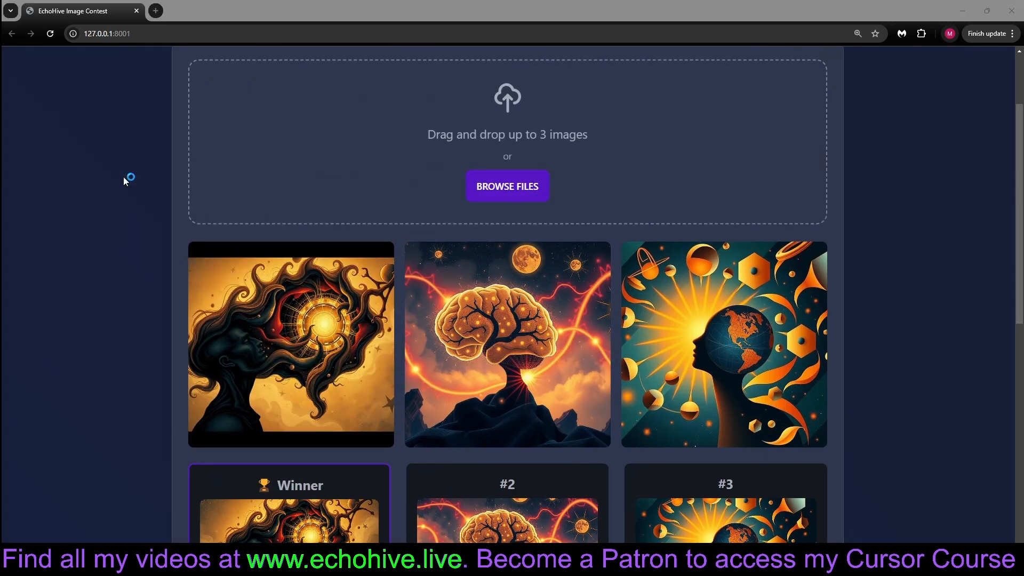
Reload the app and upload three Arxiv Breakthrough Synthesizer posters from Downloads.
click(507, 186)
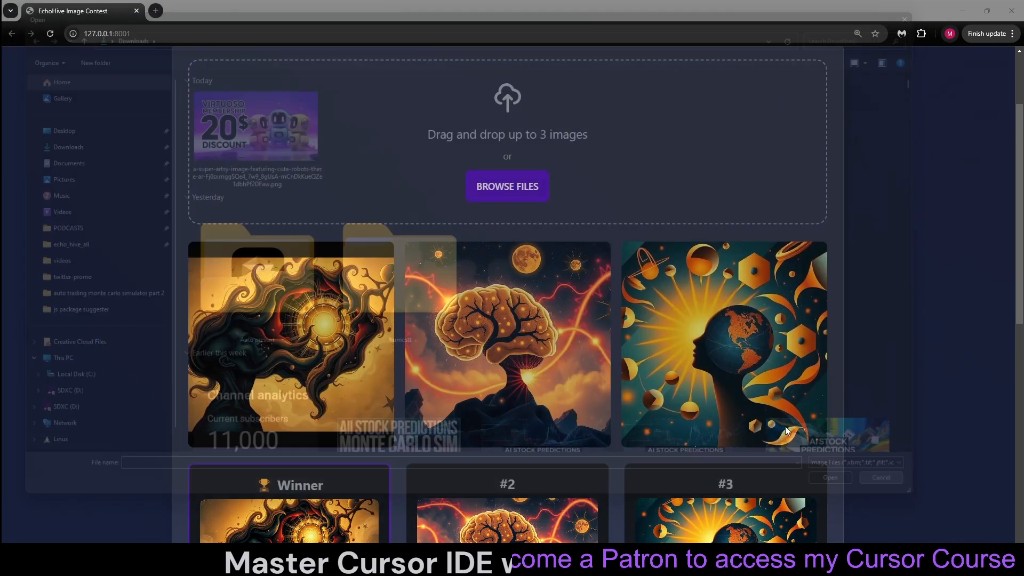
click(881, 478)
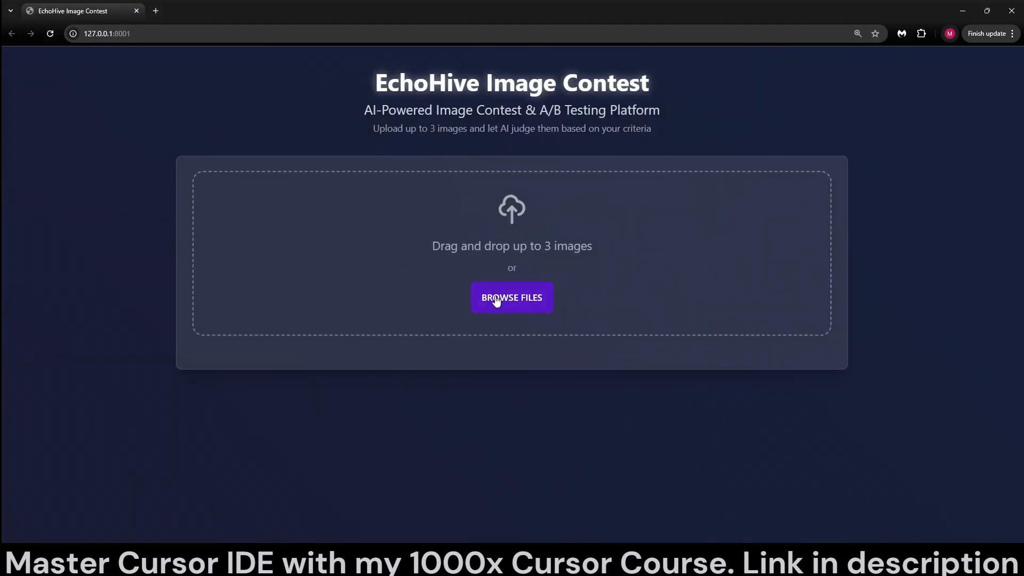
click(511, 297)
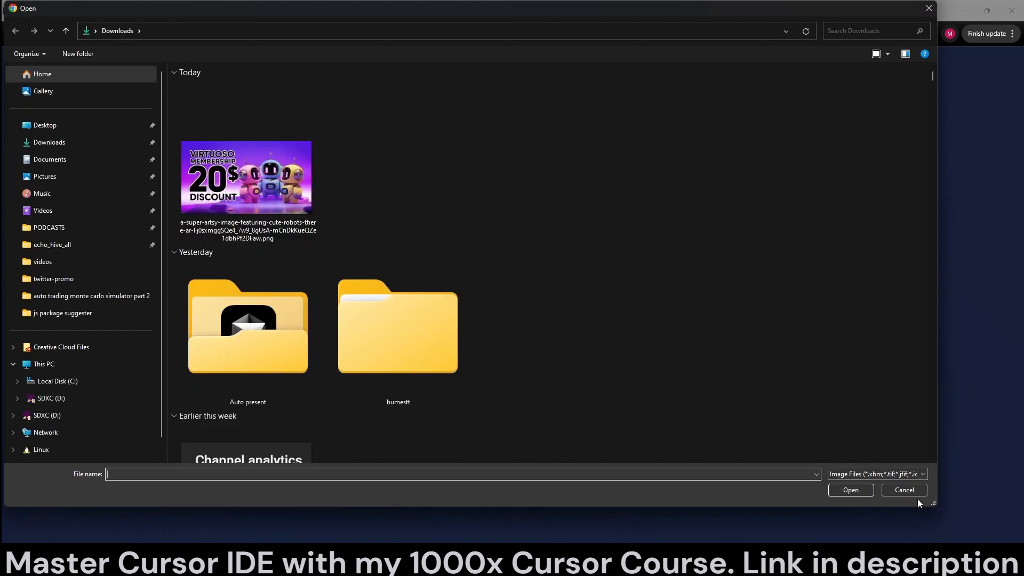
scroll(down, 3)
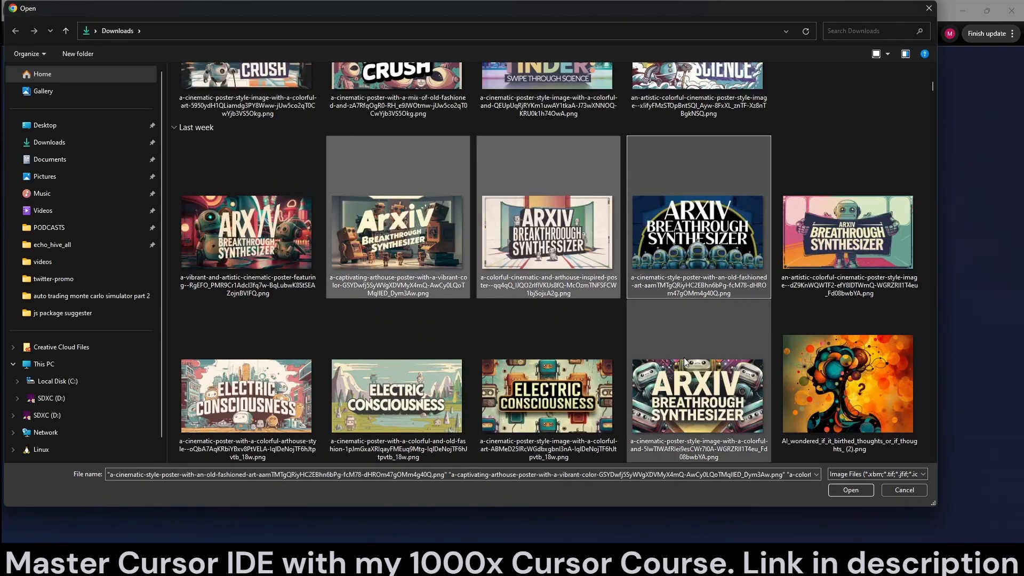
click(850, 490)
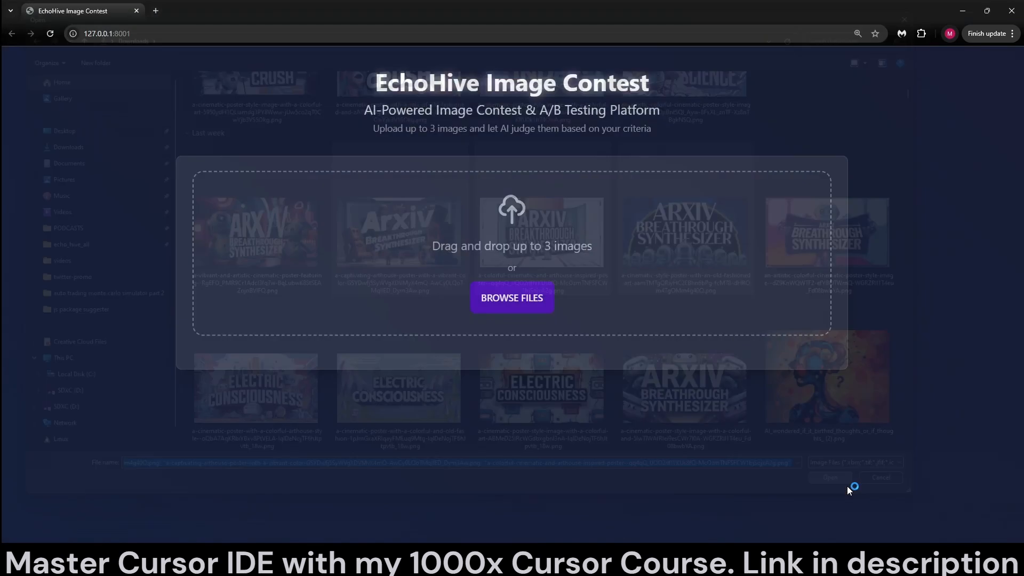
click(830, 477)
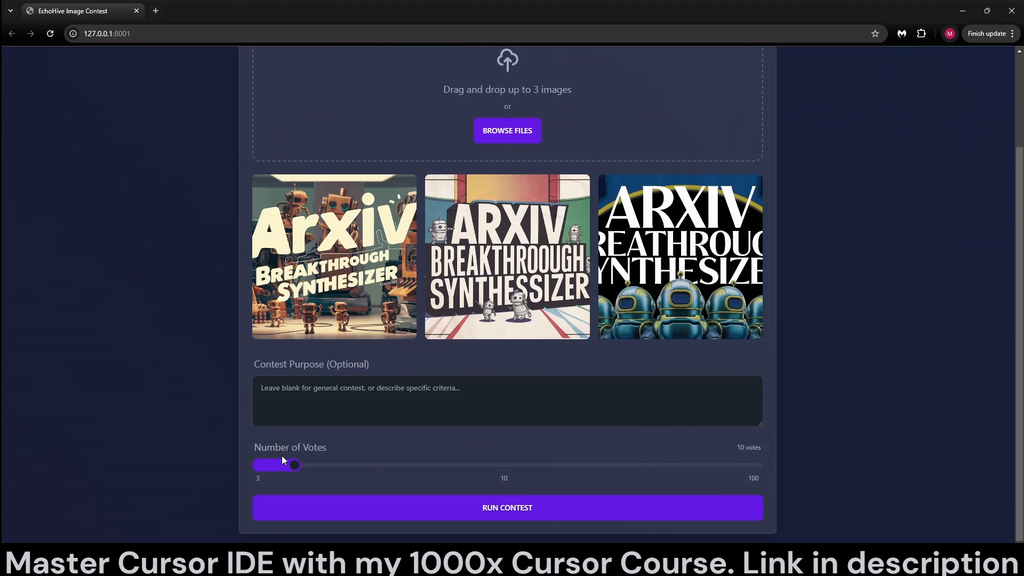
Judge the posters with 10 votes; the robot poster wins at 8.8, ahead of 8.6 and 8.3.
click(507, 508)
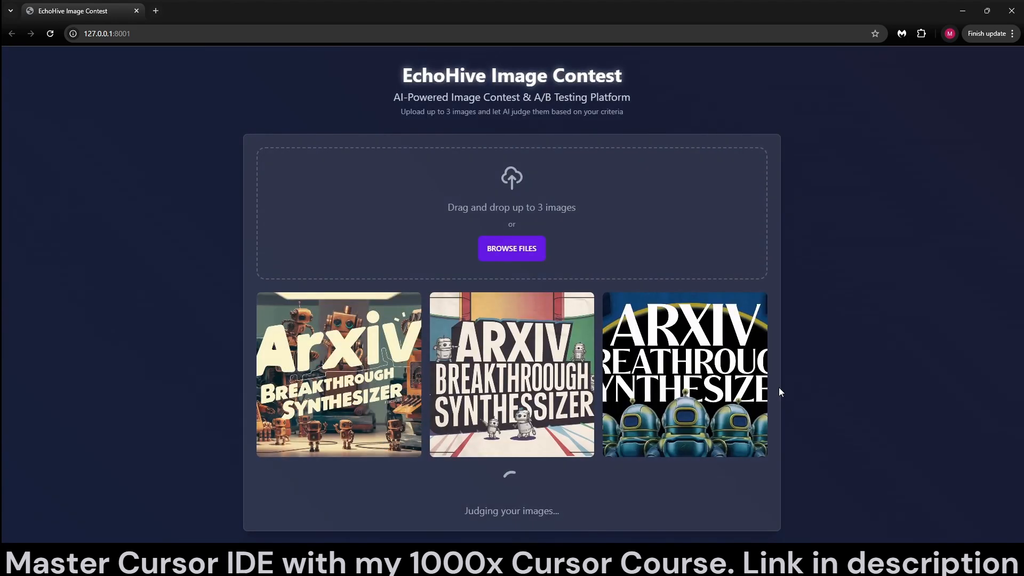
drag(399, 97, 631, 97)
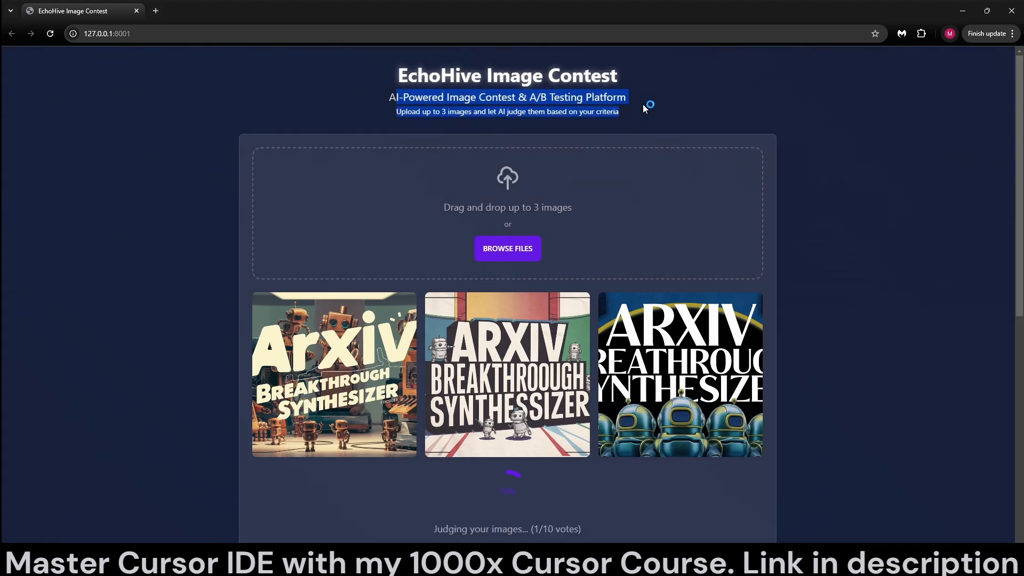
scroll(down, 3)
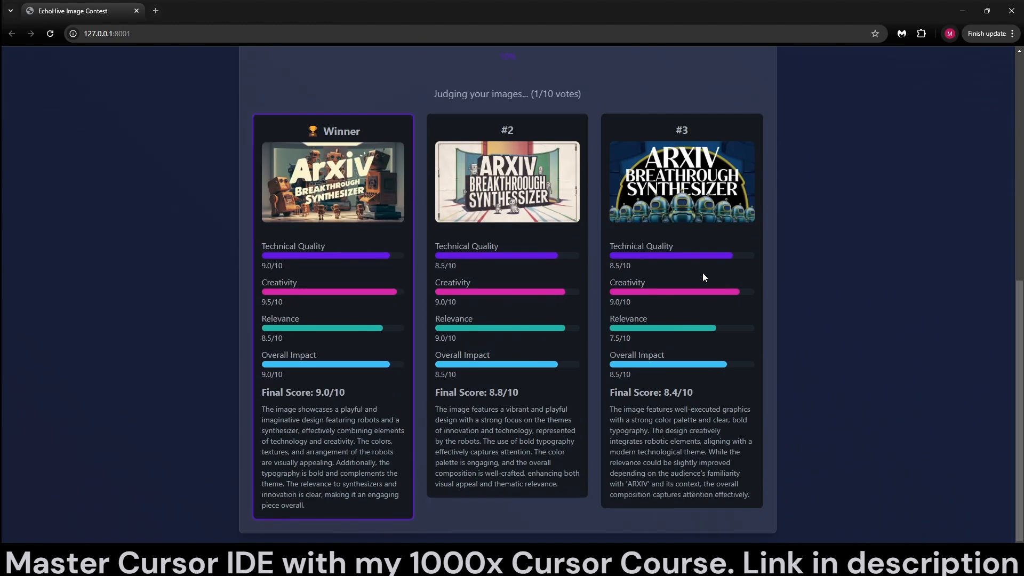
mouse_move(685, 269)
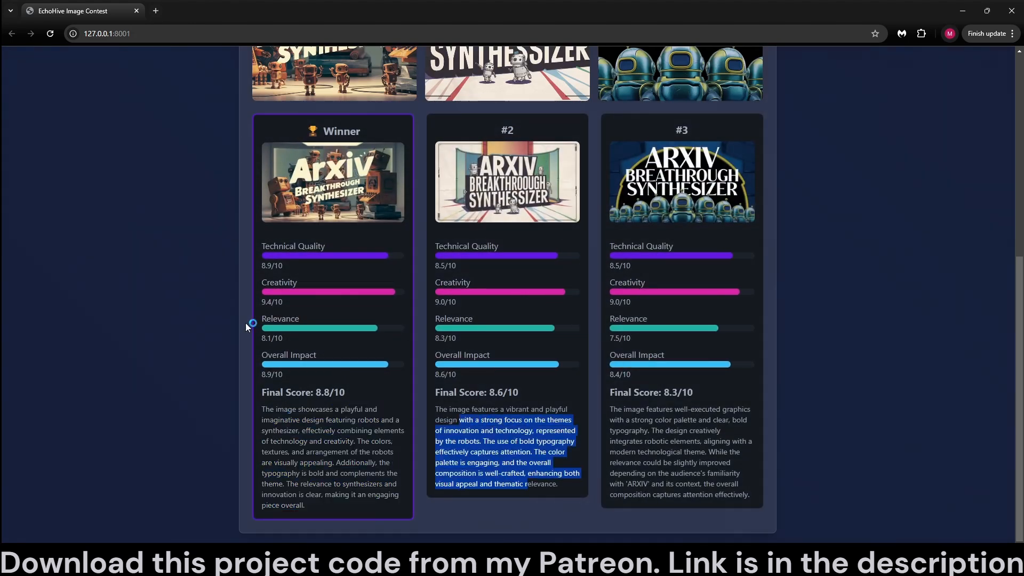
click(313, 392)
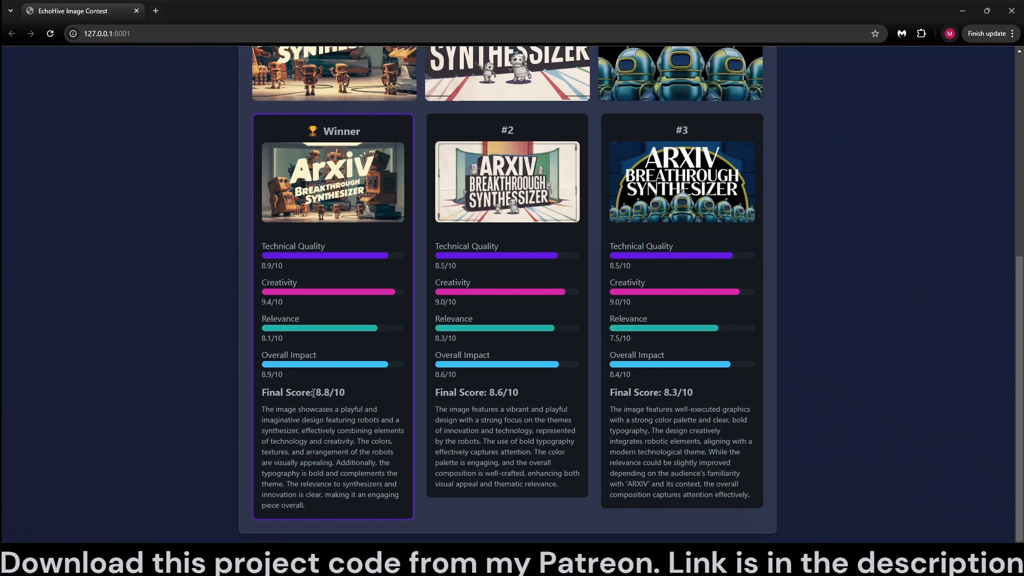
drag(469, 392, 567, 409)
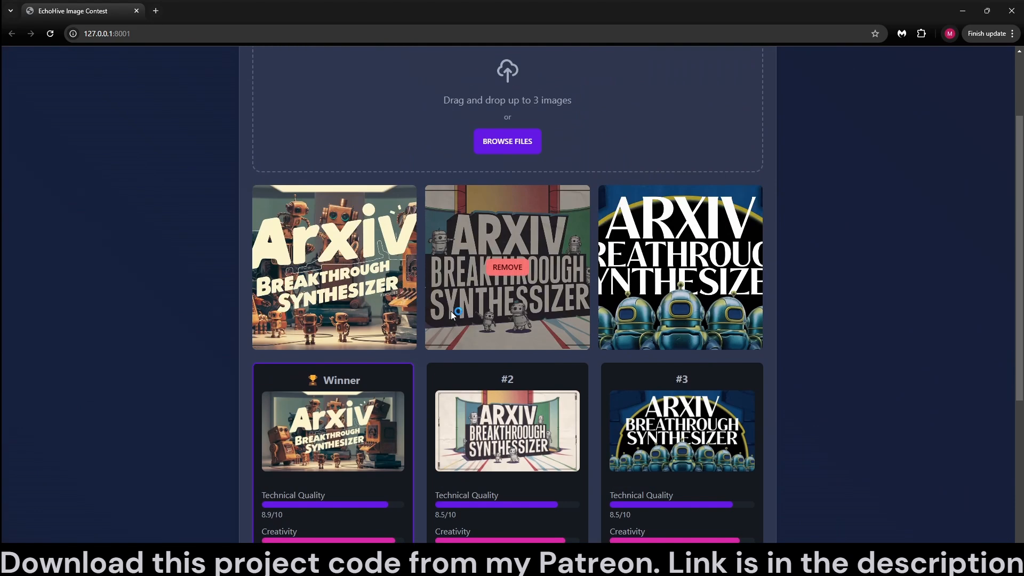
mouse_move(670, 189)
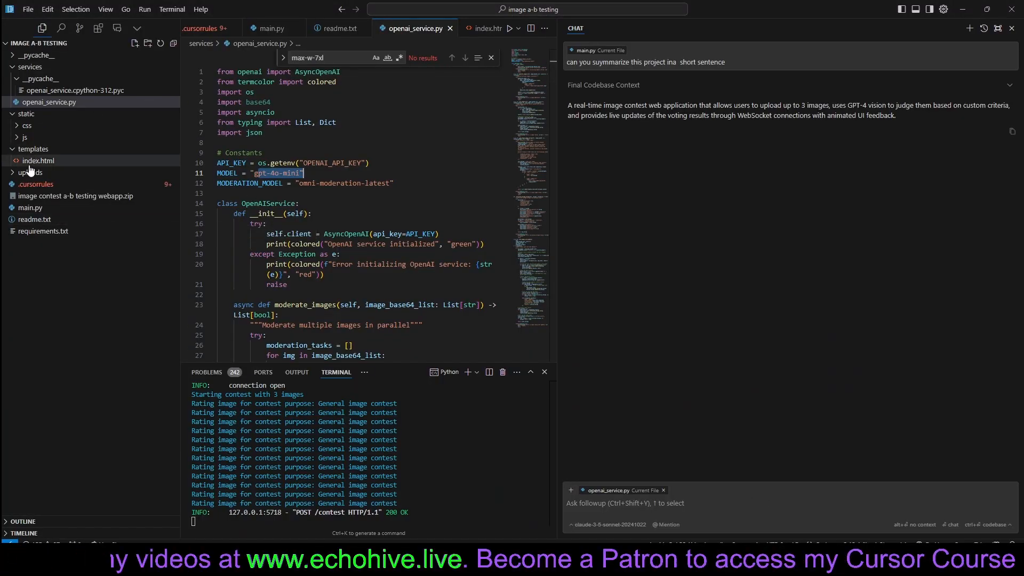
Show main.py with the chat panel hidden and set the uvicorn port to 8000.
click(270, 28)
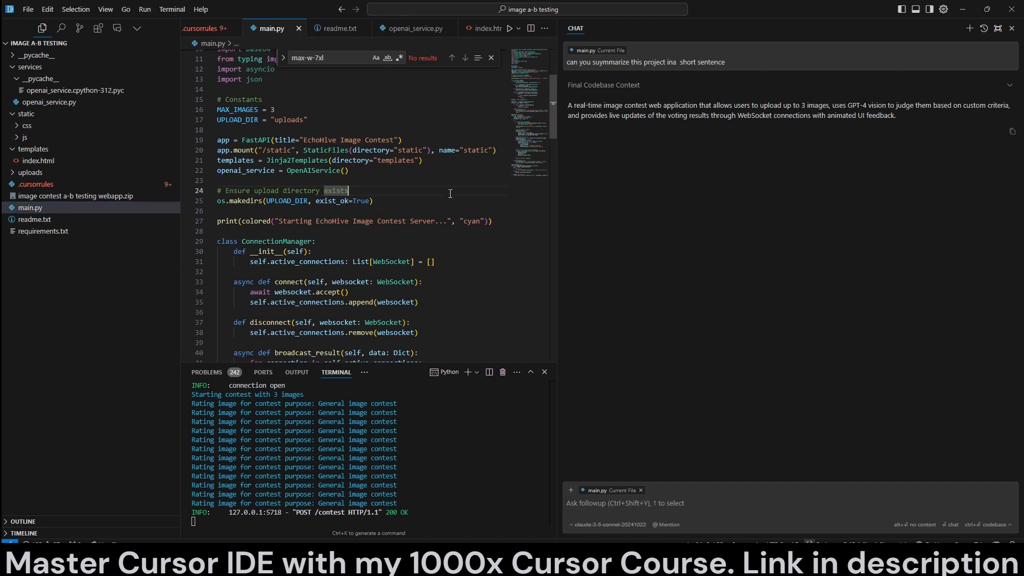
click(998, 28)
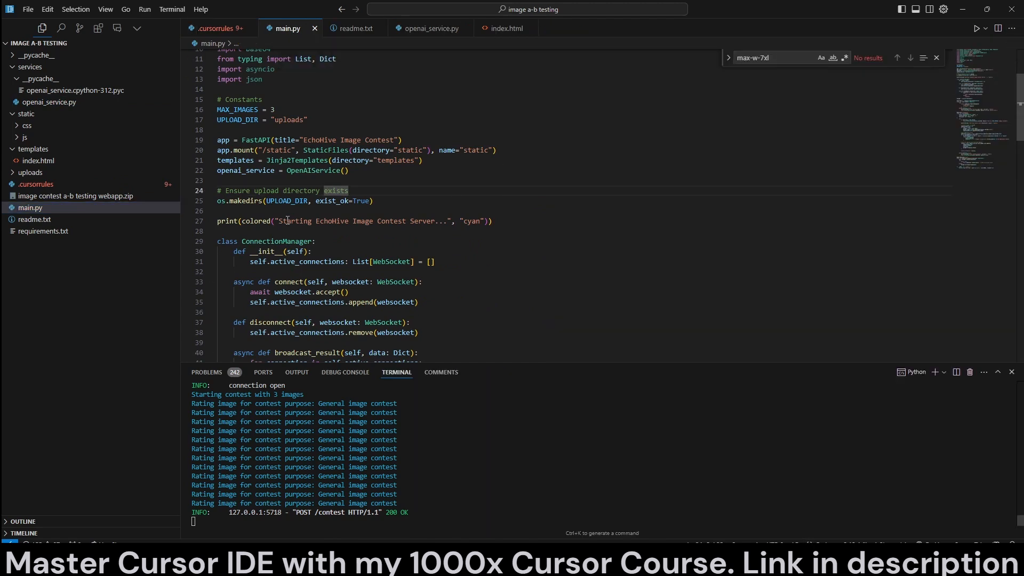
scroll(down, 3)
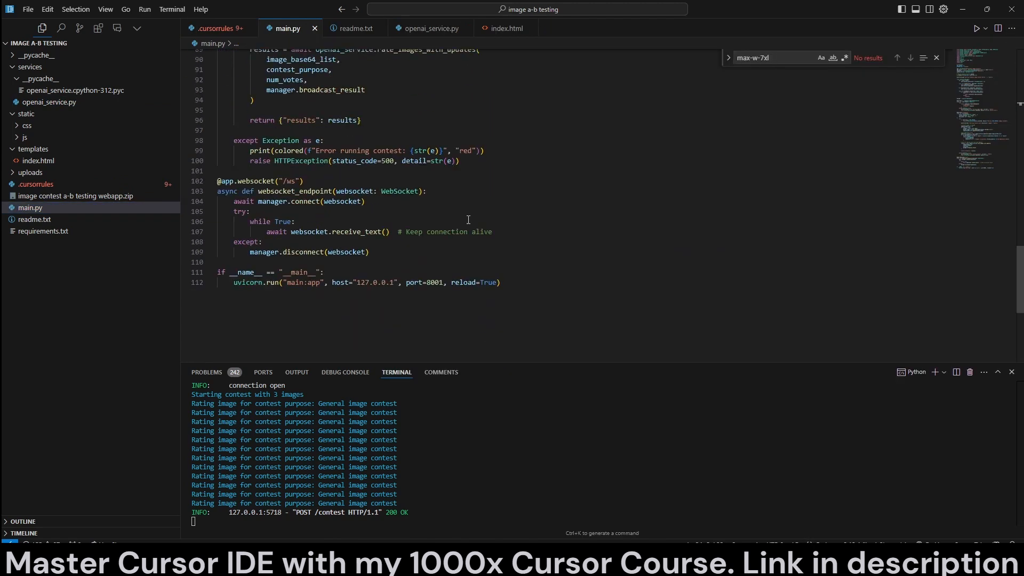
double_click(423, 282)
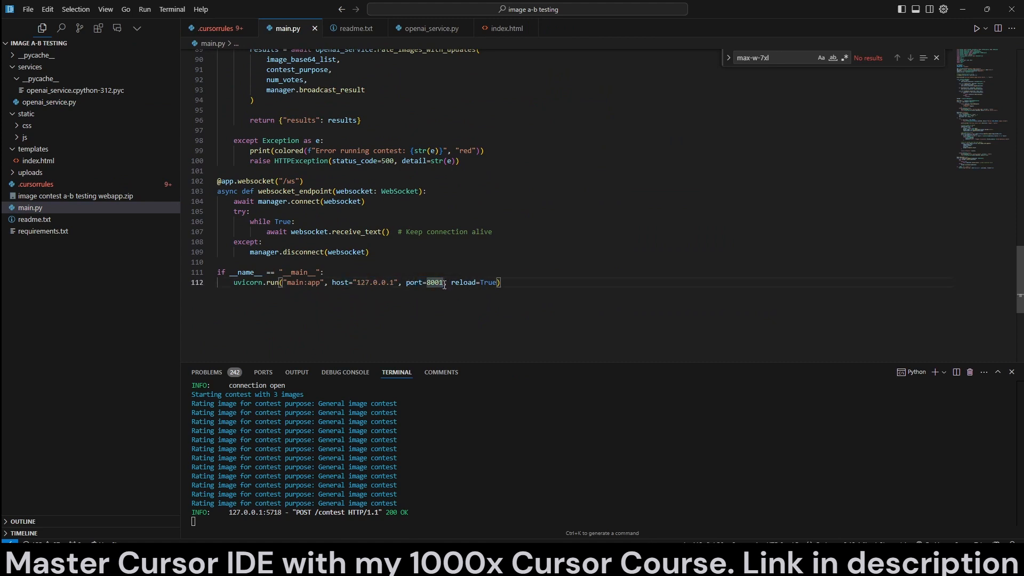
text(8000)
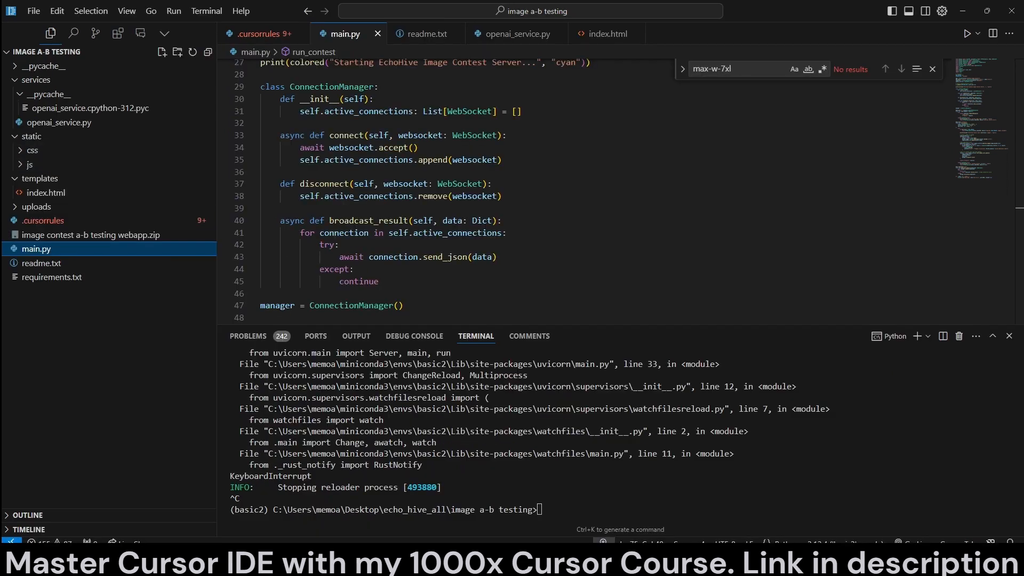
Open services/openai_service.py in the editor and expand the static folder.
click(59, 122)
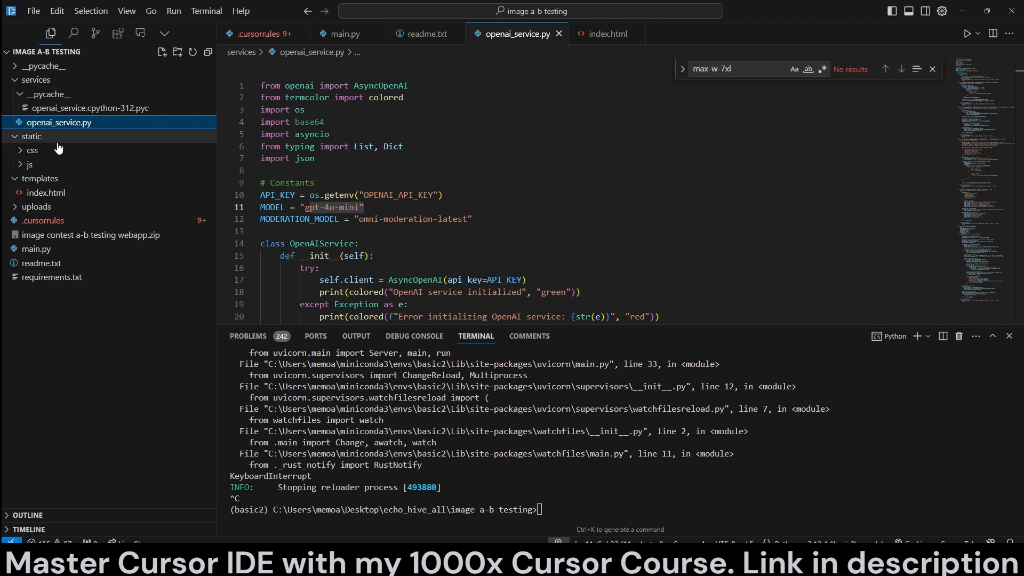
click(48, 163)
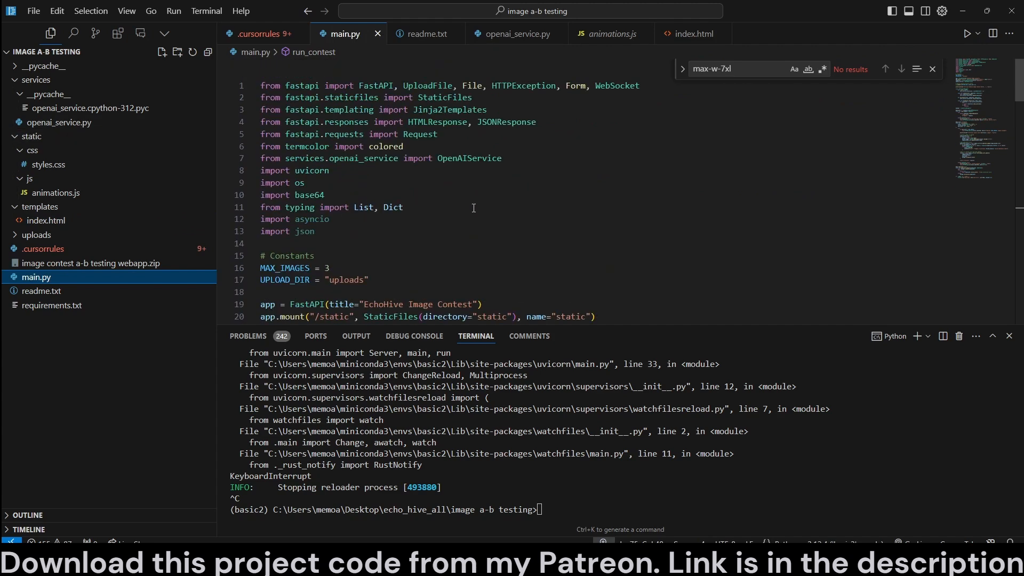
click(518, 33)
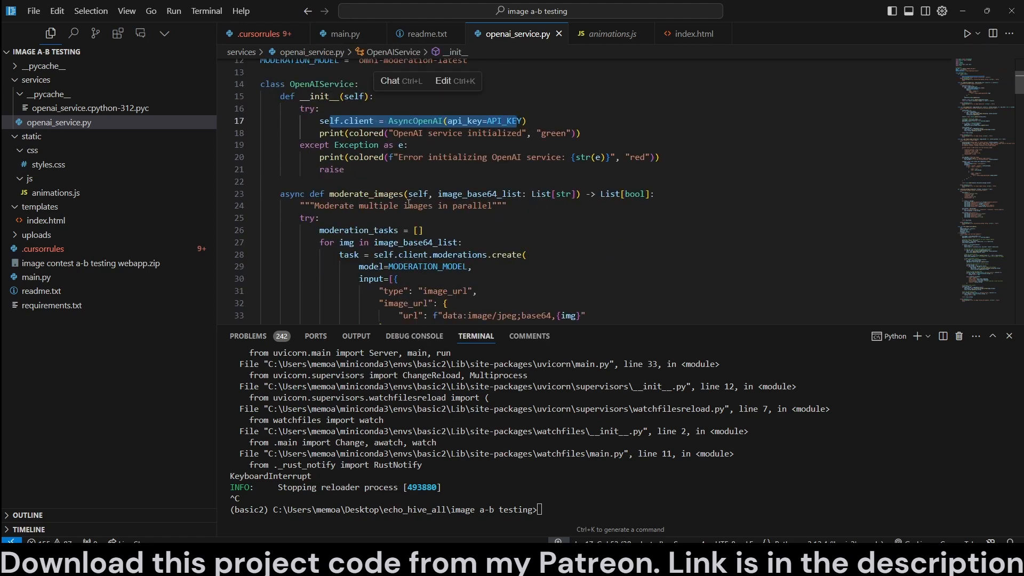
scroll(down, 3)
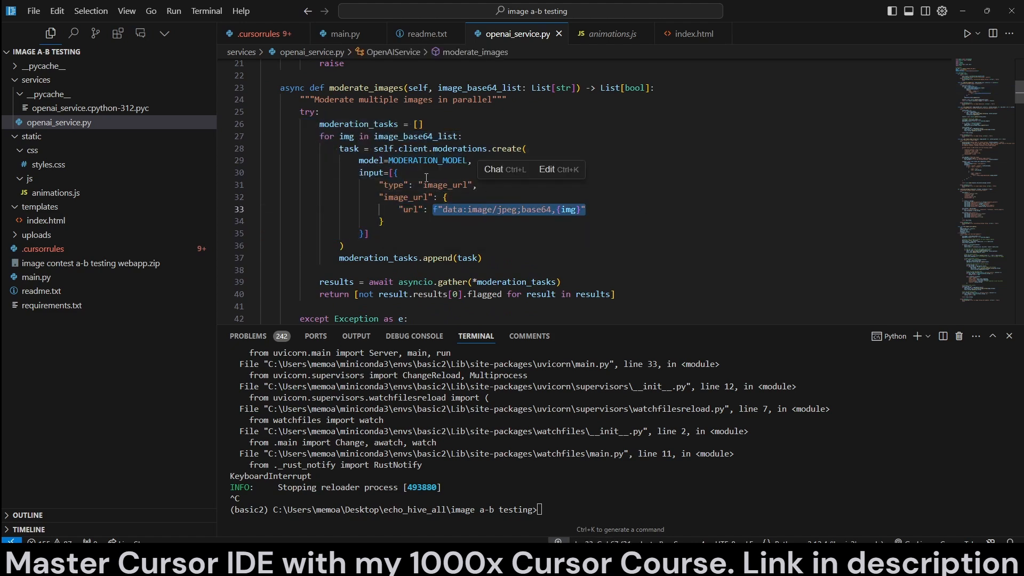
scroll(down, 3)
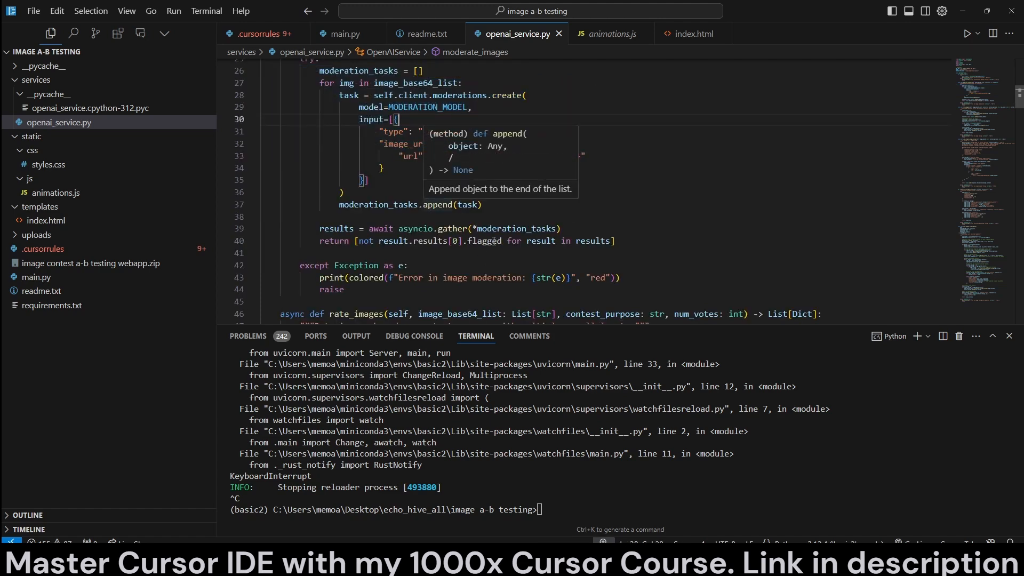
double_click(437, 241)
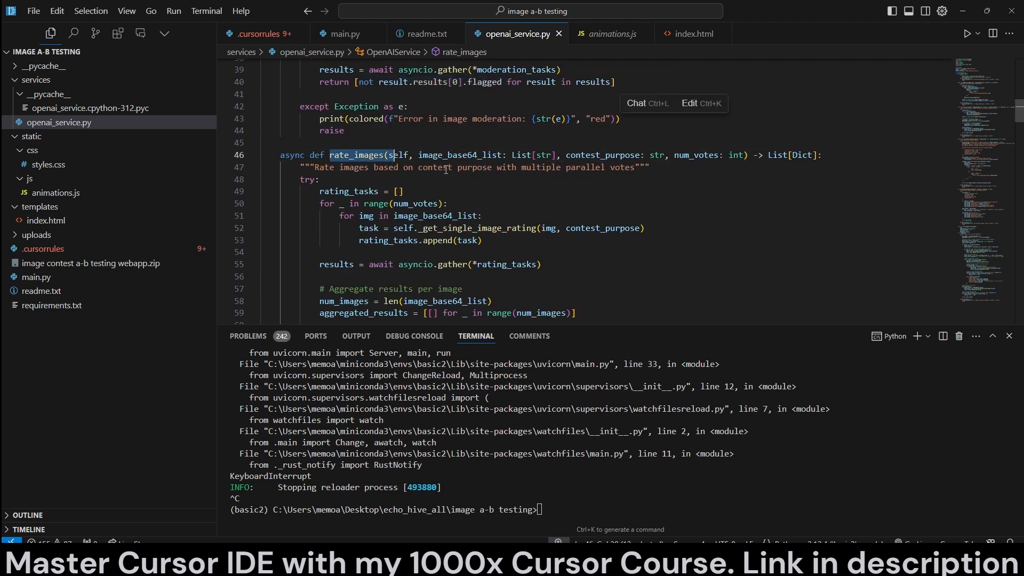
double_click(465, 155)
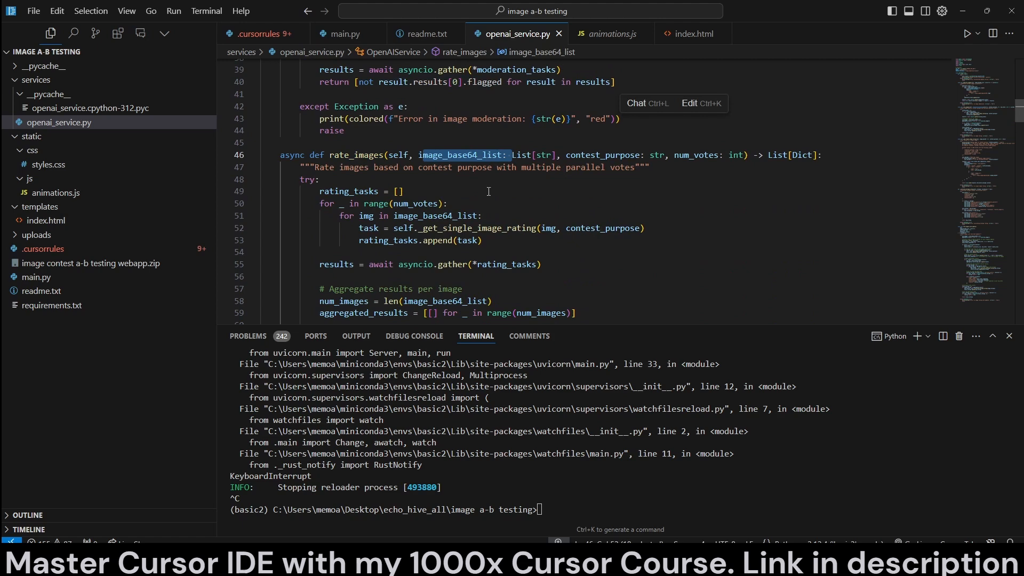
mouse_move(432, 222)
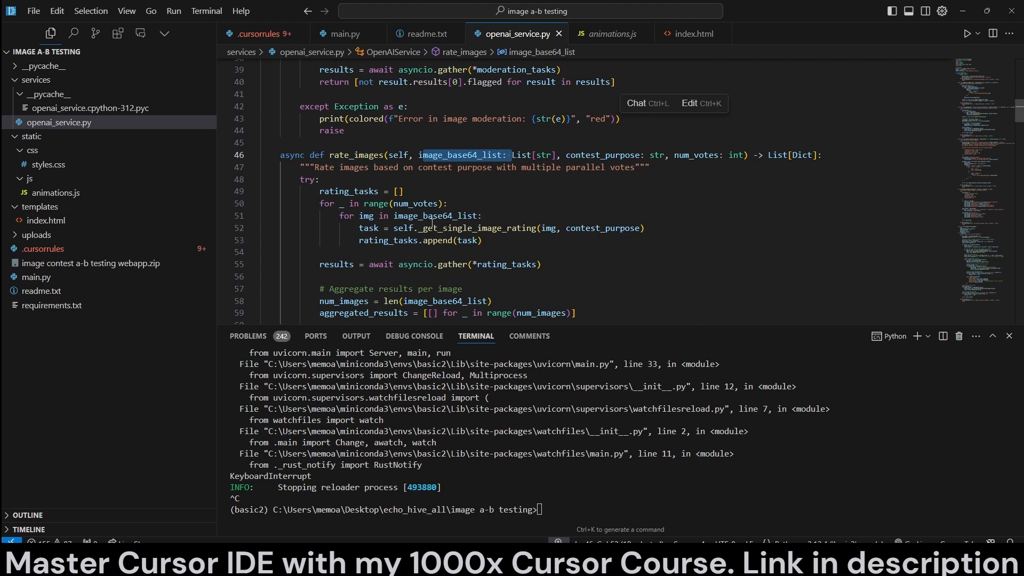
scroll(down, 3)
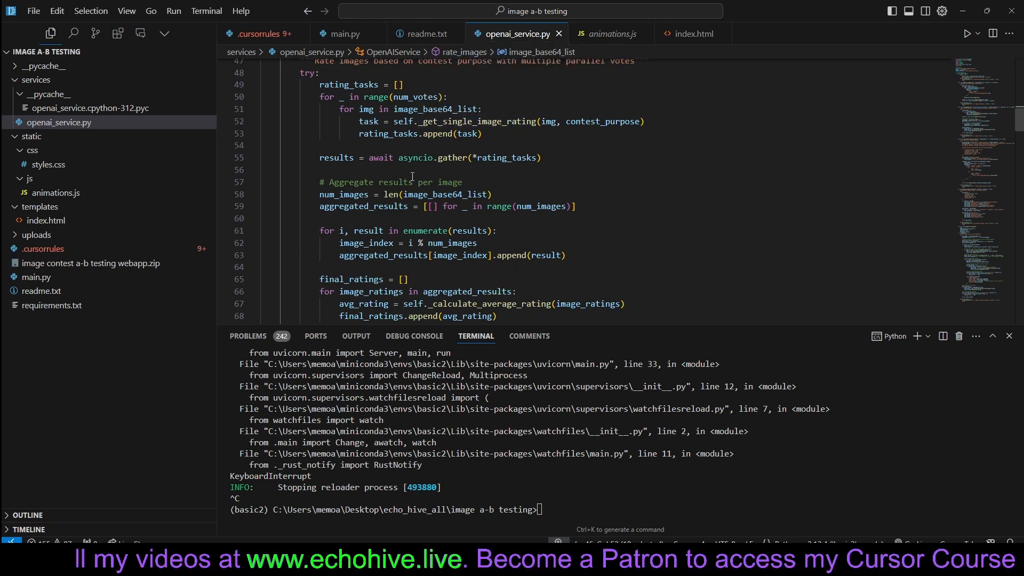
scroll(down, 3)
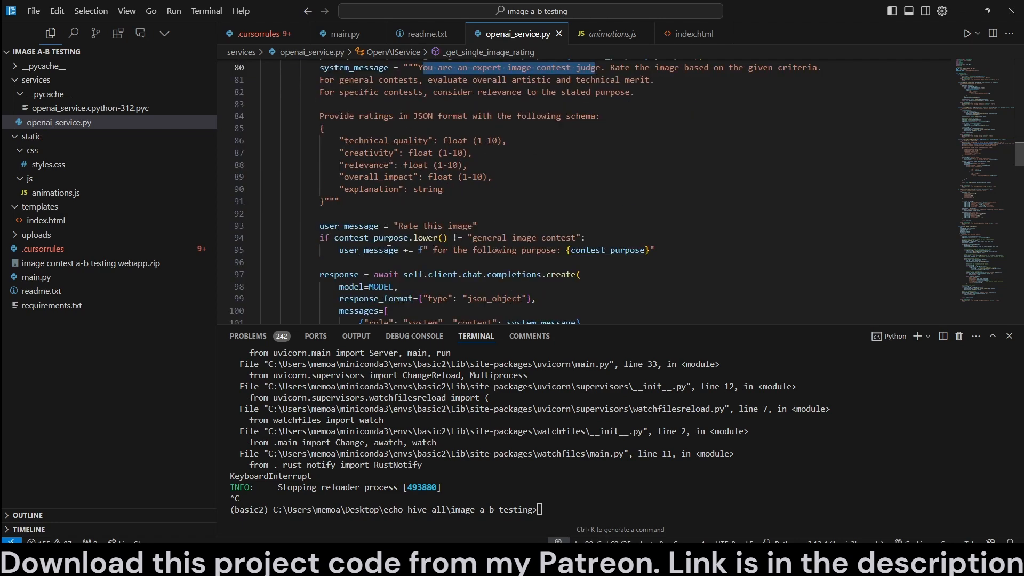
scroll(down, 3)
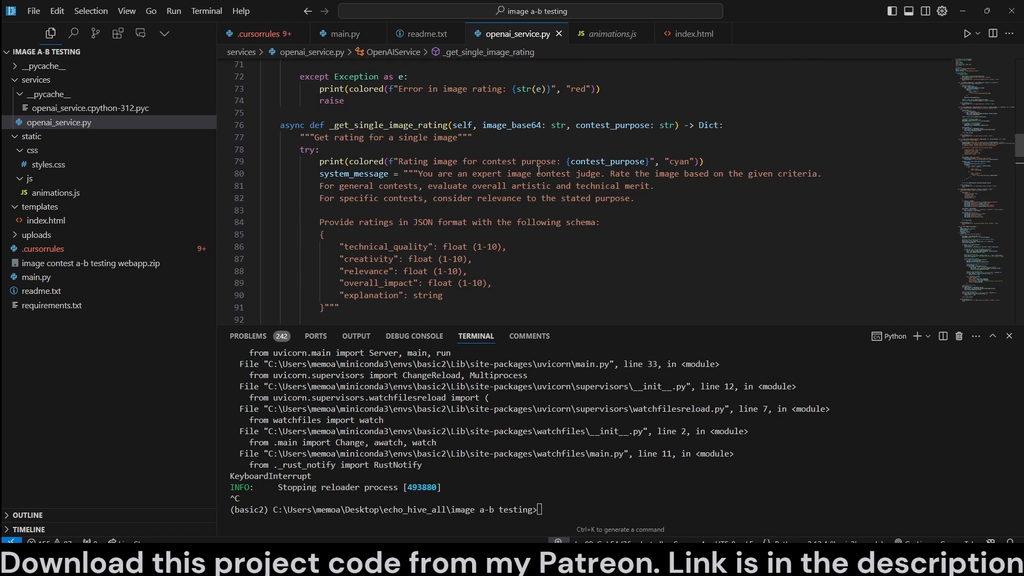
drag(608, 174, 824, 174)
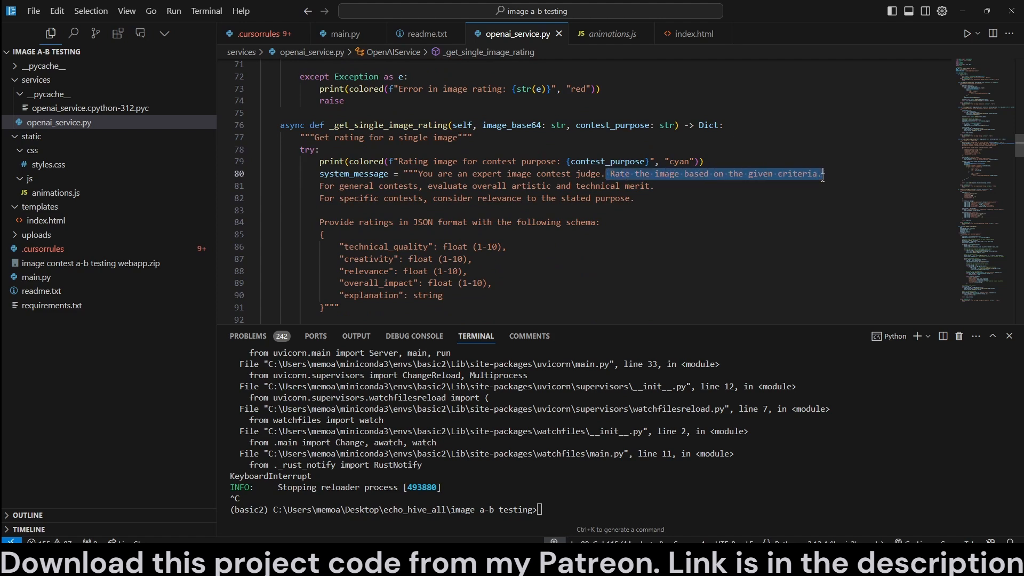
drag(824, 174, 591, 197)
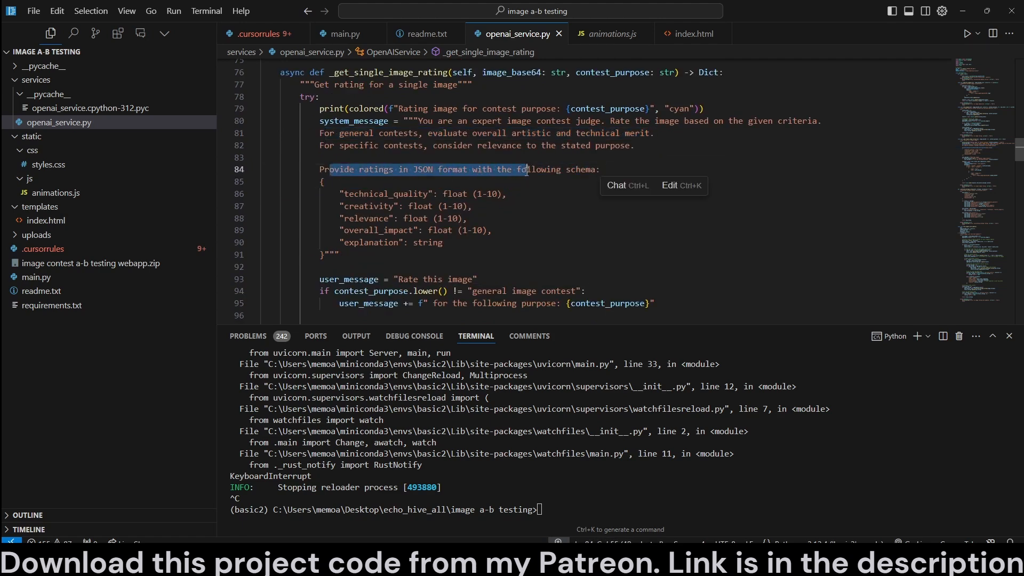
double_click(385, 193)
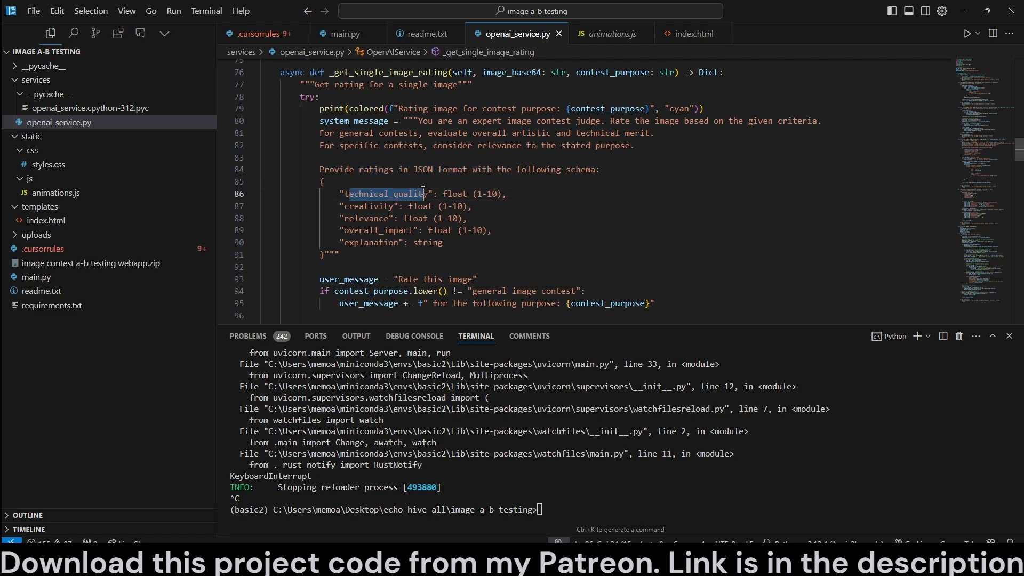
double_click(366, 206)
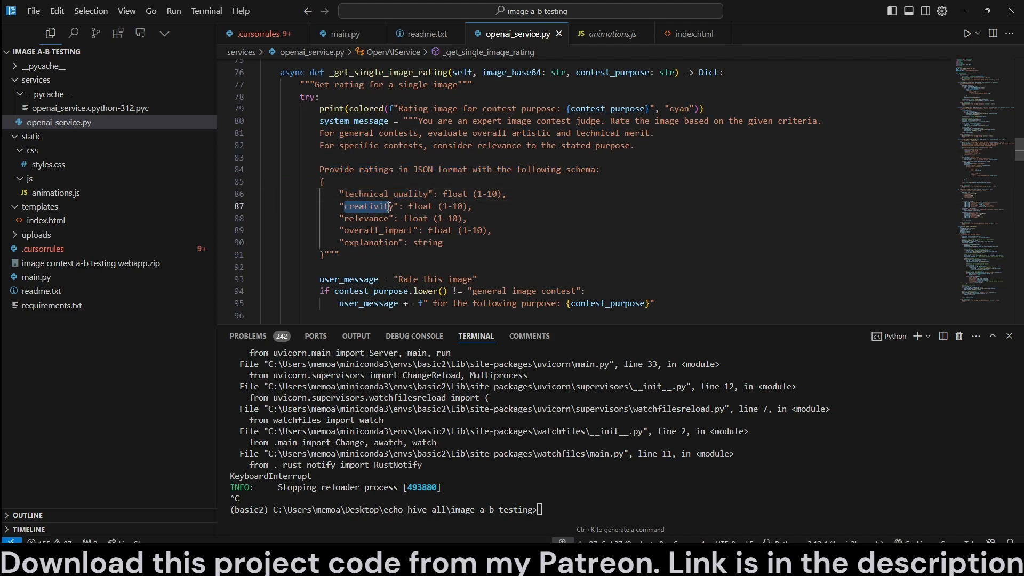
double_click(378, 230)
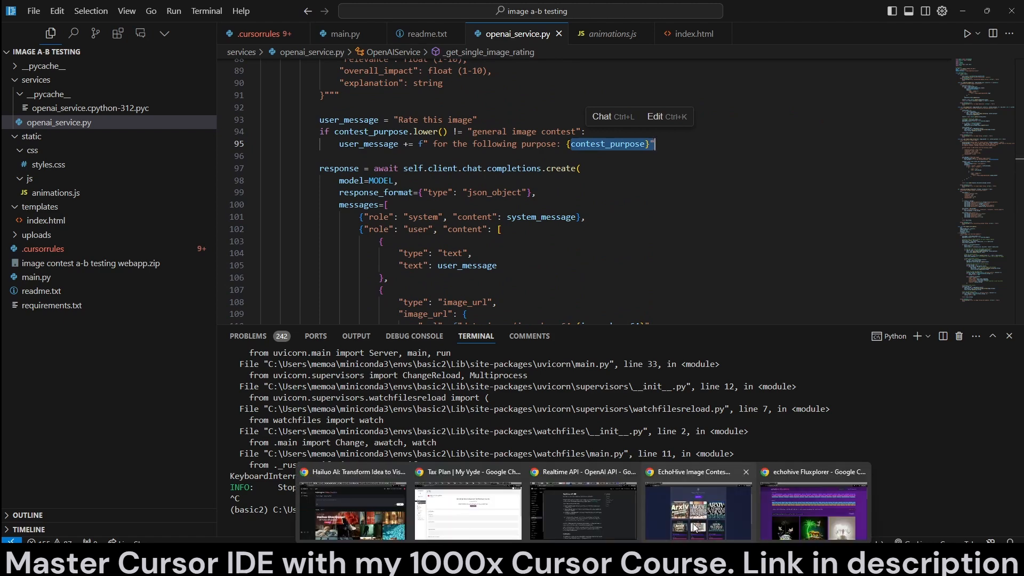
click(697, 509)
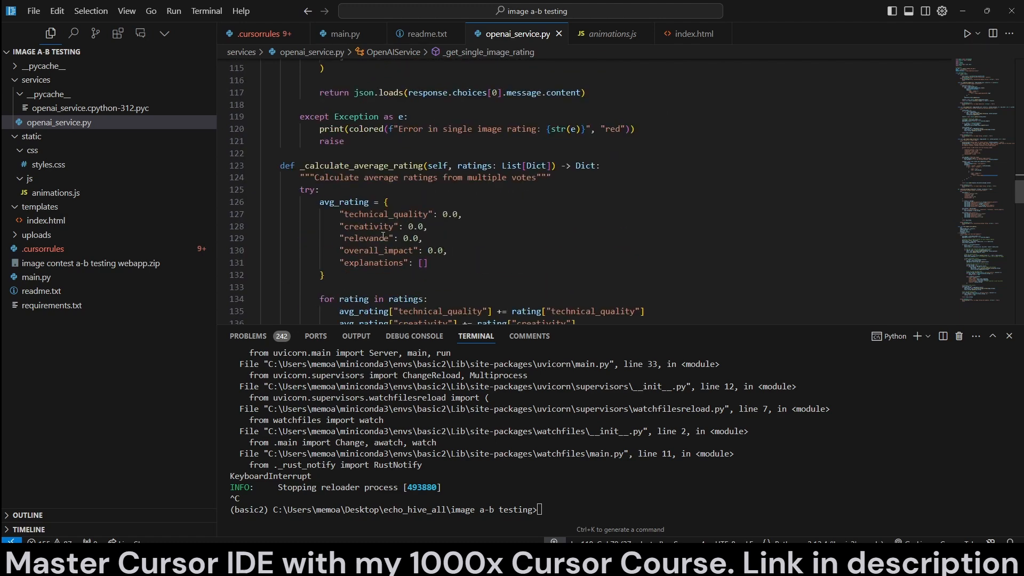
Highlight the _calculate_average_rating rating lines, then switch to main.py.
double_click(362, 165)
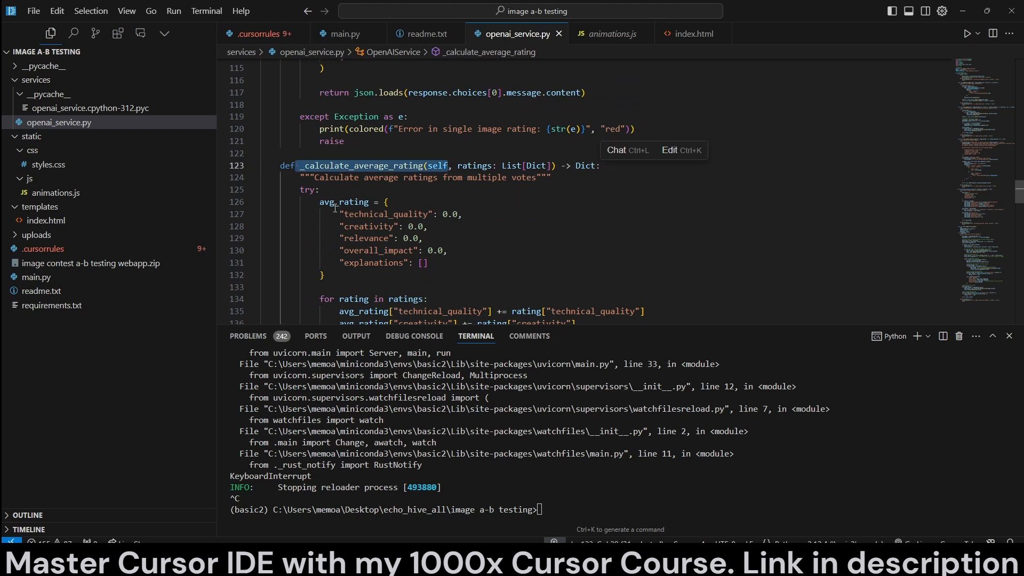
scroll(down, 3)
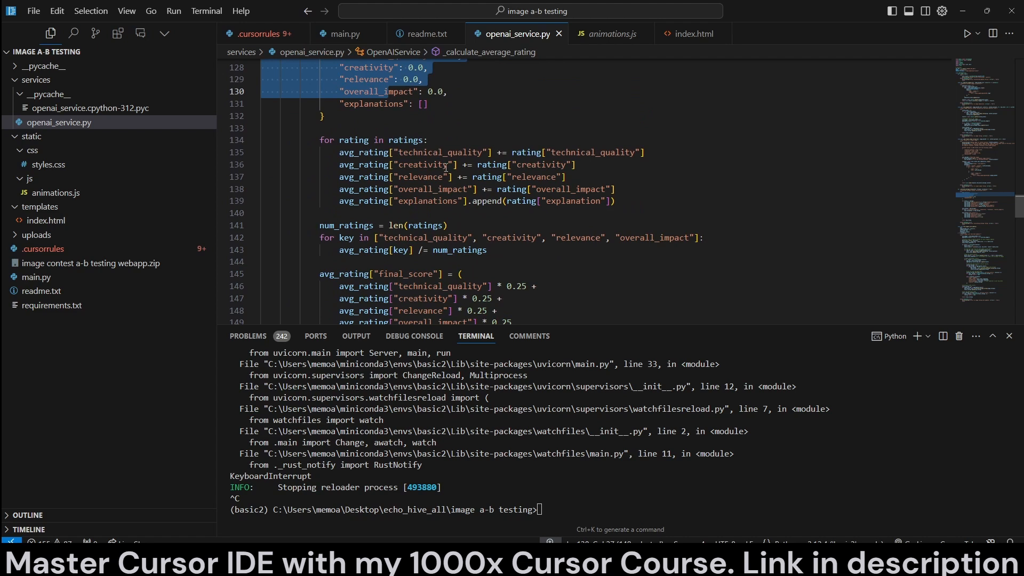
double_click(381, 140)
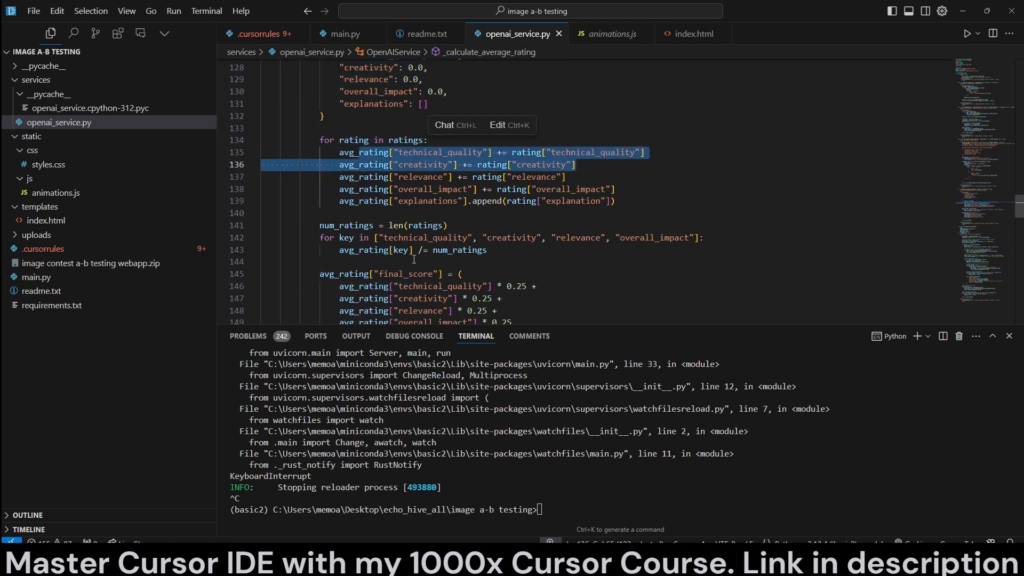
click(328, 238)
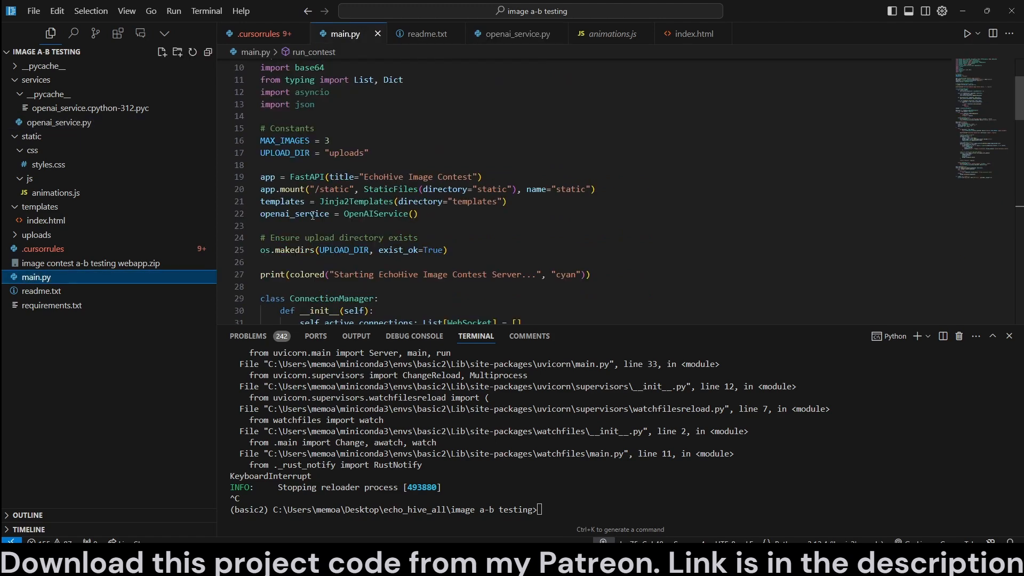
mouse_move(454, 38)
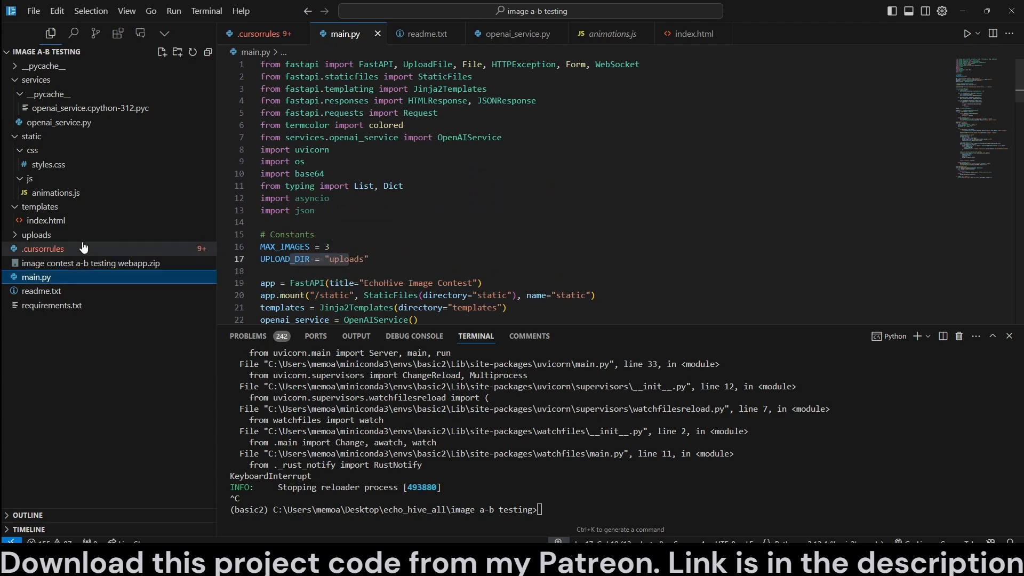
View .cursorrules, return to main.py and select the connection manager line.
click(260, 33)
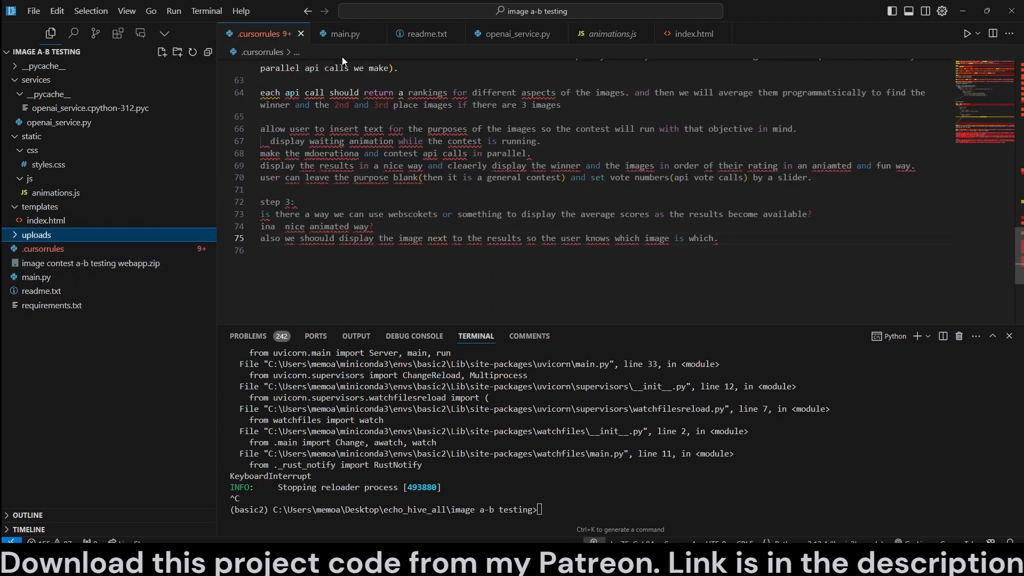
click(344, 33)
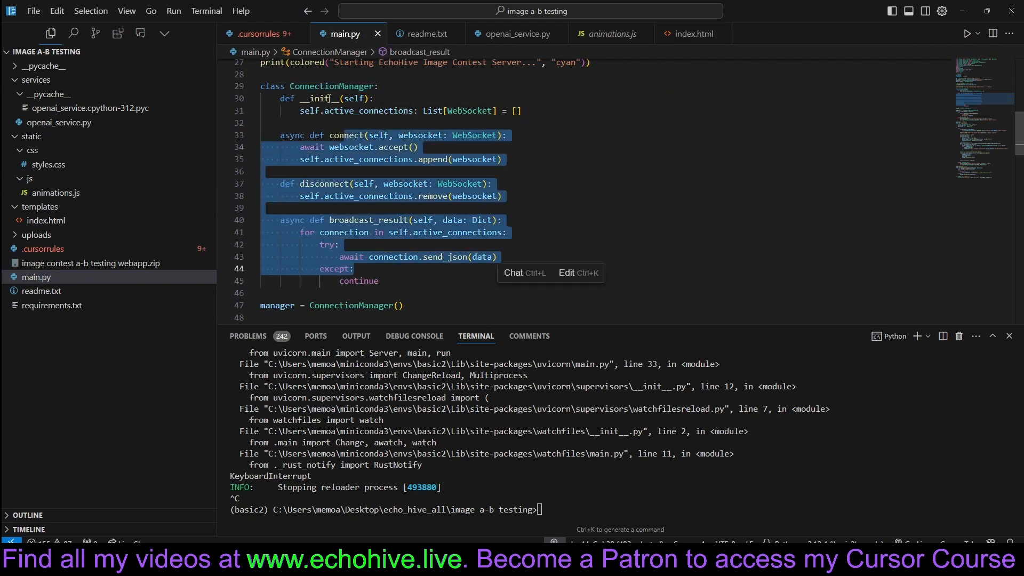
scroll(down, 3)
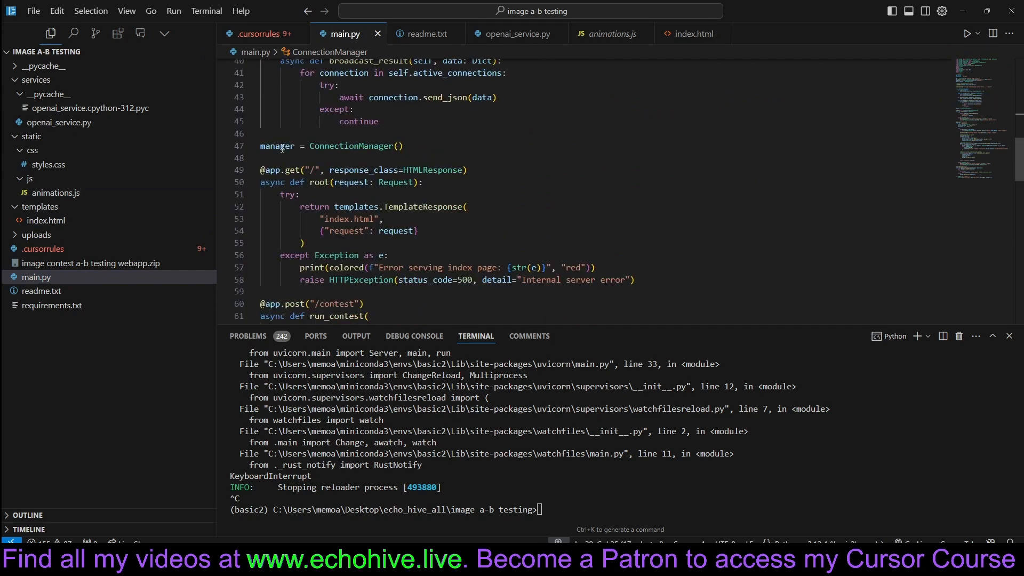
triple_click(332, 146)
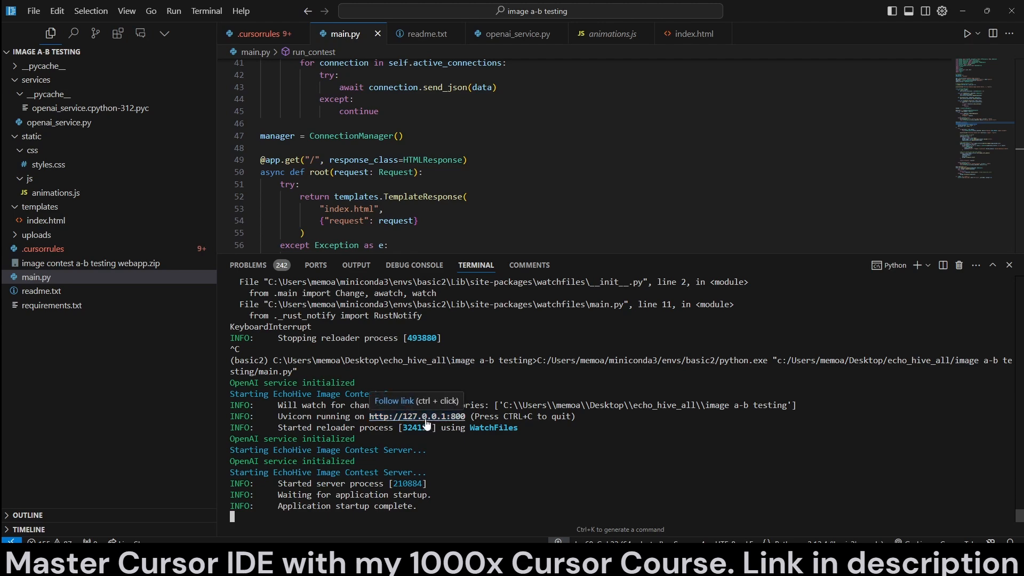
Open the app from the localhost link and highlight num_votes and broadcast_result in run_contest.
click(416, 416)
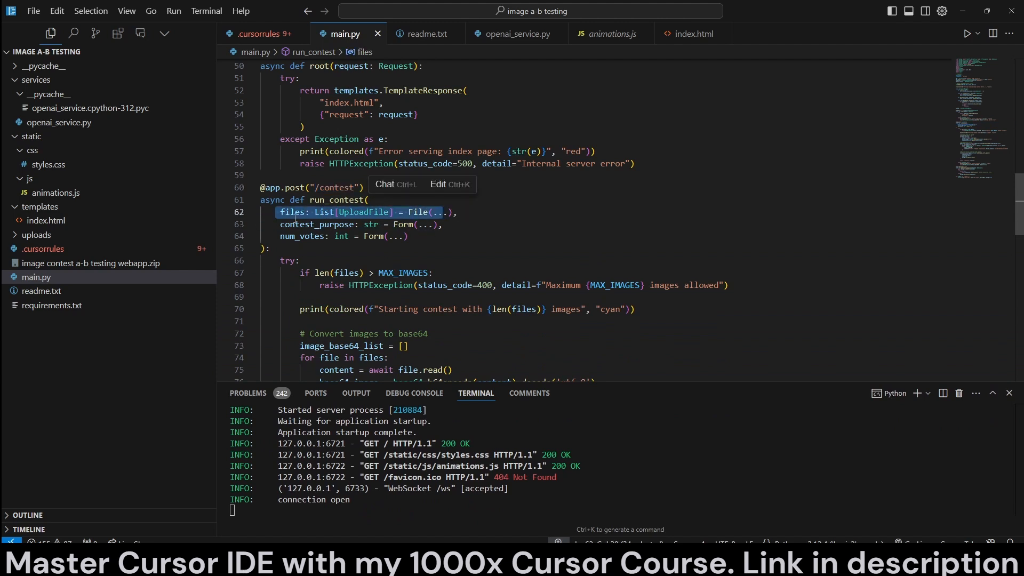
click(341, 236)
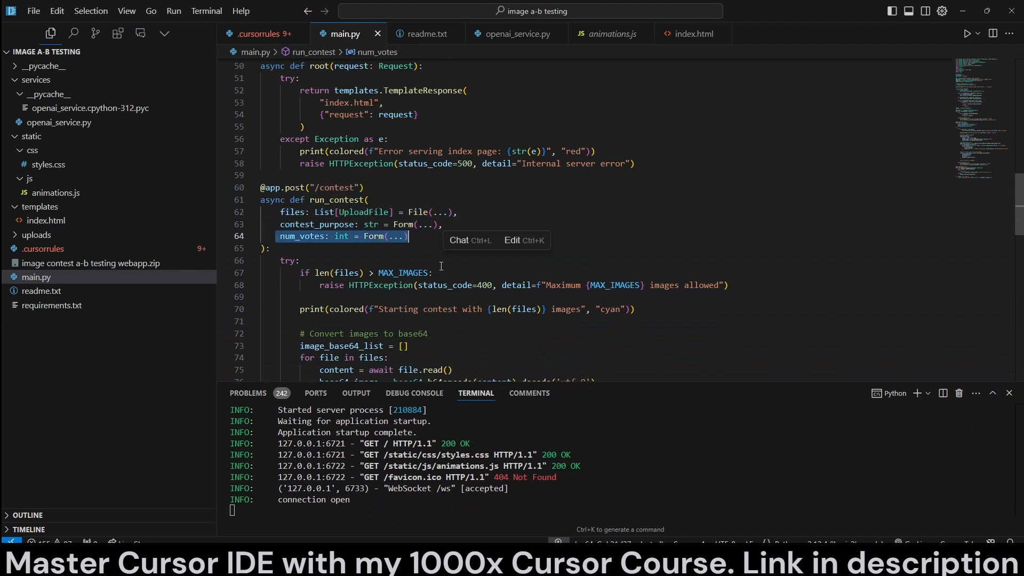
scroll(down, 3)
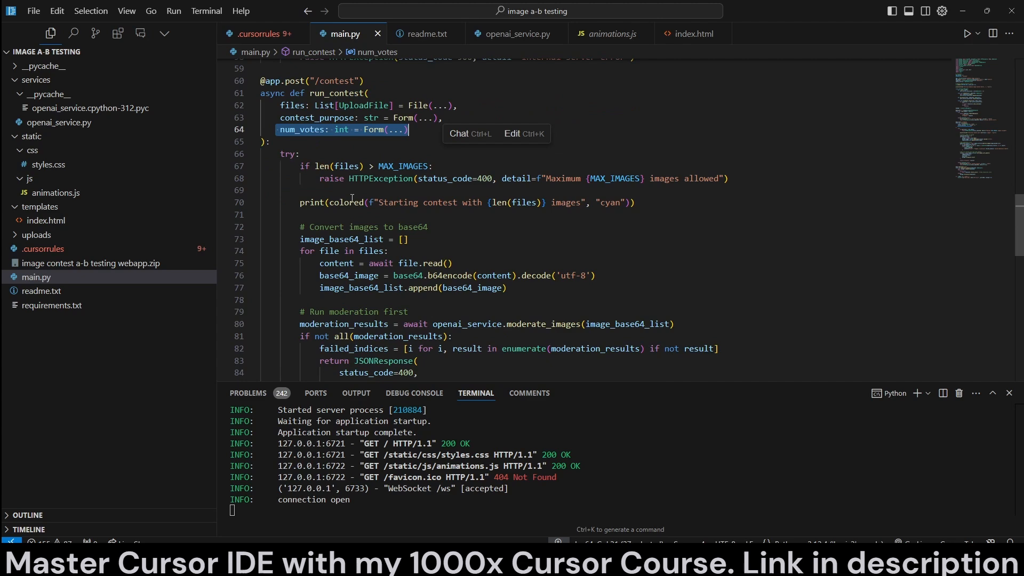
scroll(down, 3)
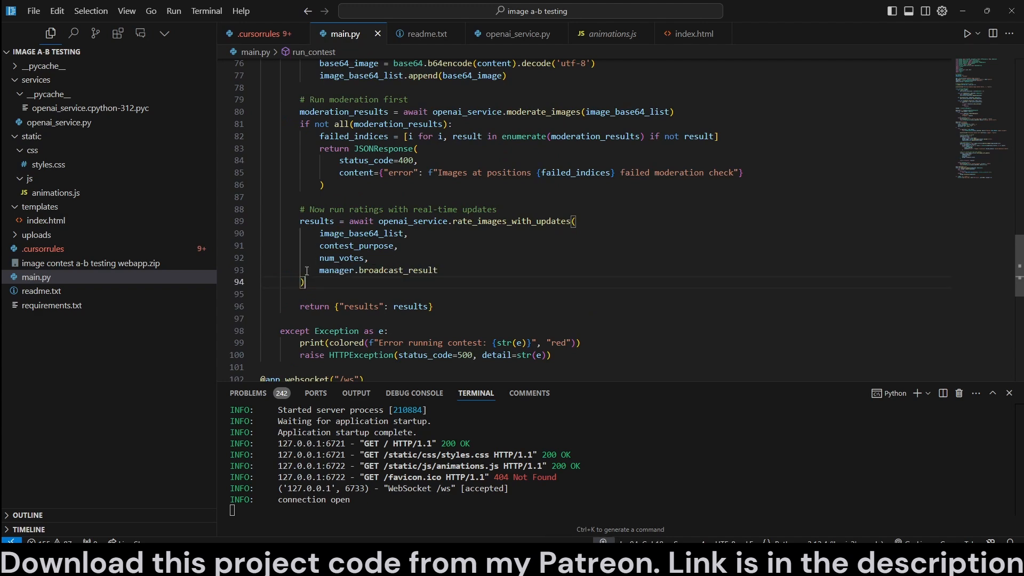
double_click(378, 269)
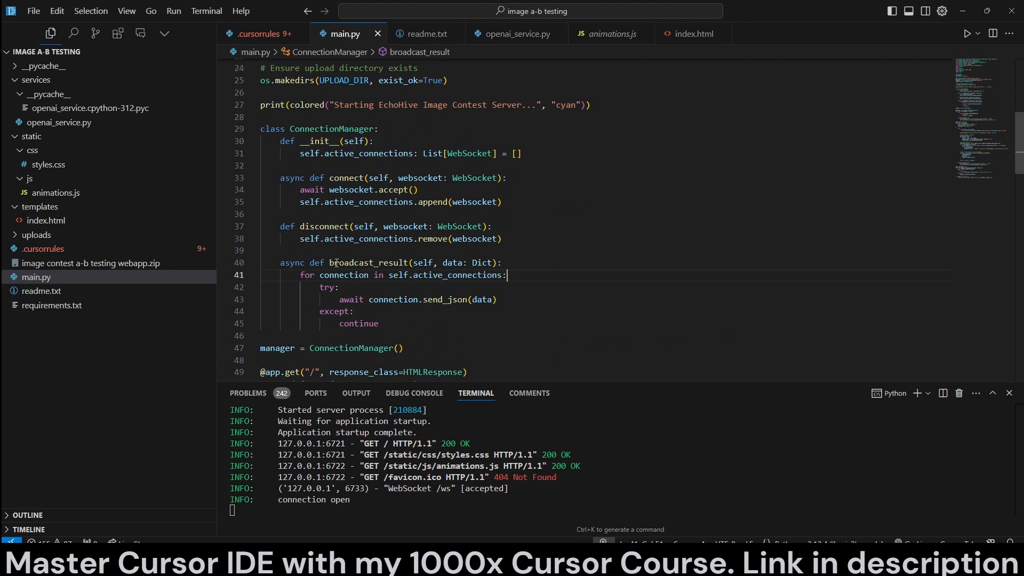
mouse_move(358, 261)
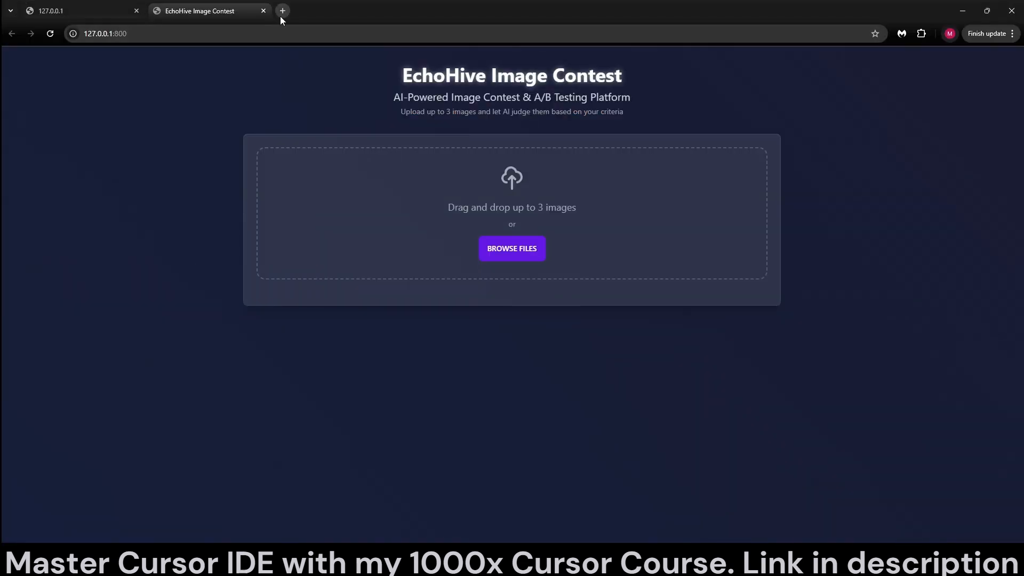
Browse the echohive.live video catalogue, then switch back to the Cursor editor window.
click(282, 11)
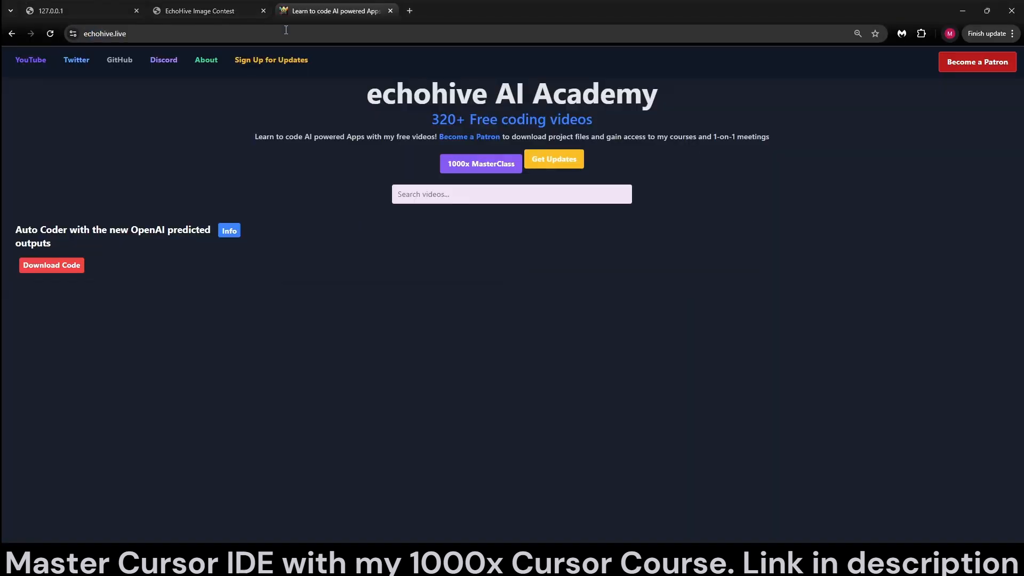
scroll(down, 3)
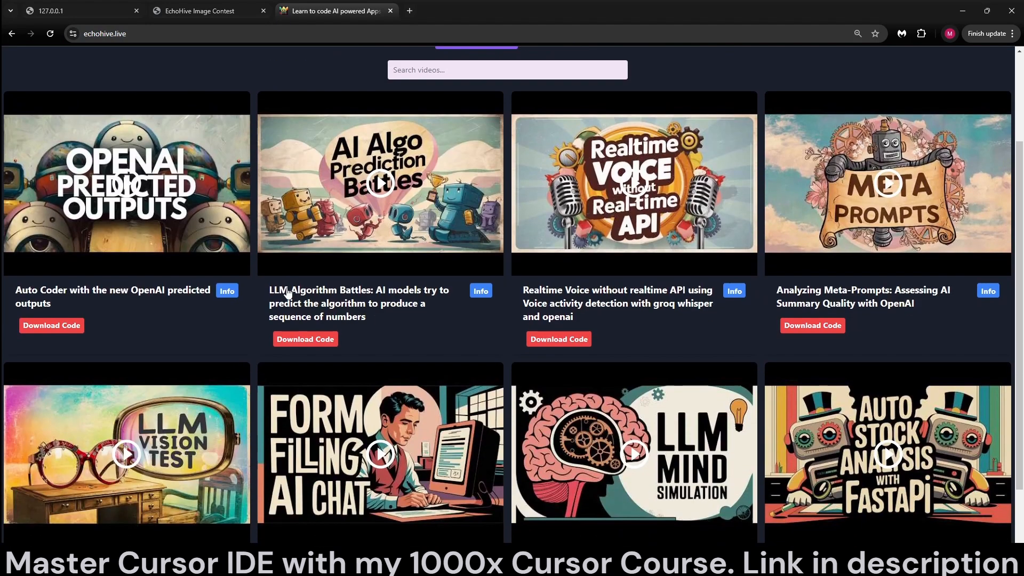
scroll(down, 3)
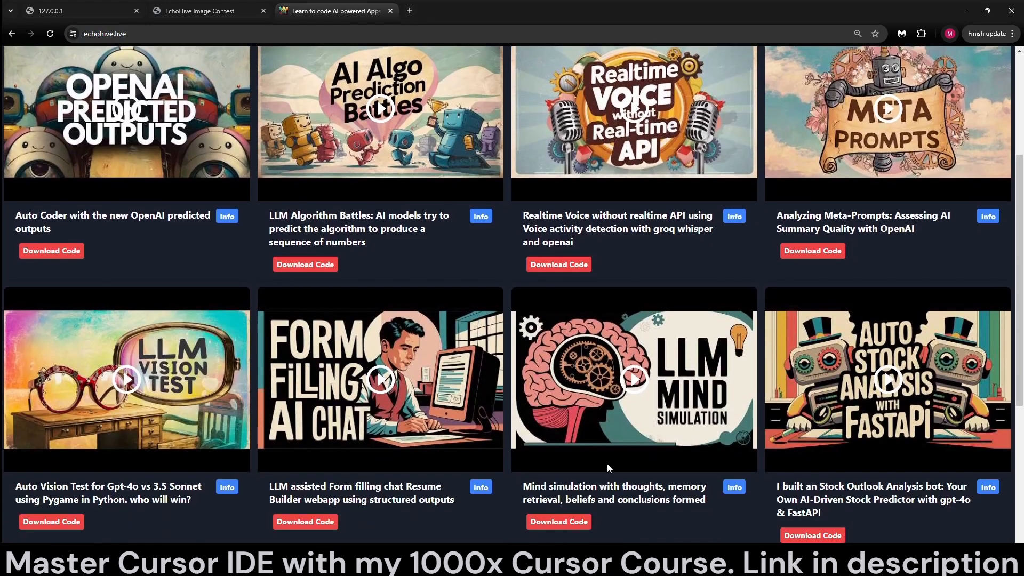
mouse_move(492, 359)
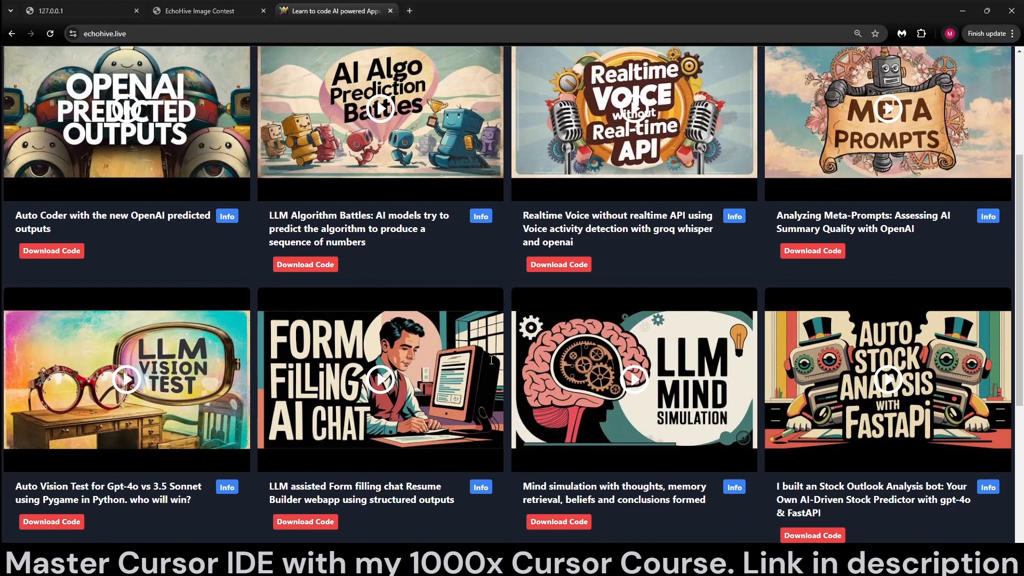
scroll(down, 3)
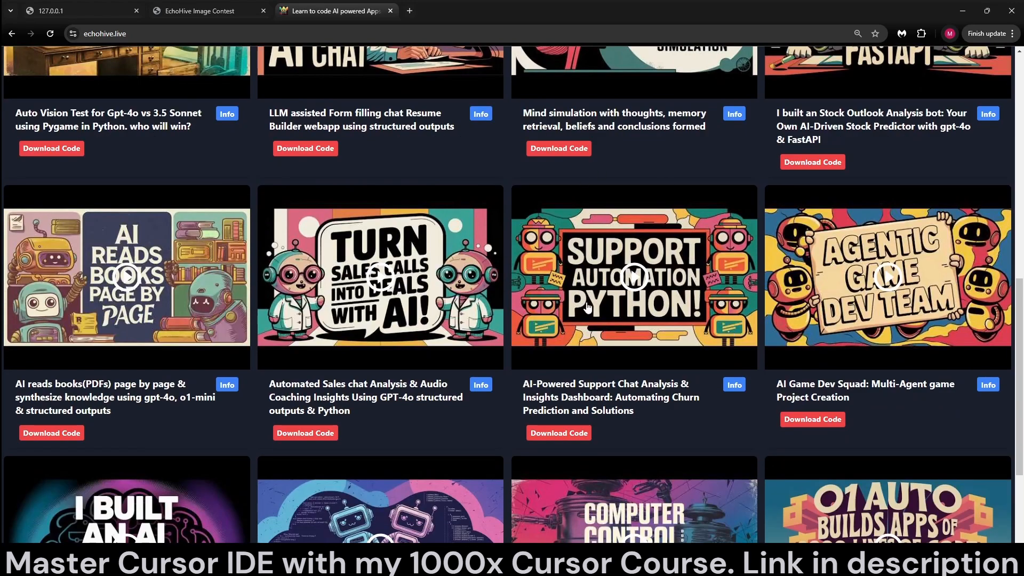
mouse_move(305, 433)
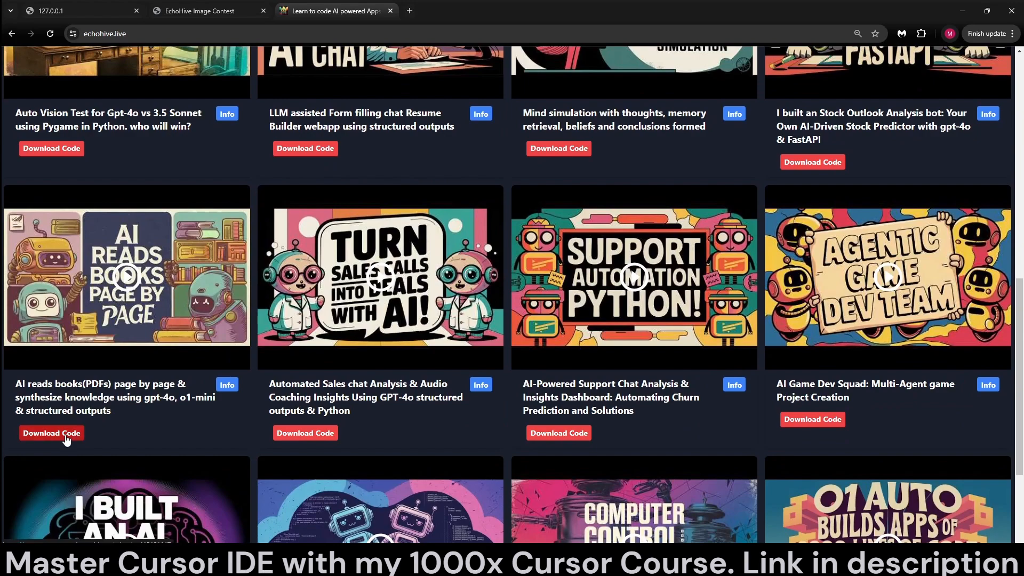
scroll(down, 3)
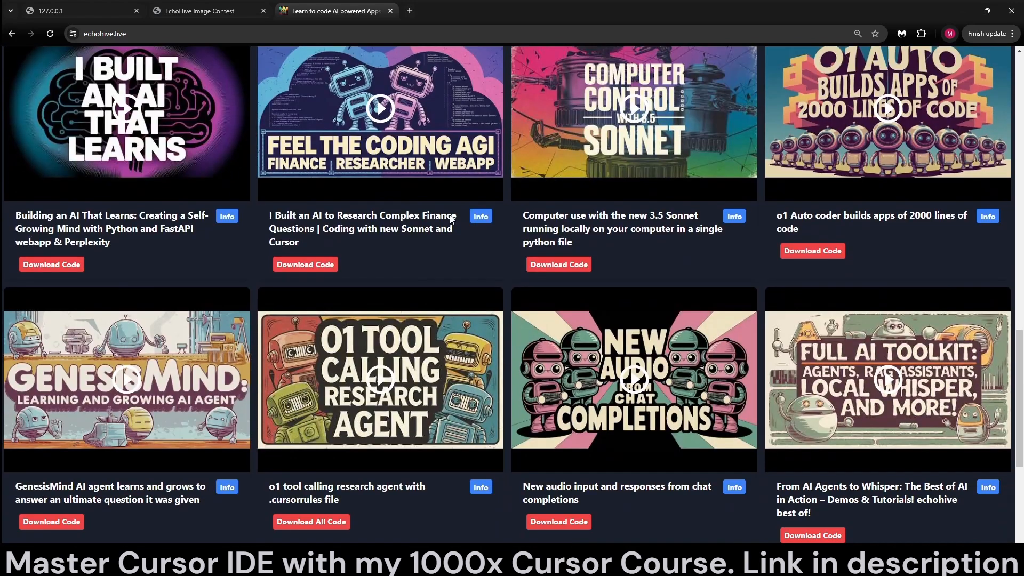
scroll(down, 3)
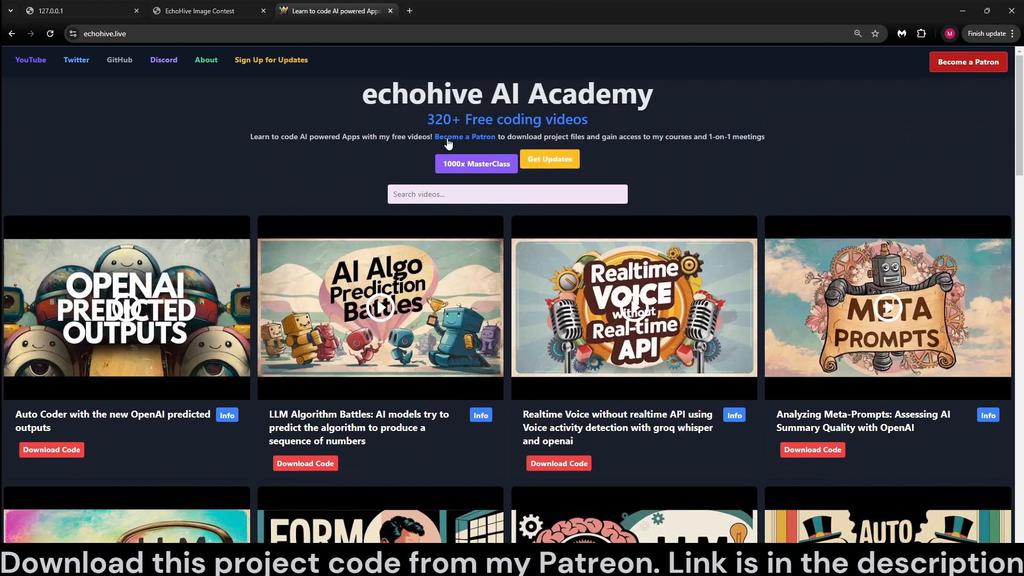
mouse_move(684, 504)
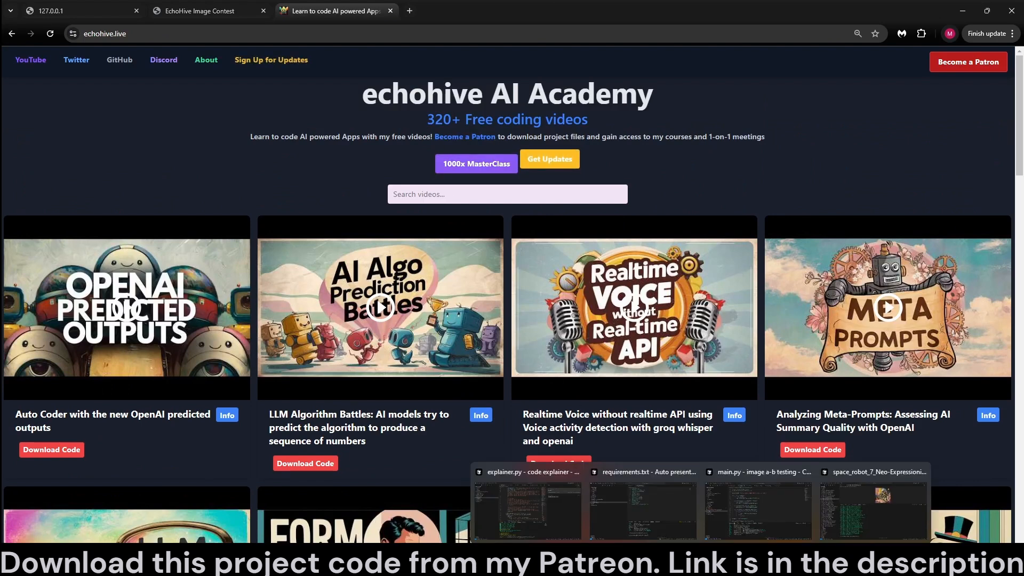
click(757, 510)
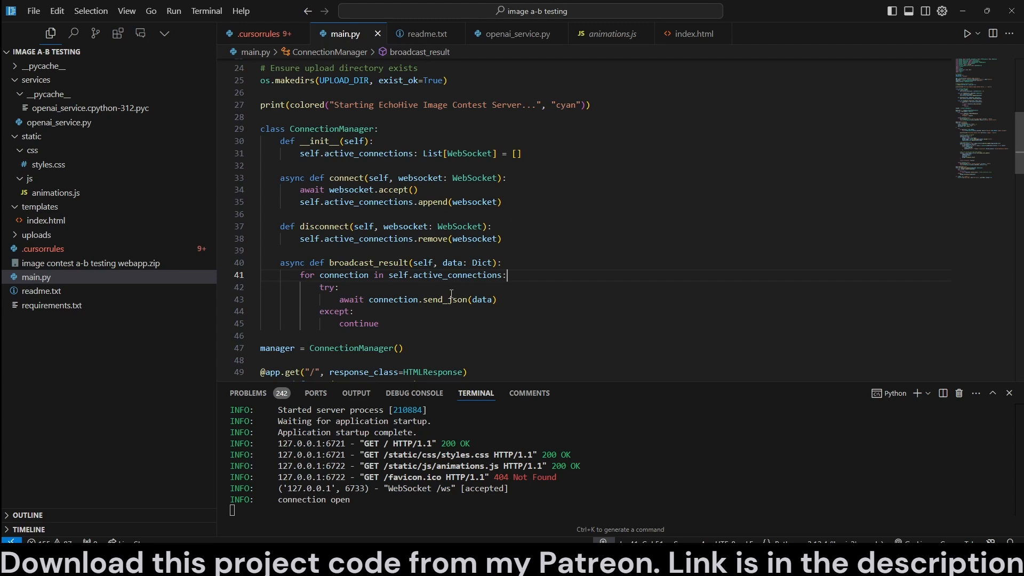
mouse_move(582, 227)
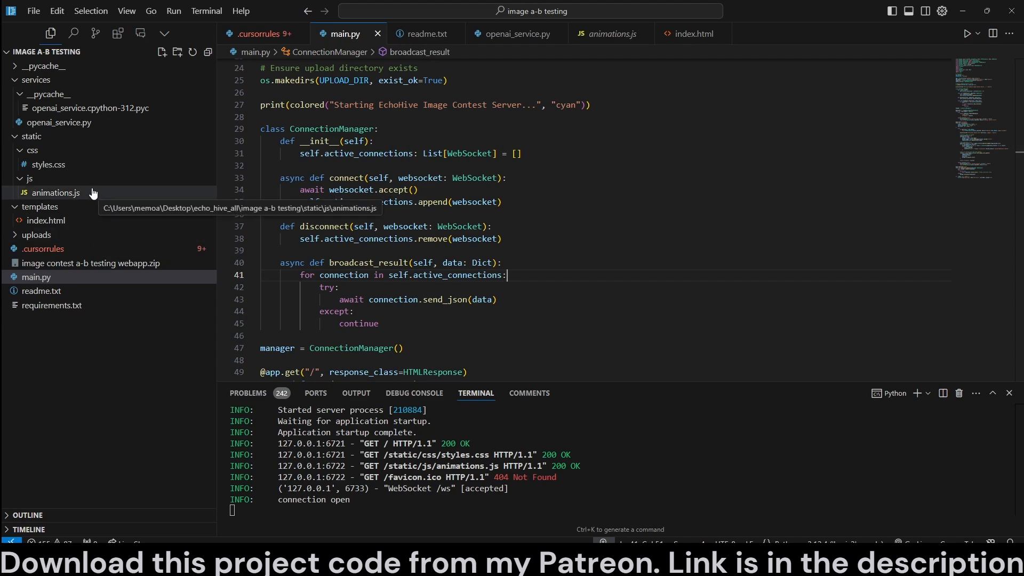
Open static/js/animations.js from the Explorer and collapse the css folder.
click(55, 192)
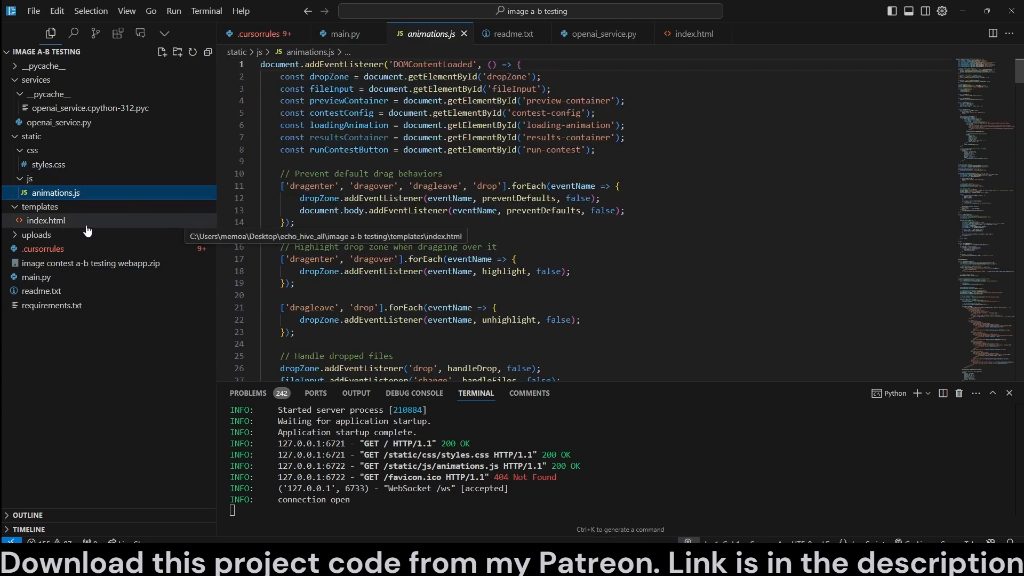
click(32, 150)
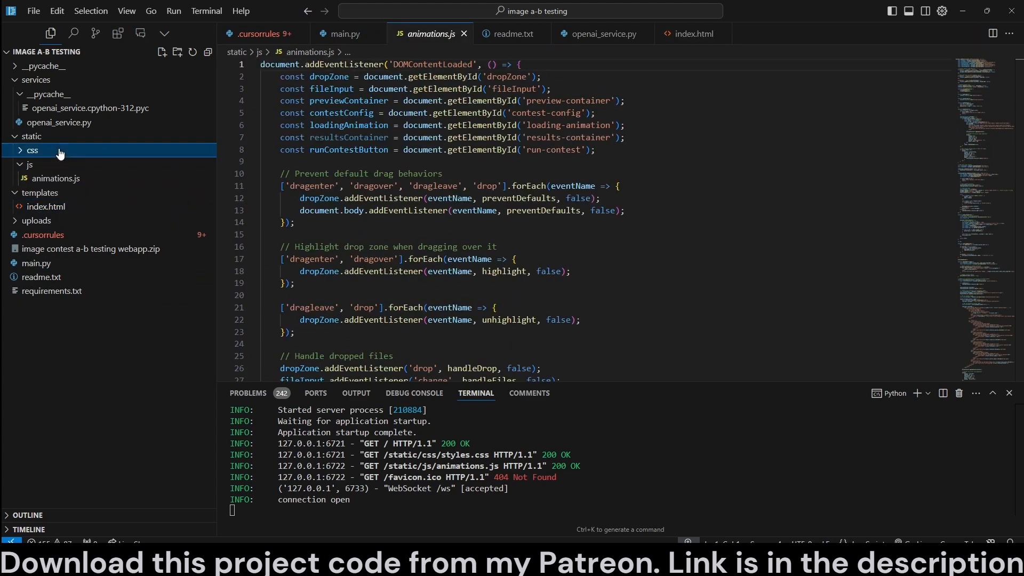
click(32, 150)
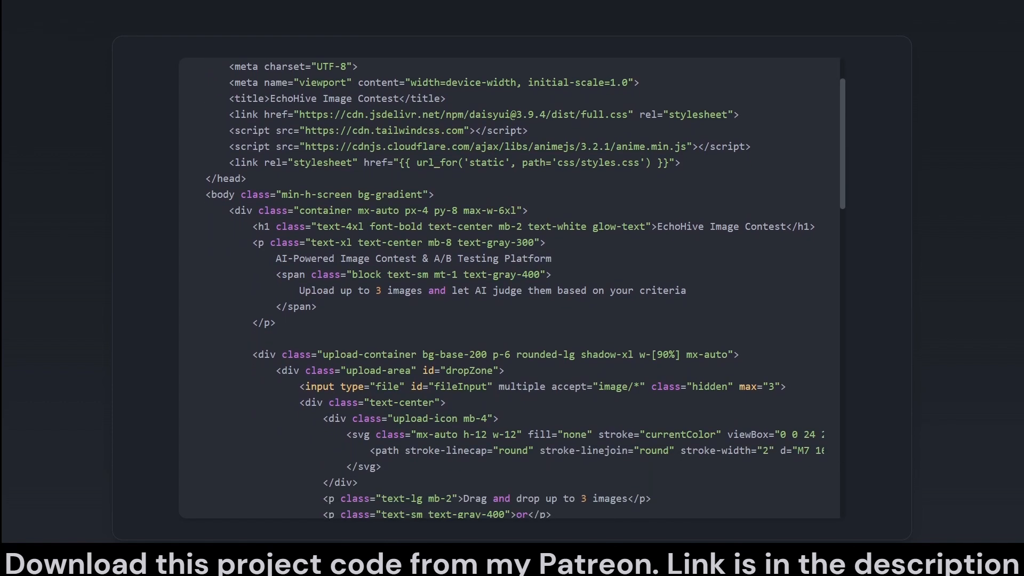
Scroll through index.html's upload area and vote settings markup in the explainer.
scroll(down, 3)
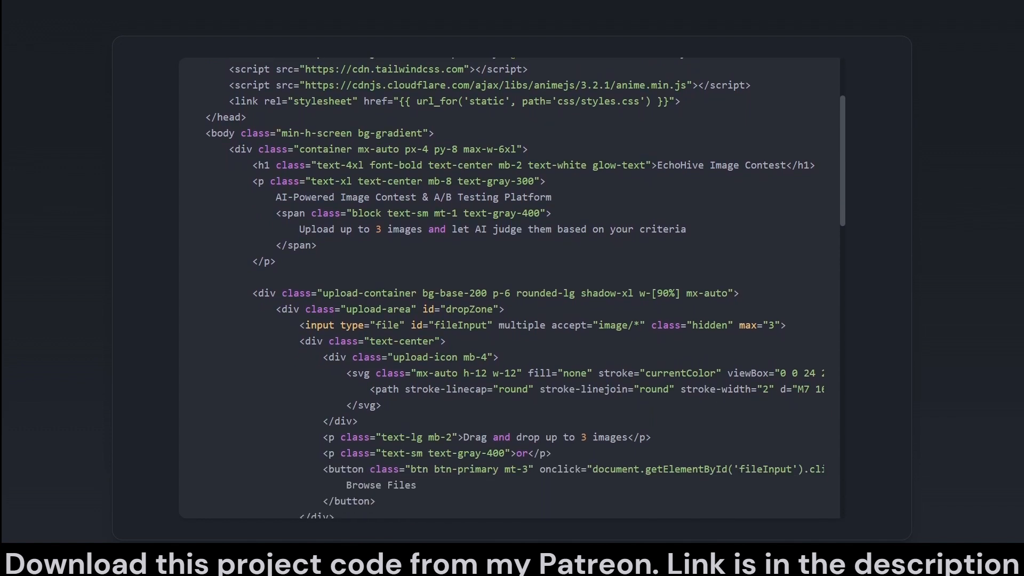
scroll(down, 3)
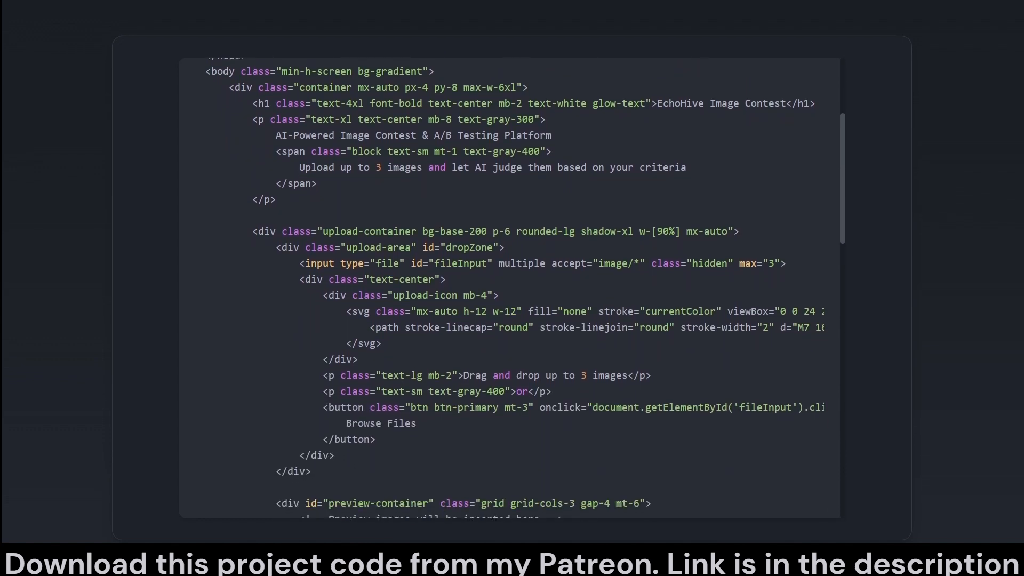
scroll(down, 3)
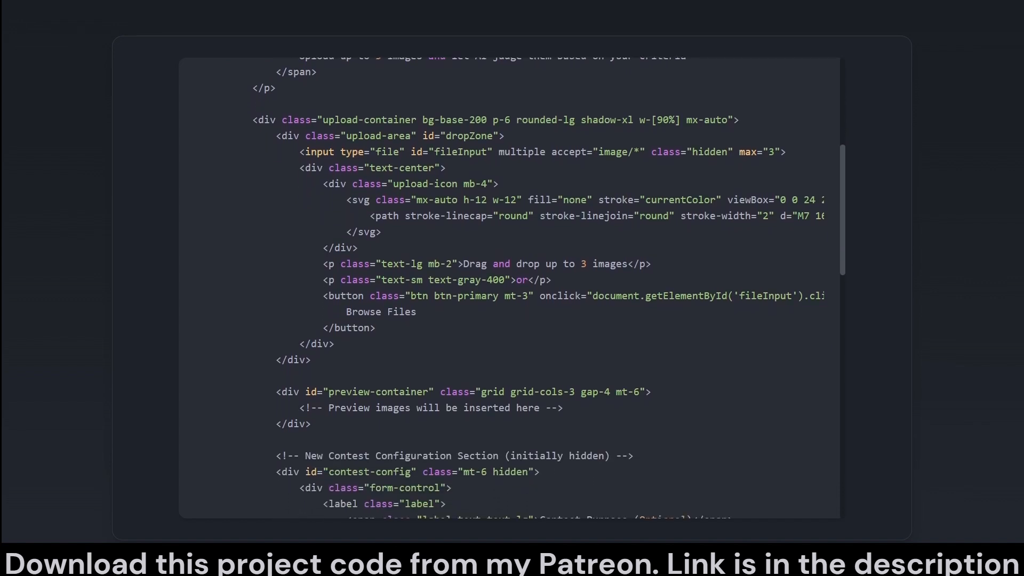
scroll(down, 3)
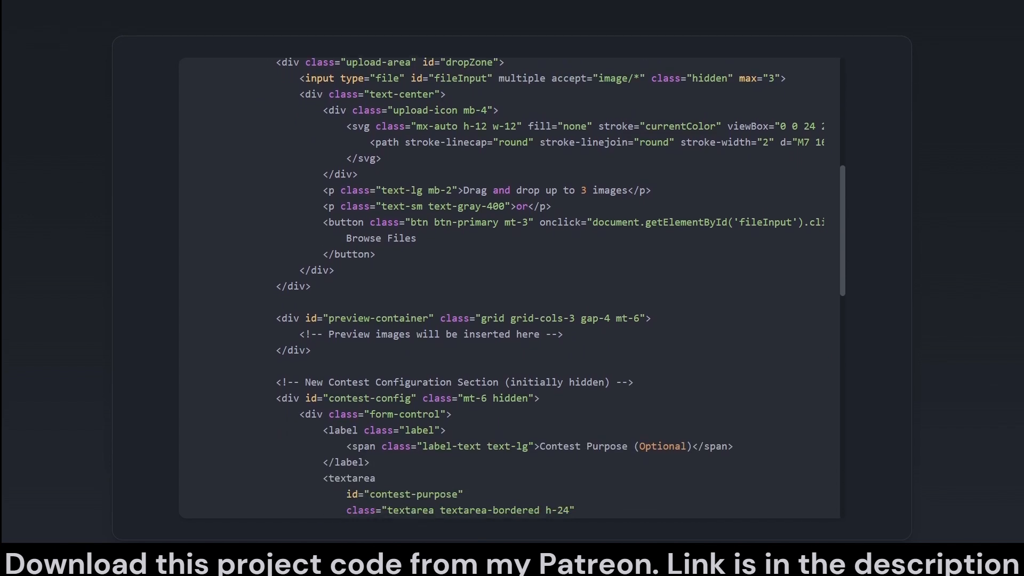
scroll(down, 3)
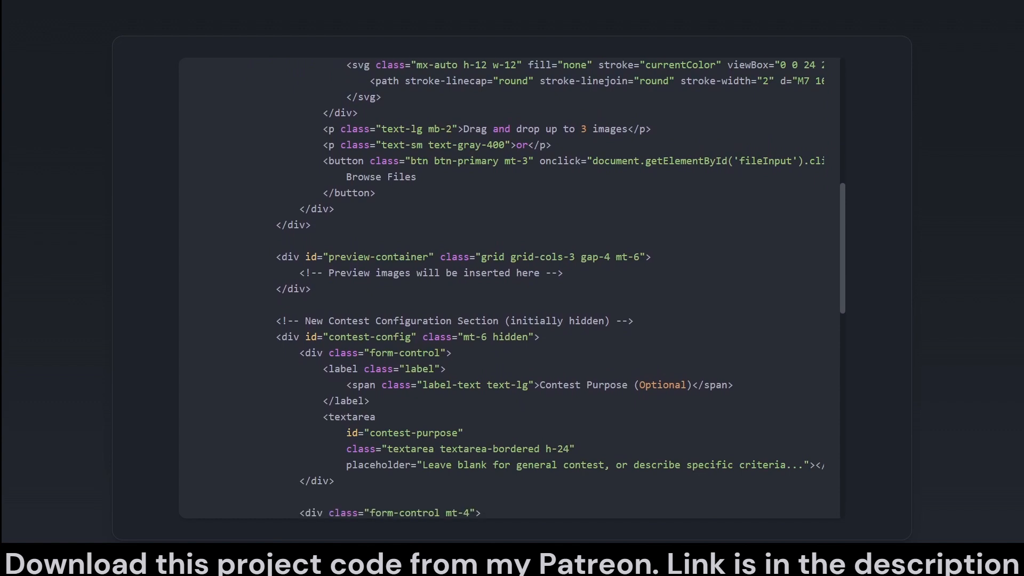
scroll(down, 3)
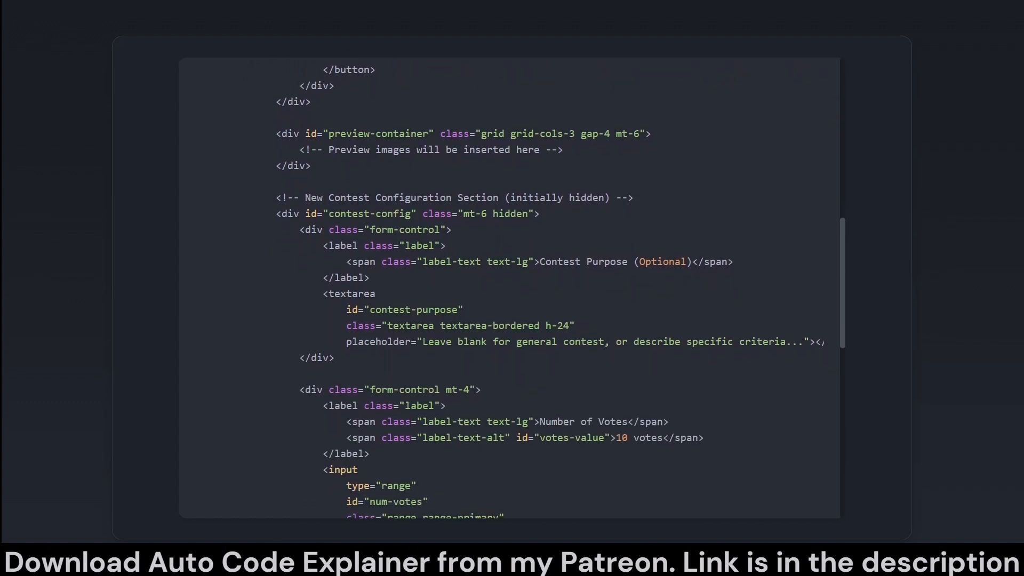
scroll(down, 3)
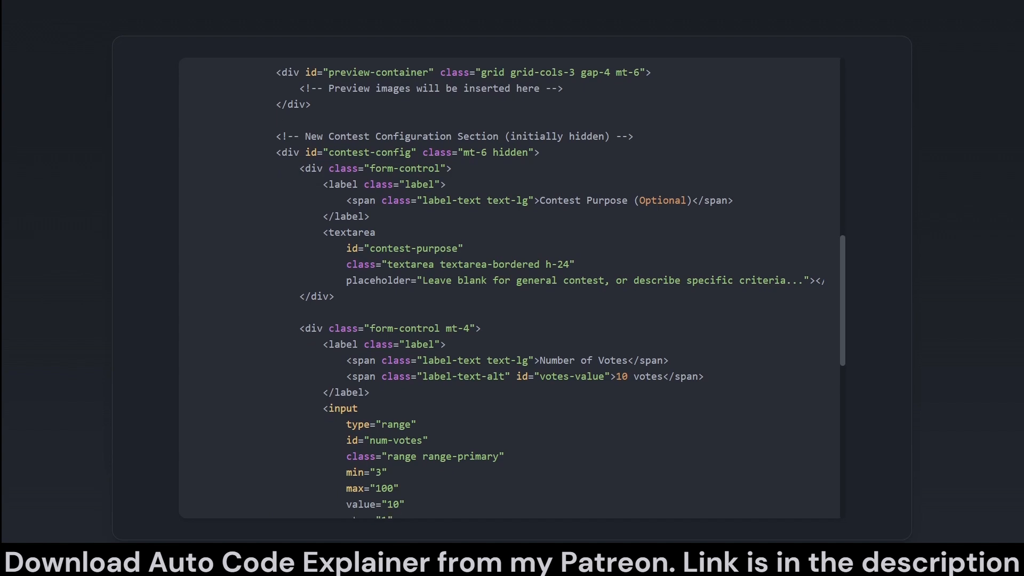
Continue past the loading and results markup to the DOMContentLoaded drag-and-drop JavaScript.
scroll(down, 3)
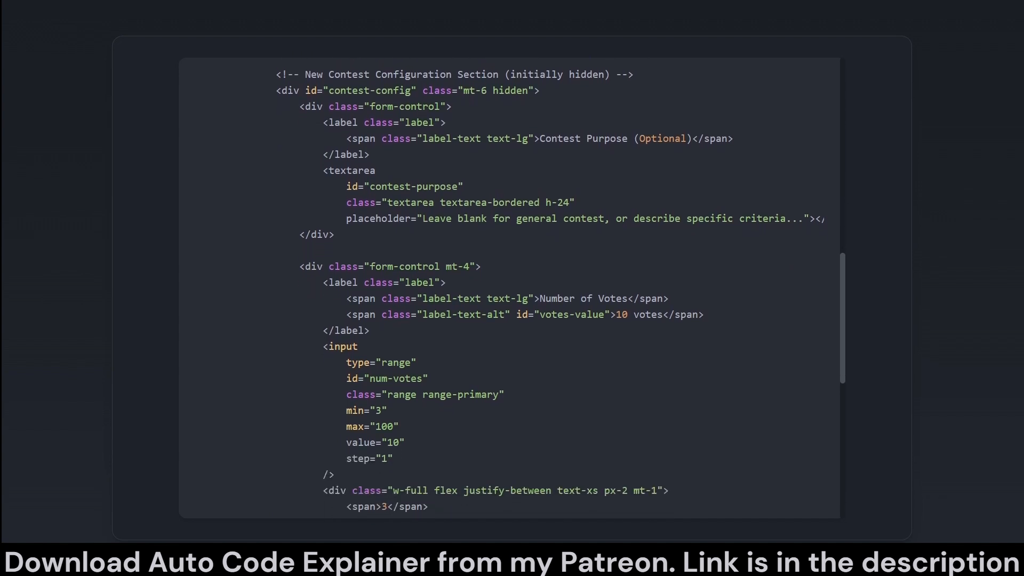
scroll(down, 3)
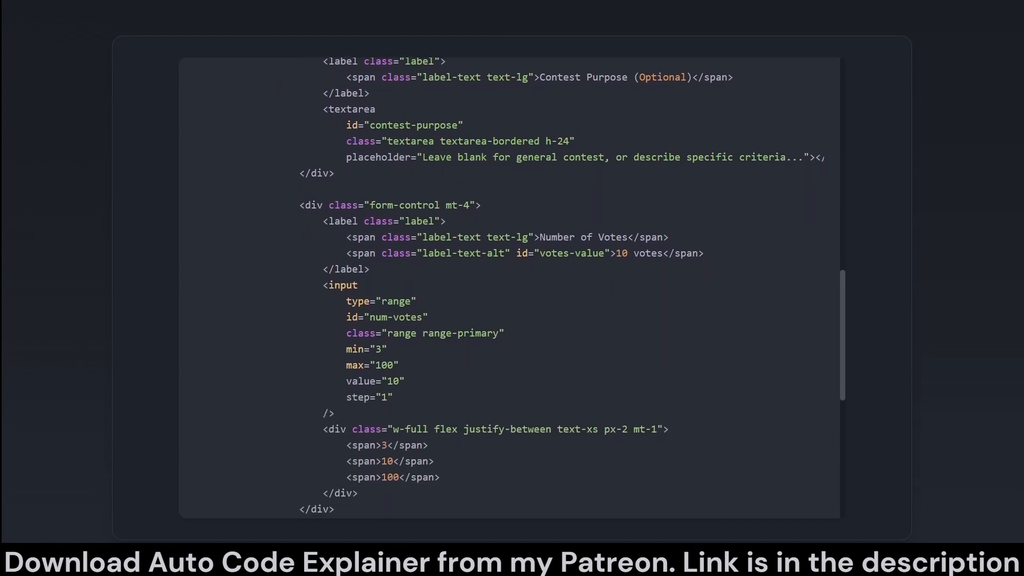
scroll(down, 3)
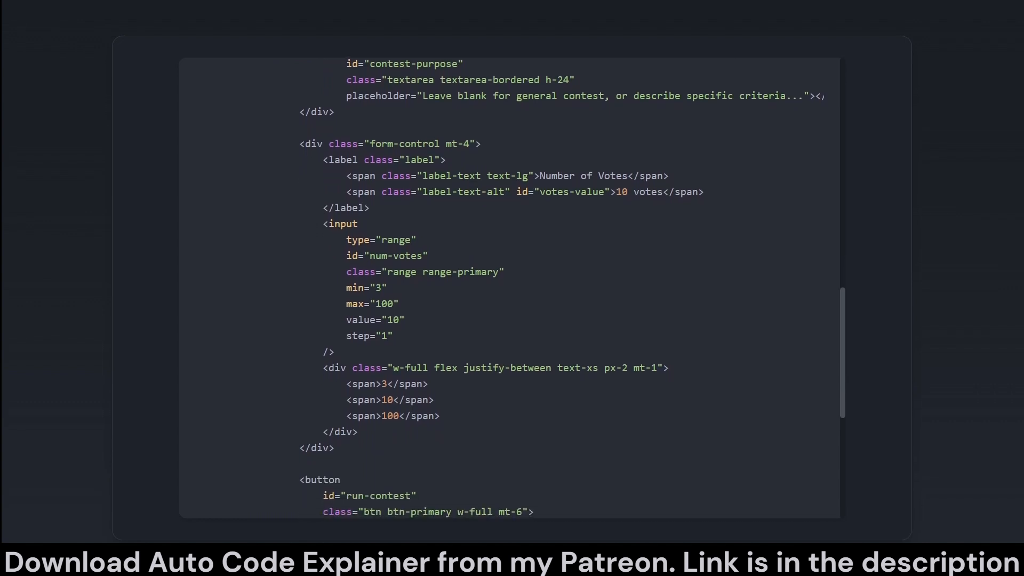
scroll(down, 3)
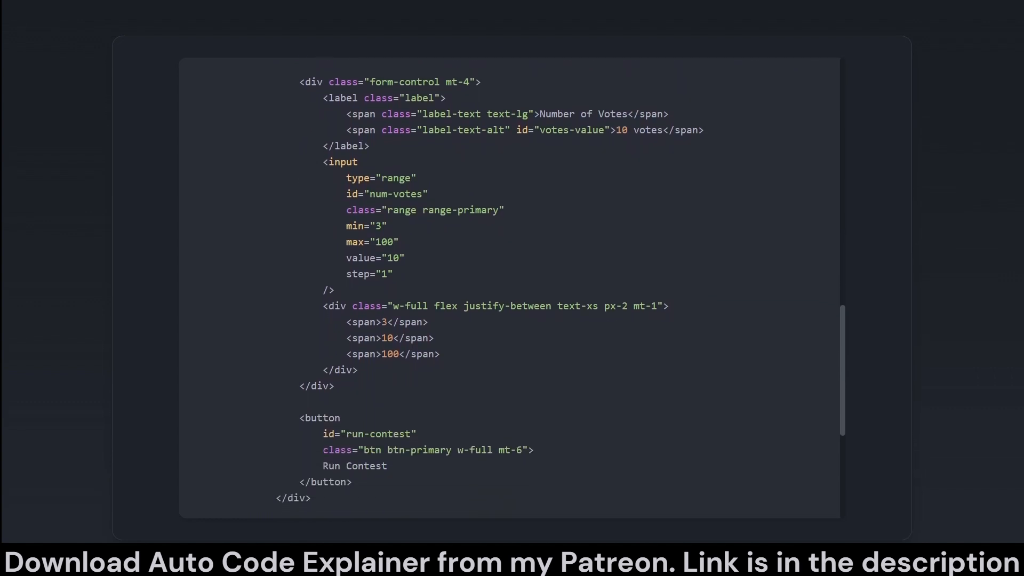
scroll(down, 3)
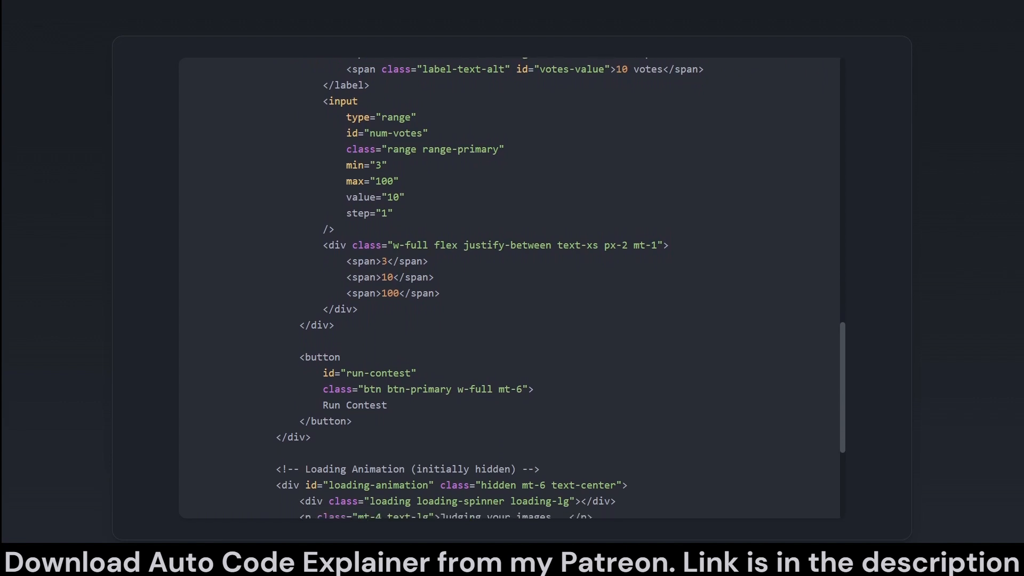
scroll(down, 3)
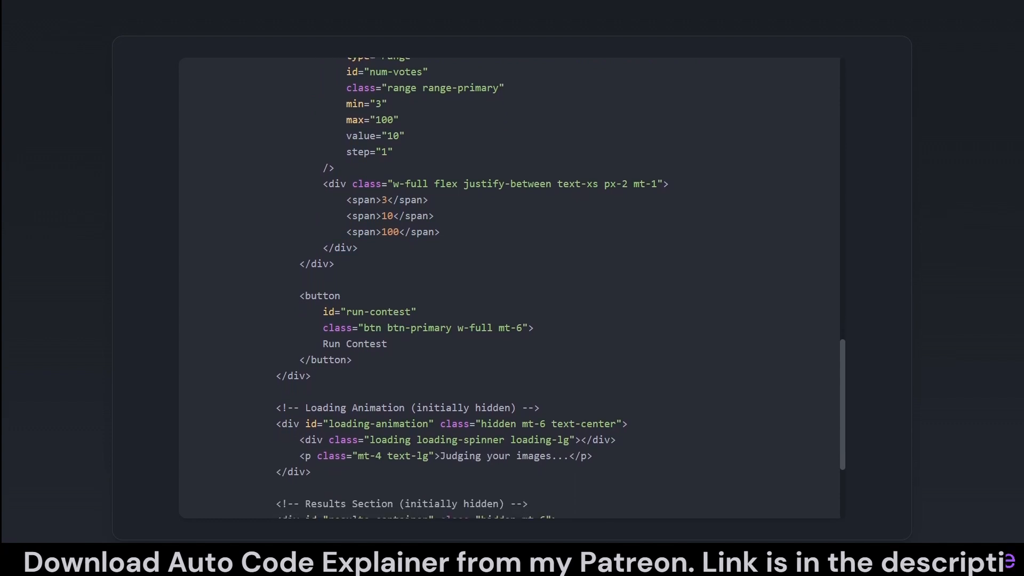
scroll(down, 3)
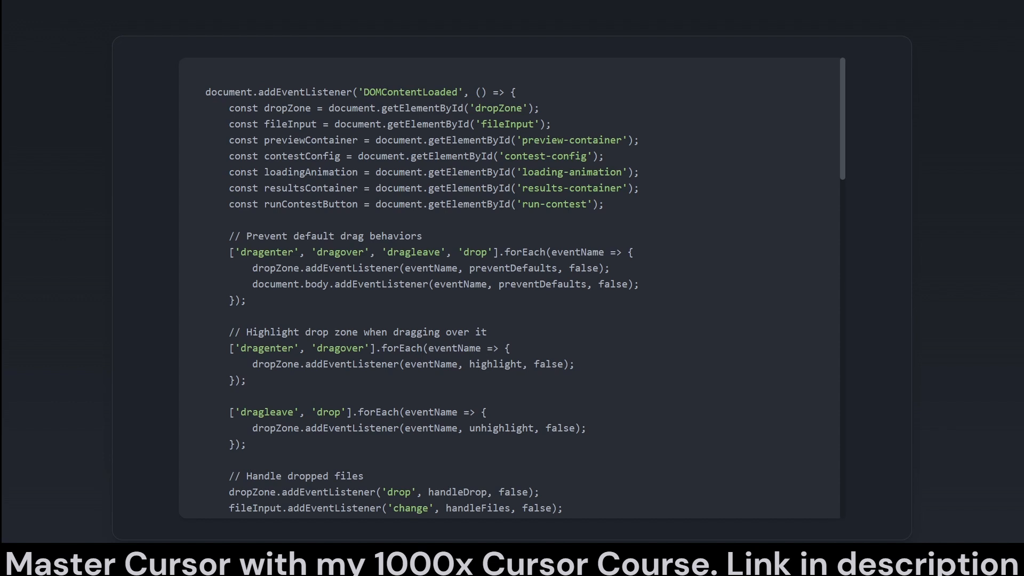
Read through the handleFiles image upload and preview animation code.
scroll(down, 3)
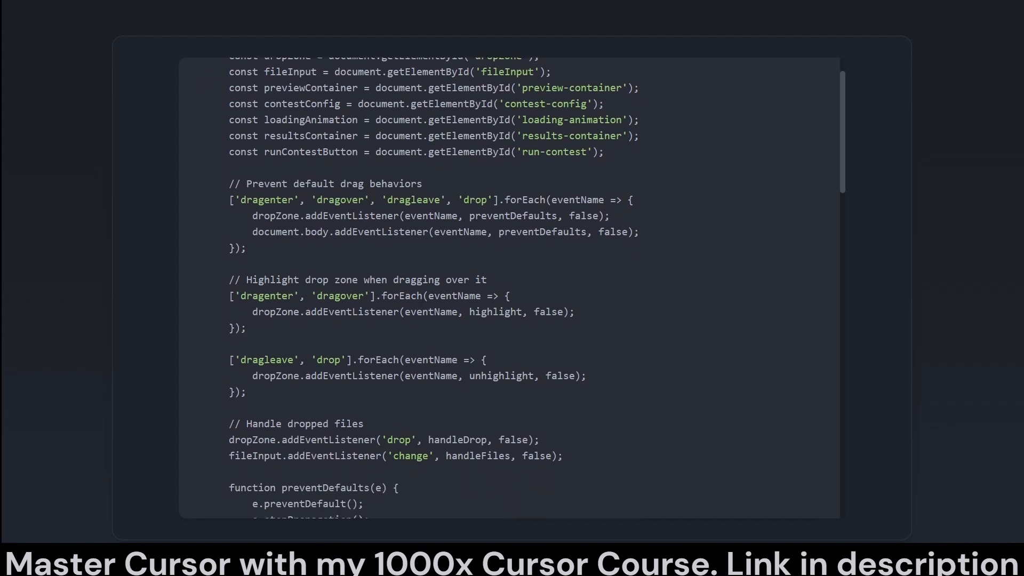
scroll(down, 3)
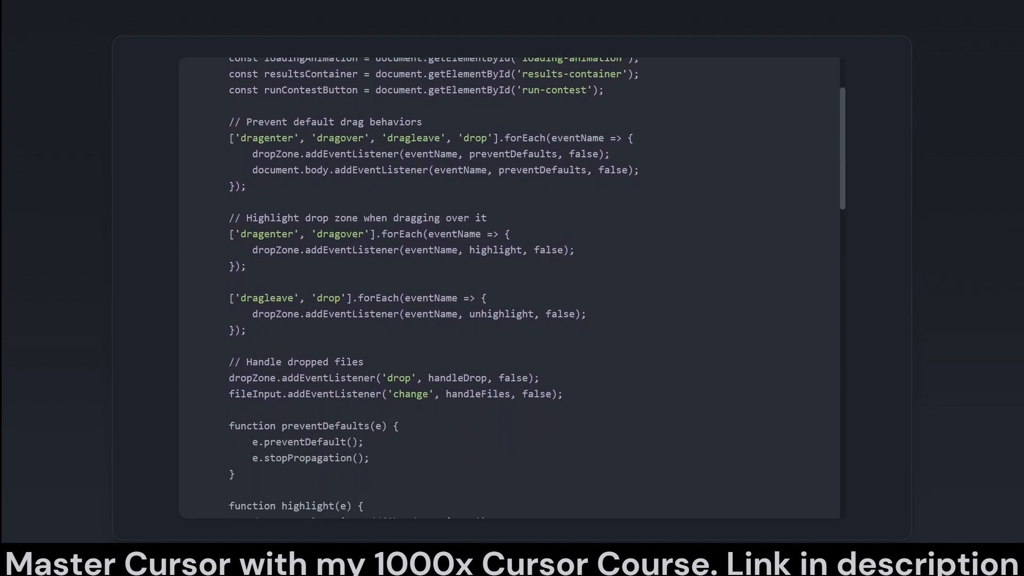
scroll(down, 3)
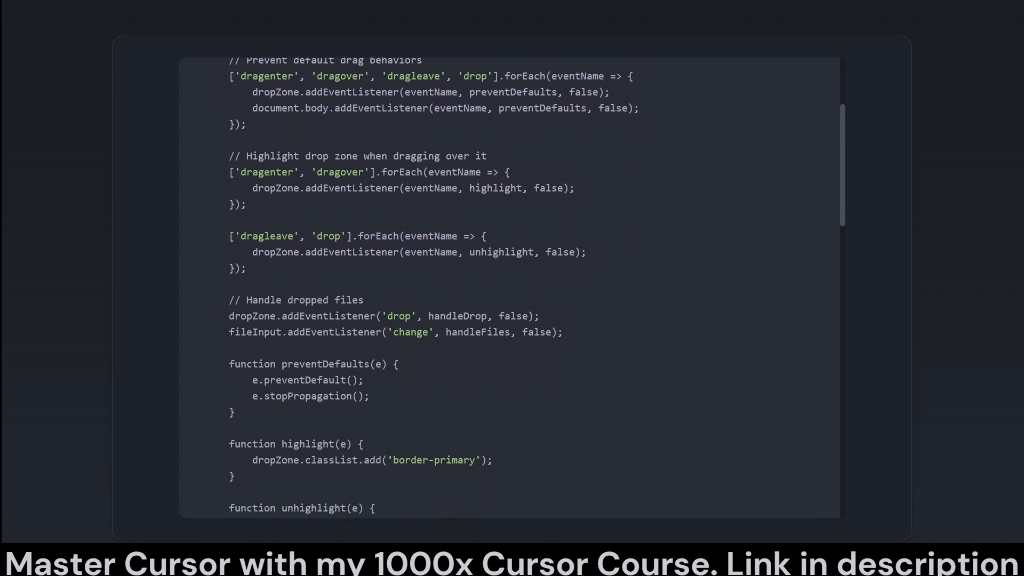
scroll(down, 3)
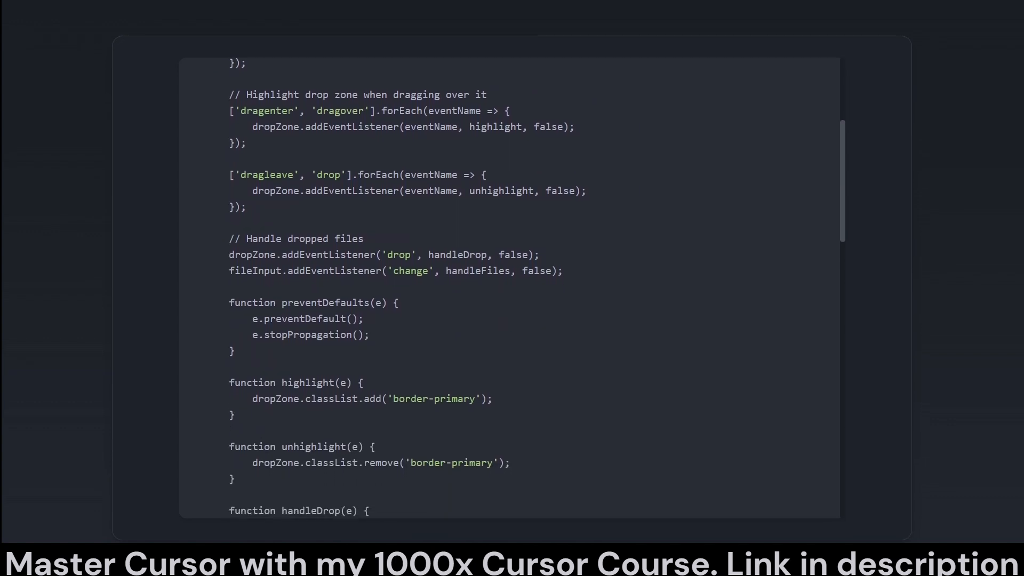
scroll(down, 3)
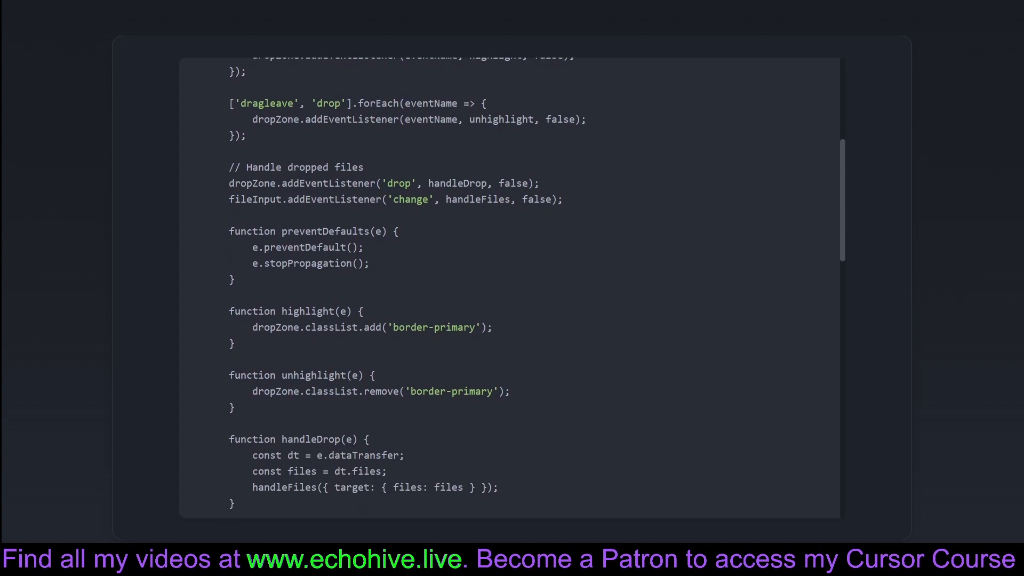
scroll(down, 3)
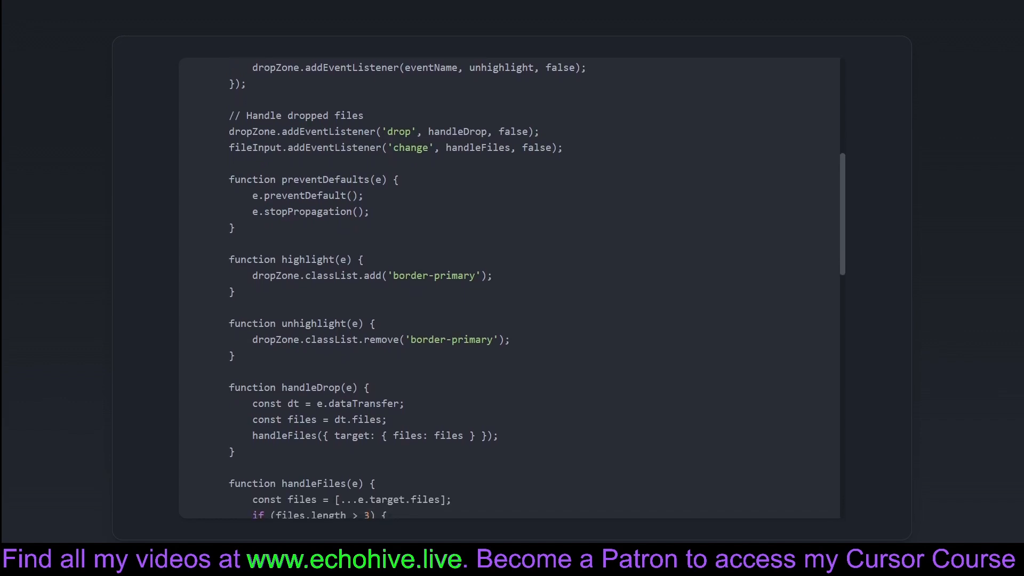
scroll(down, 3)
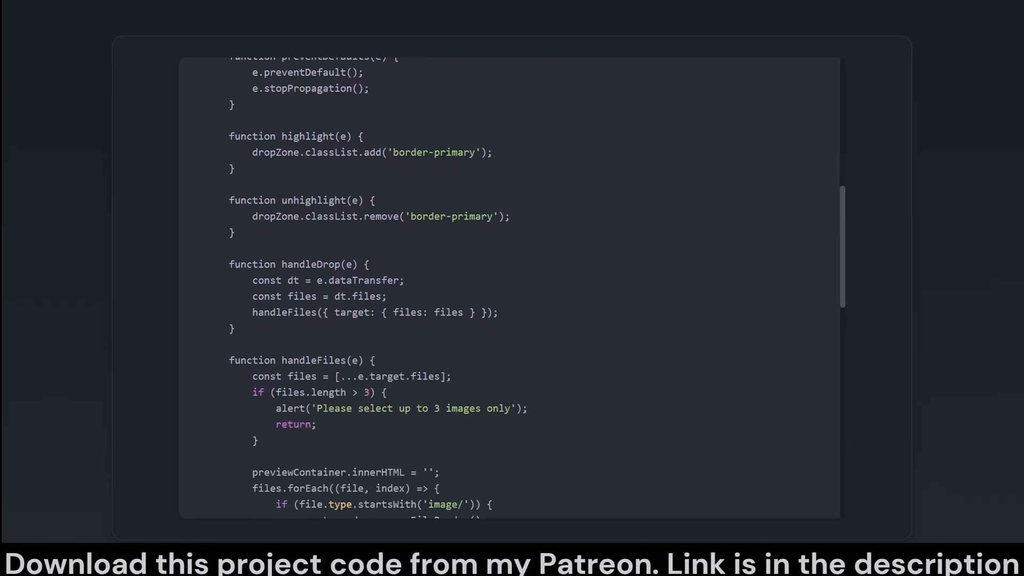
scroll(down, 3)
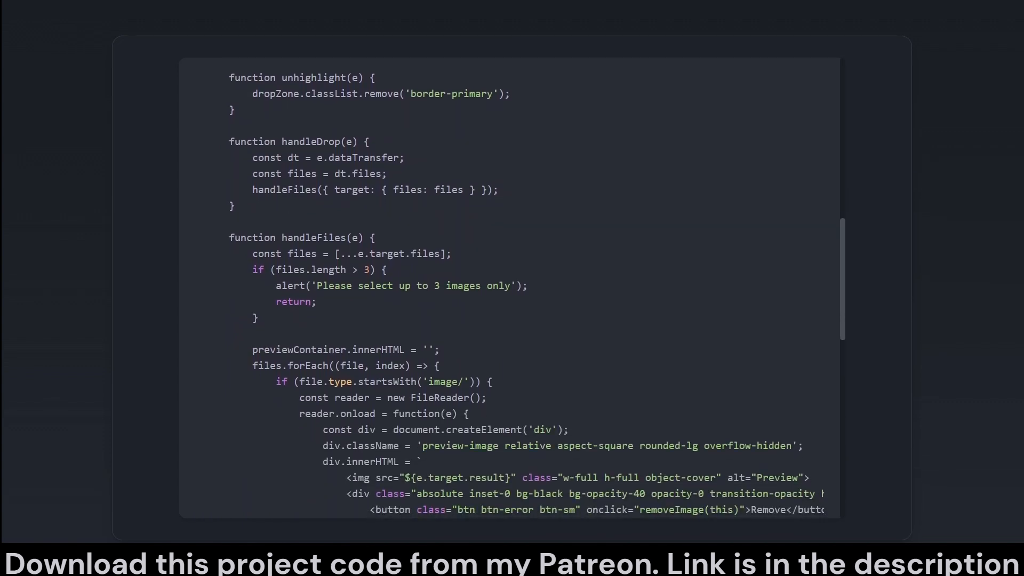
scroll(down, 3)
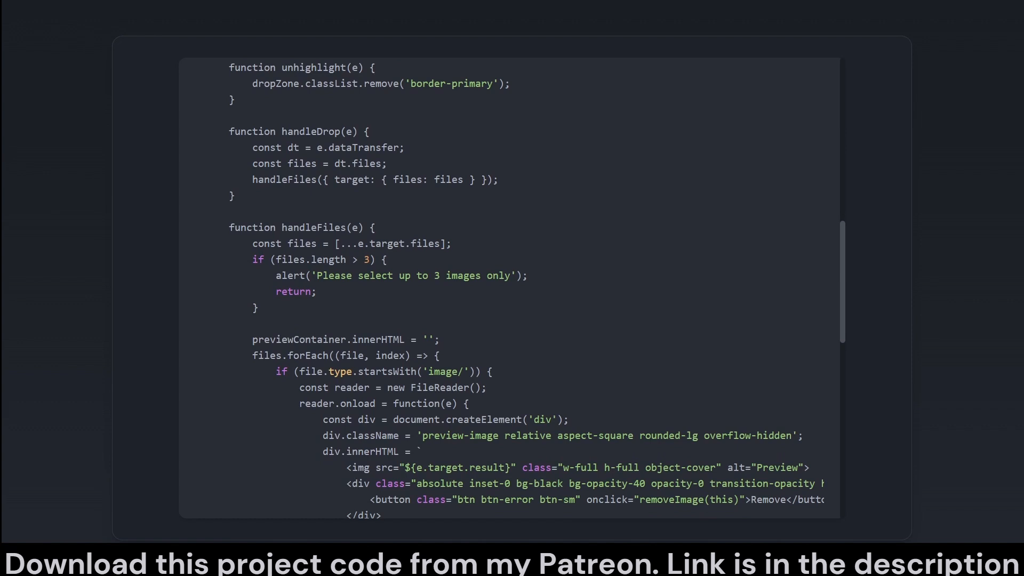
scroll(down, 3)
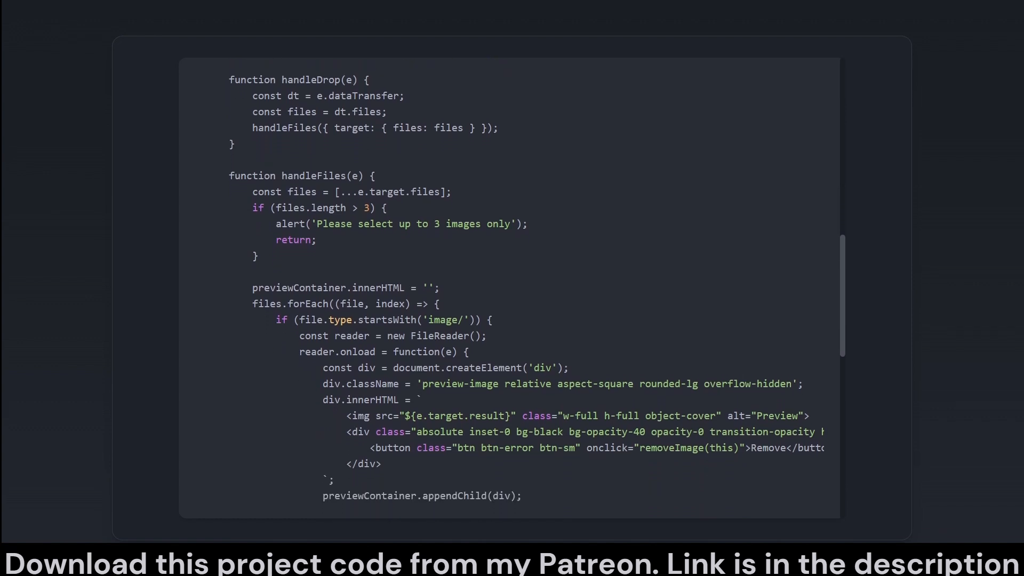
Scroll past the contest reveal and vote slider code to the runContestButton handler.
scroll(down, 3)
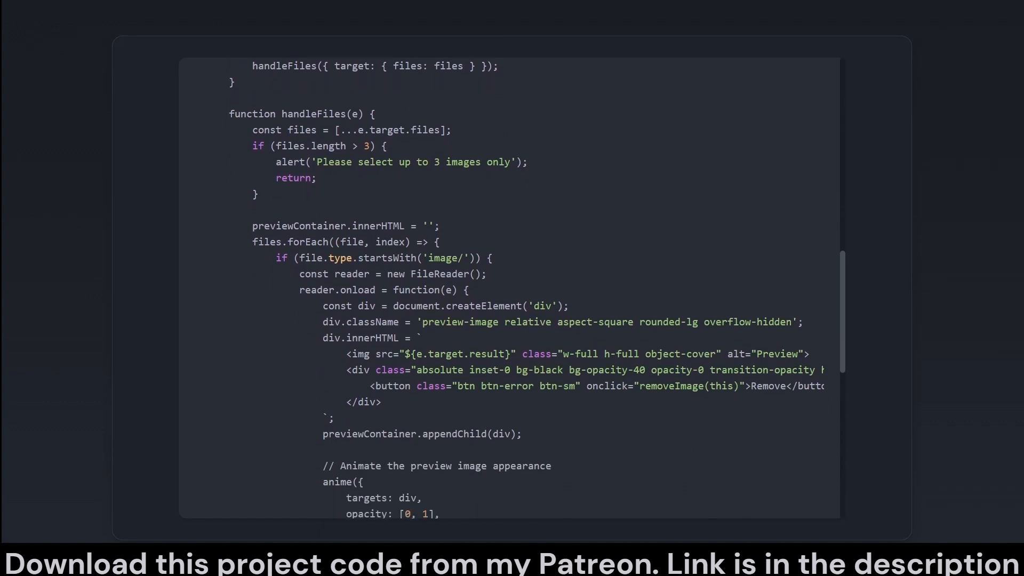
scroll(down, 3)
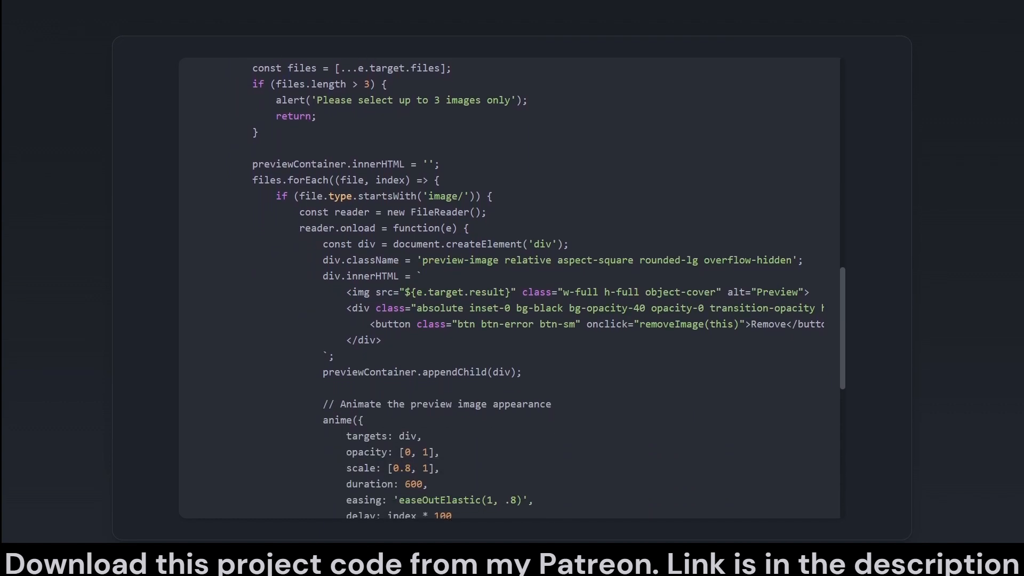
scroll(down, 3)
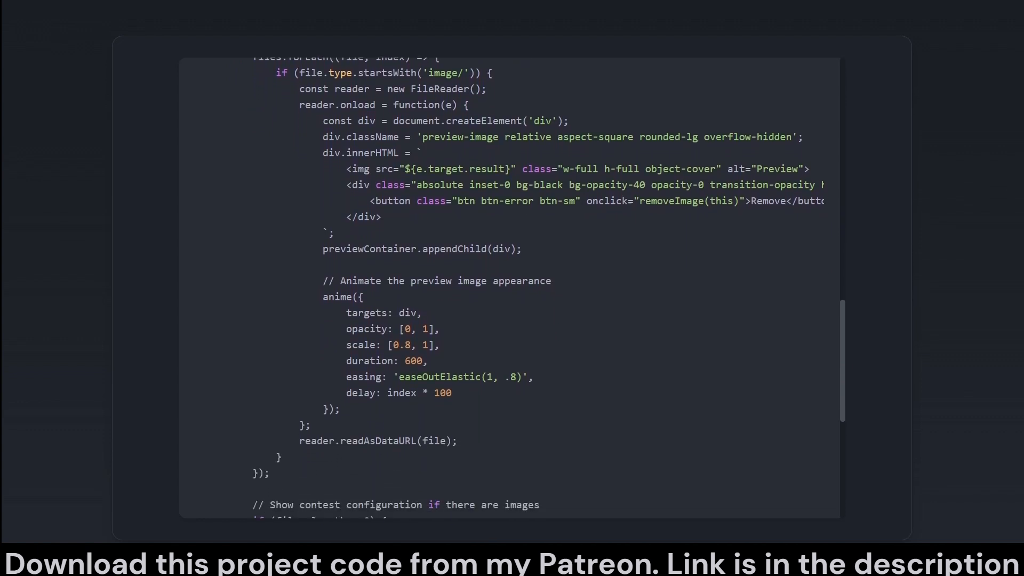
scroll(down, 3)
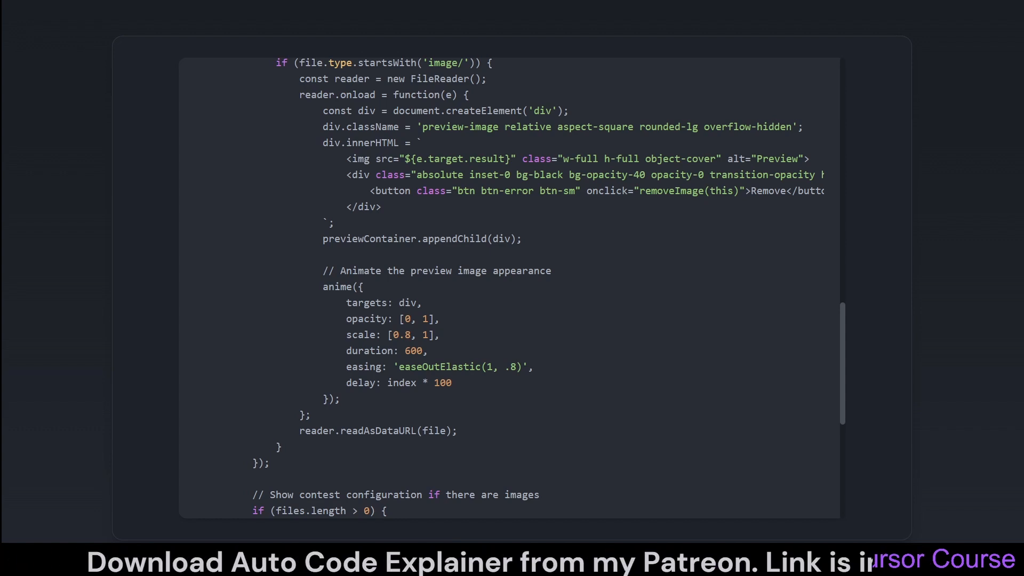
scroll(down, 3)
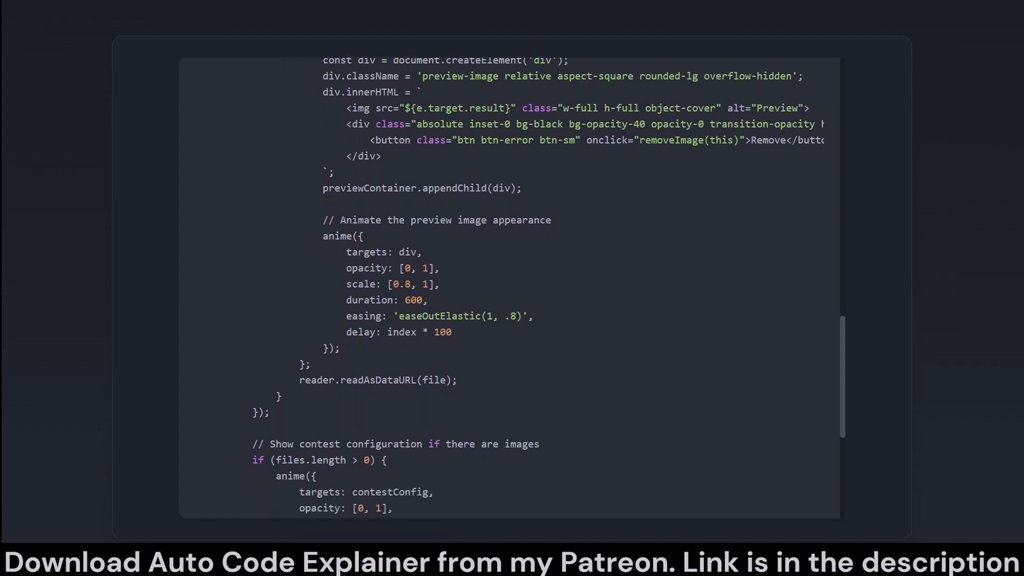
scroll(down, 3)
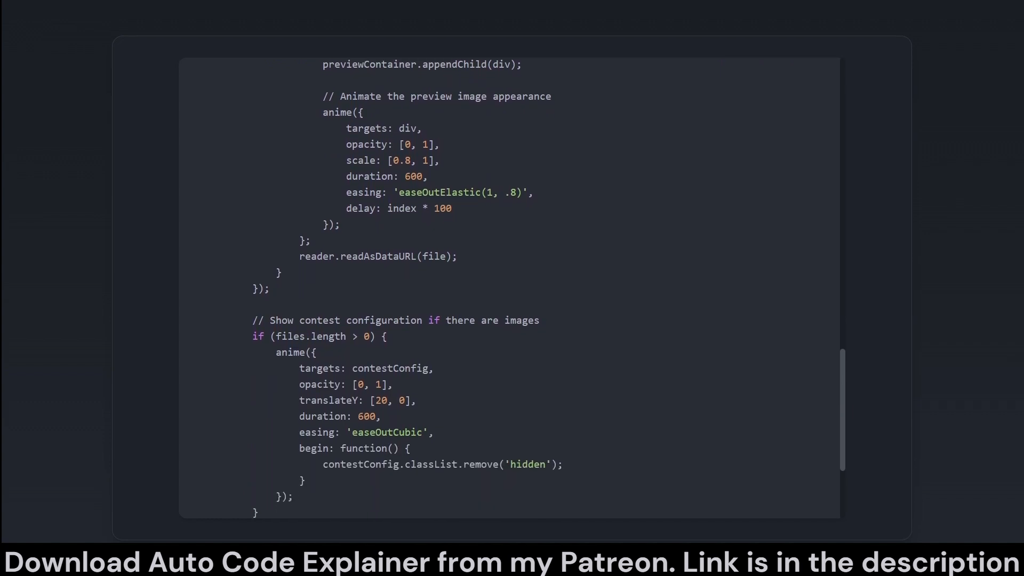
scroll(down, 3)
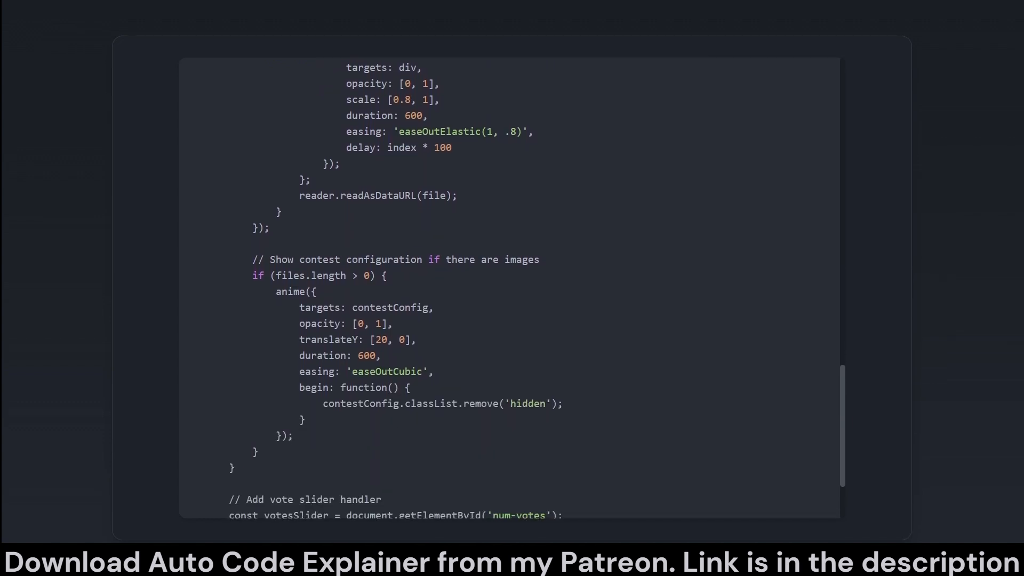
scroll(down, 3)
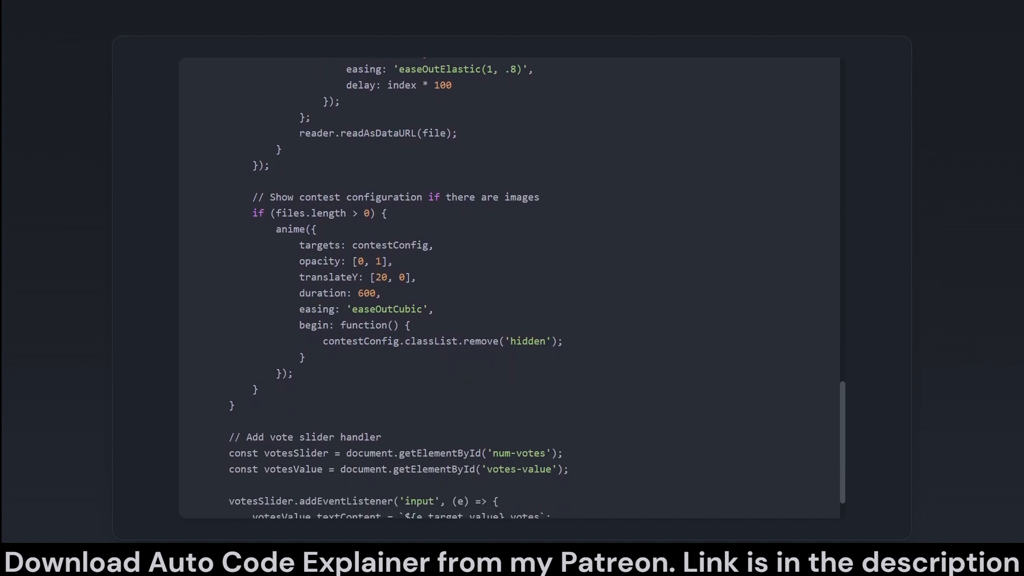
scroll(down, 3)
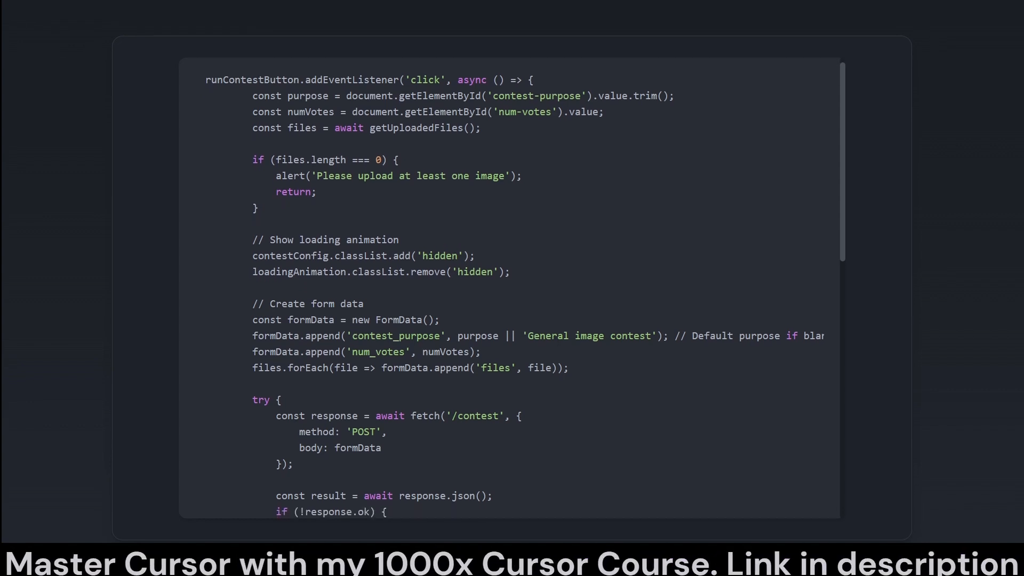
Read the runContestButton submission code and getUploadedFiles base64-to-file conversion.
scroll(down, 3)
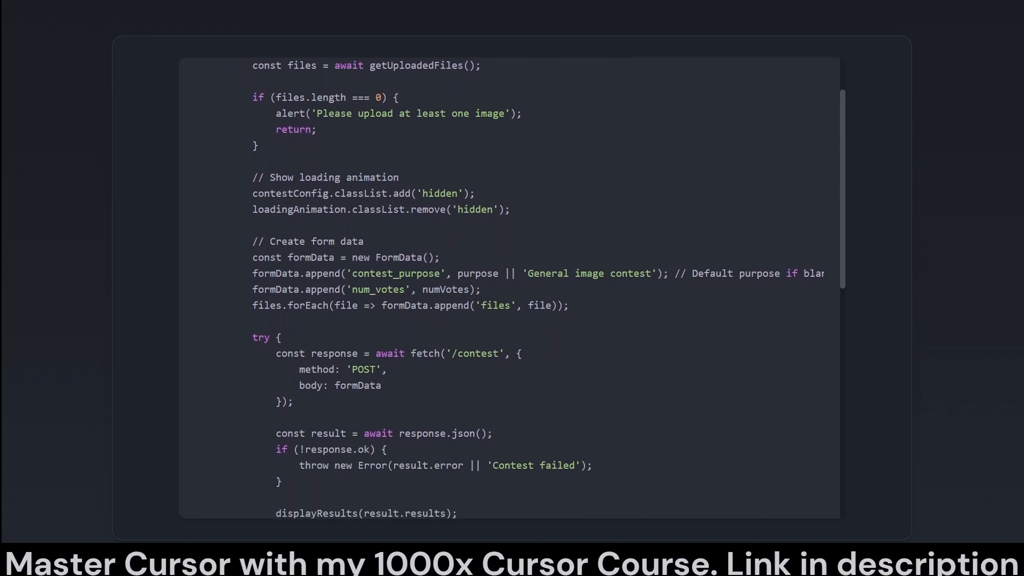
scroll(down, 3)
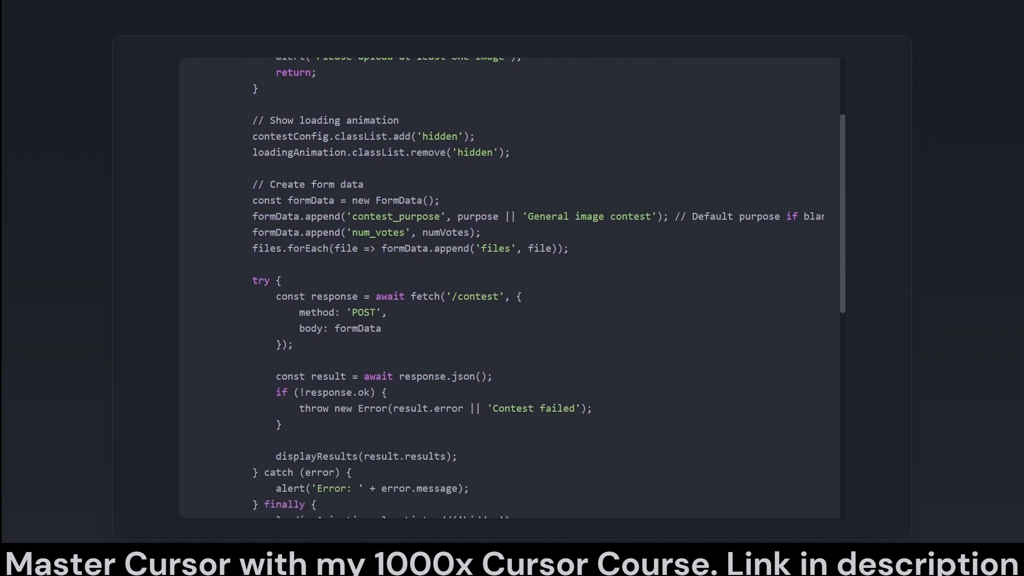
scroll(down, 3)
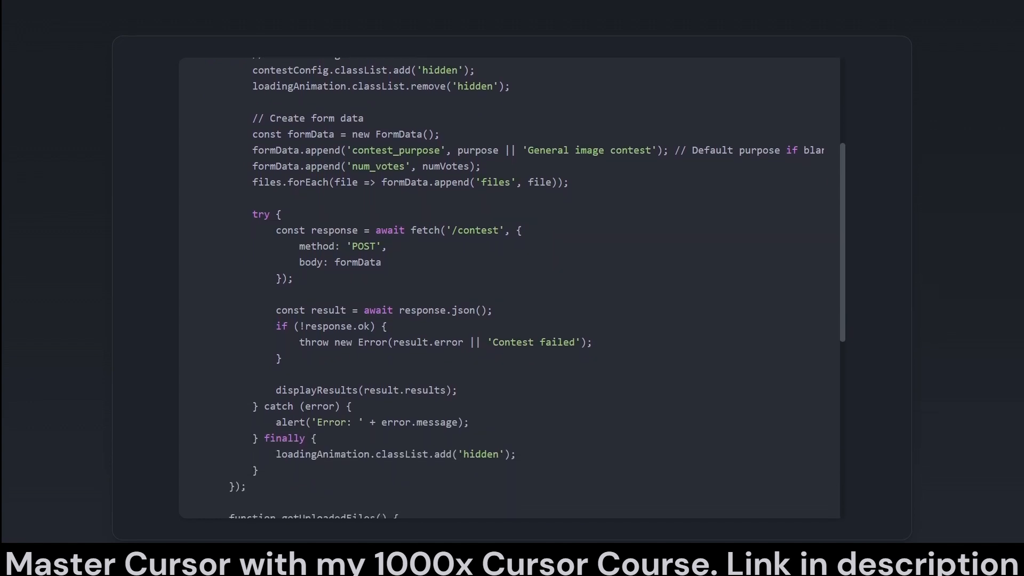
scroll(down, 3)
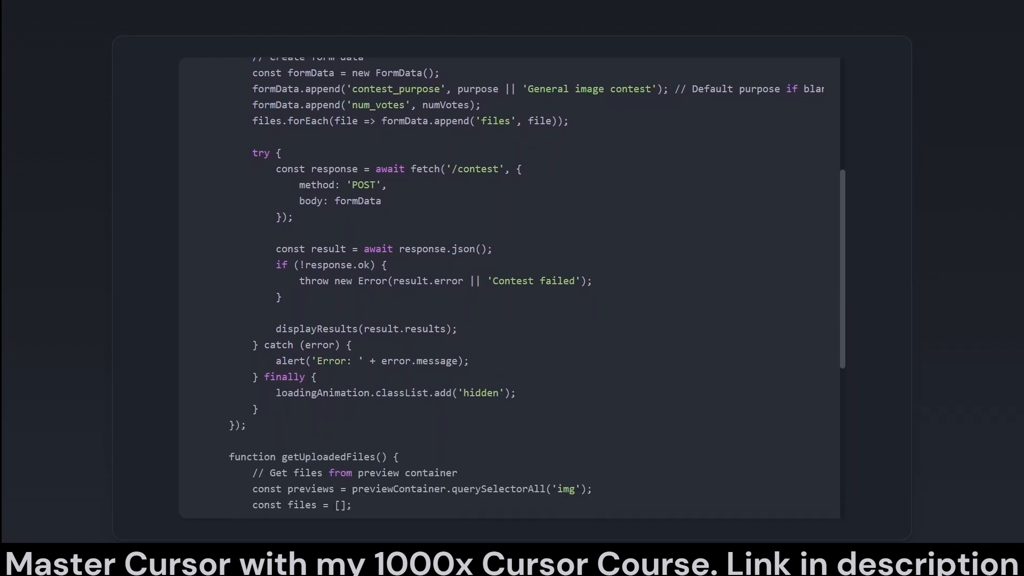
scroll(down, 3)
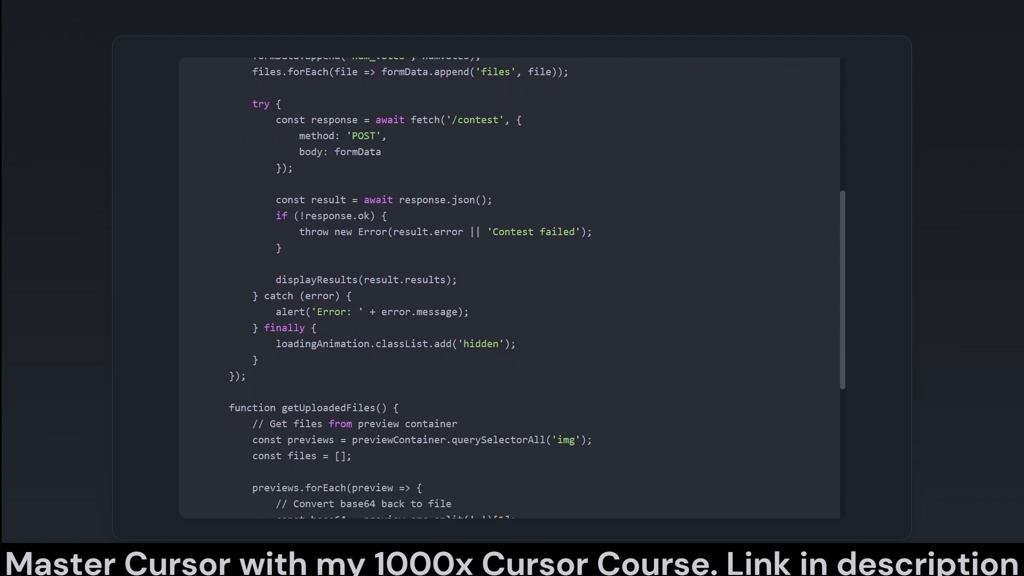
scroll(down, 3)
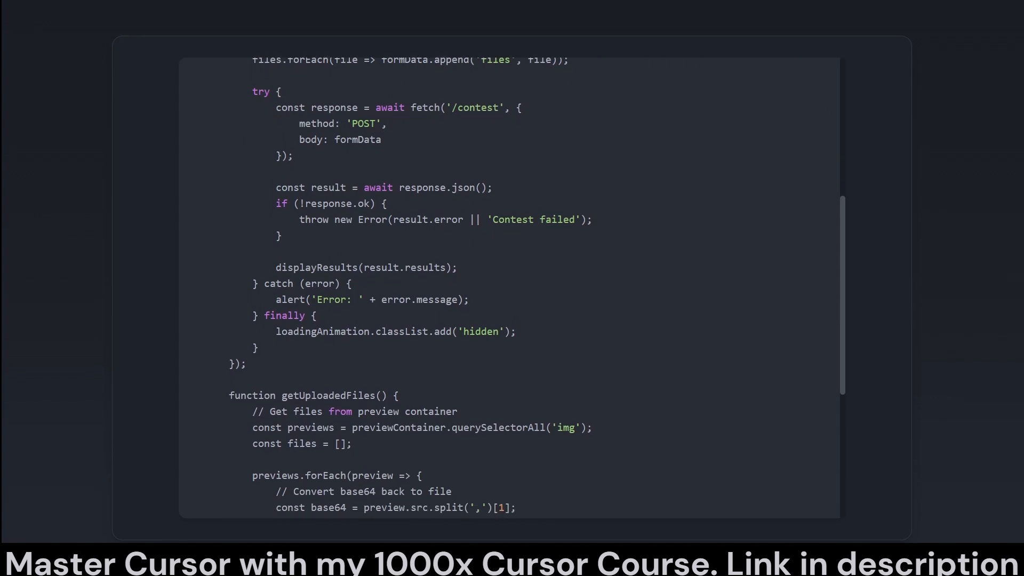
scroll(down, 3)
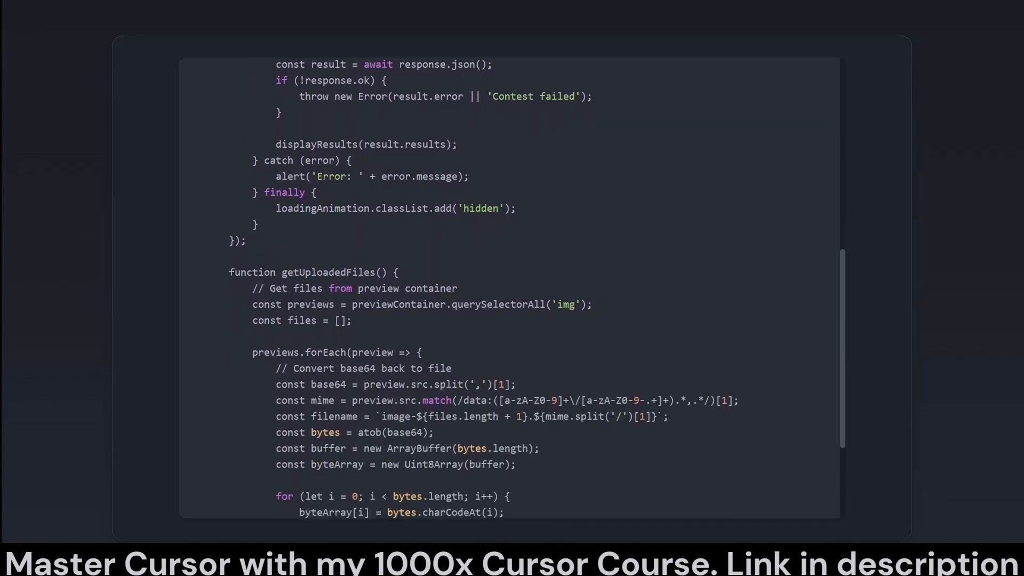
scroll(down, 3)
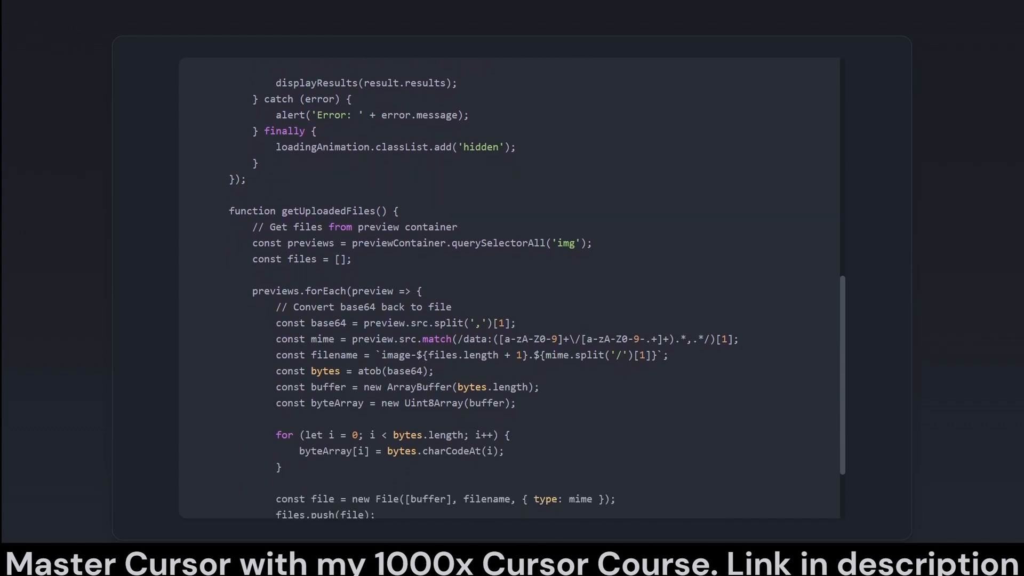
scroll(down, 3)
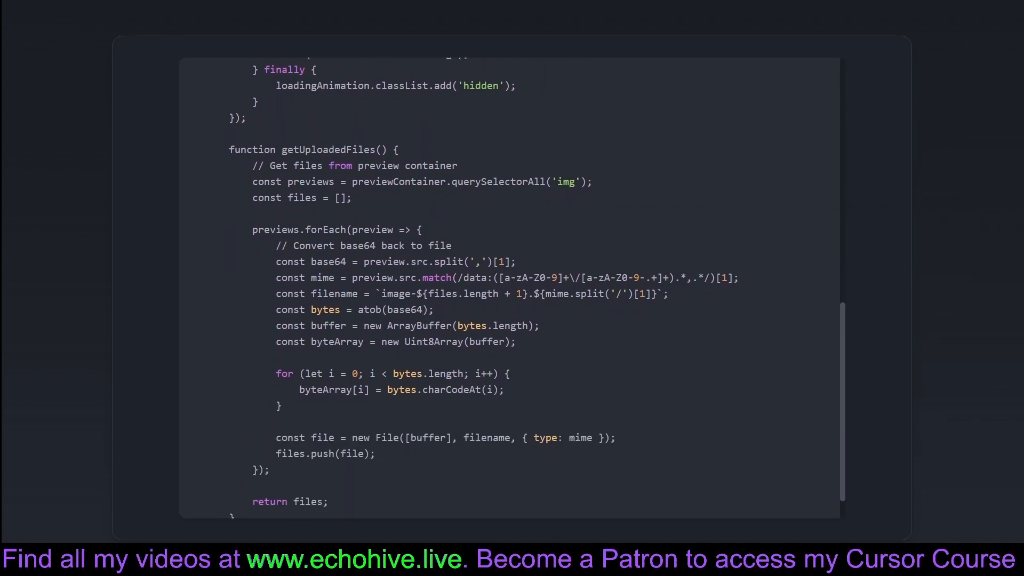
scroll(down, 3)
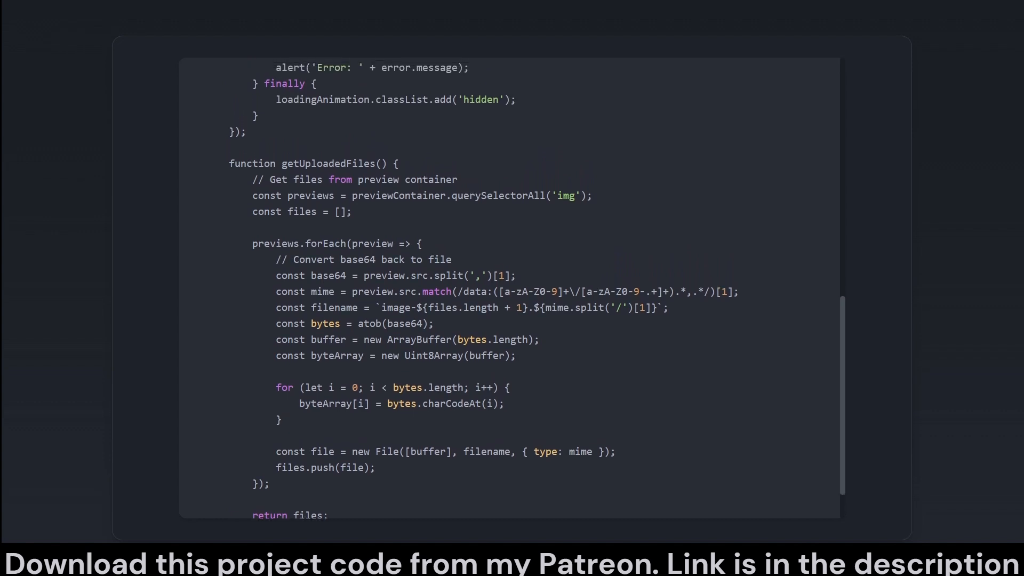
Scroll back up, then advance to the connectWebSocket and updateResults progress snippet.
scroll(down, 3)
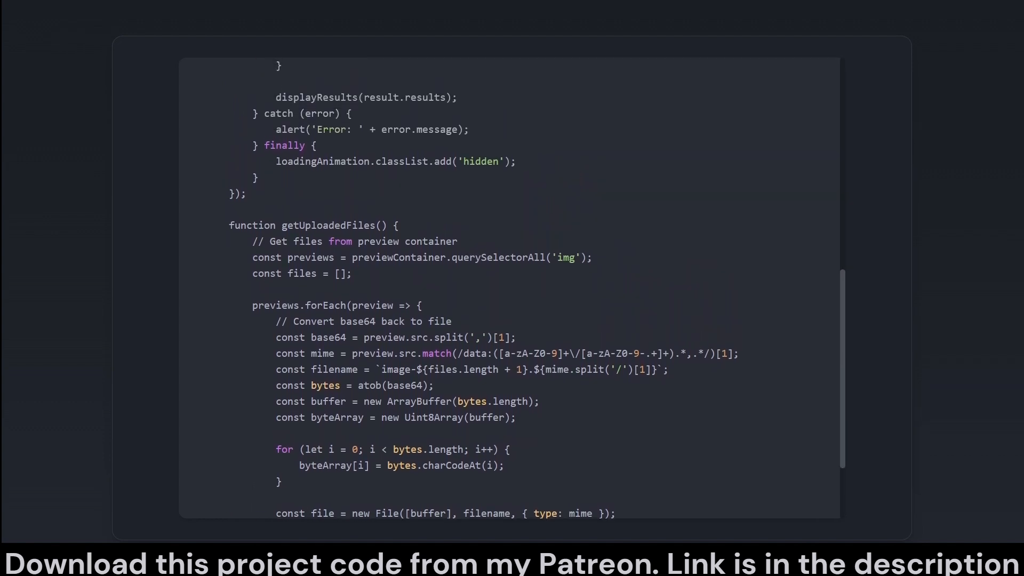
scroll(up, 3)
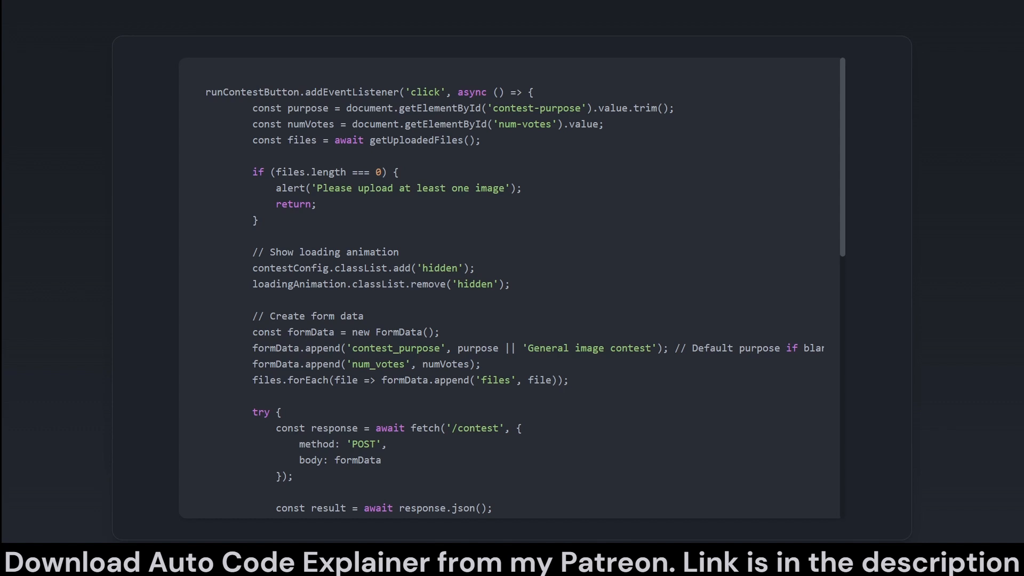
scroll(down, 3)
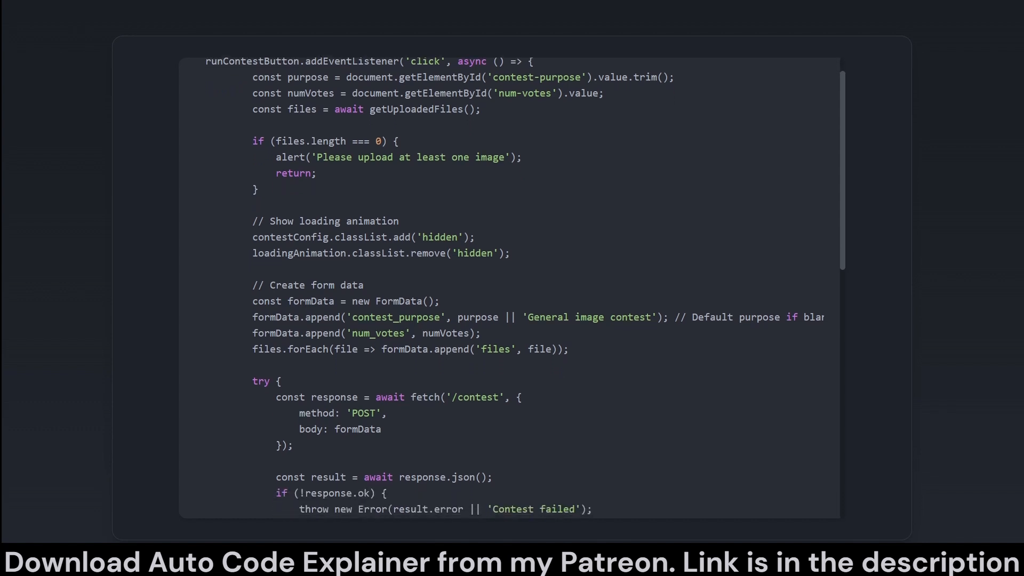
scroll(down, 3)
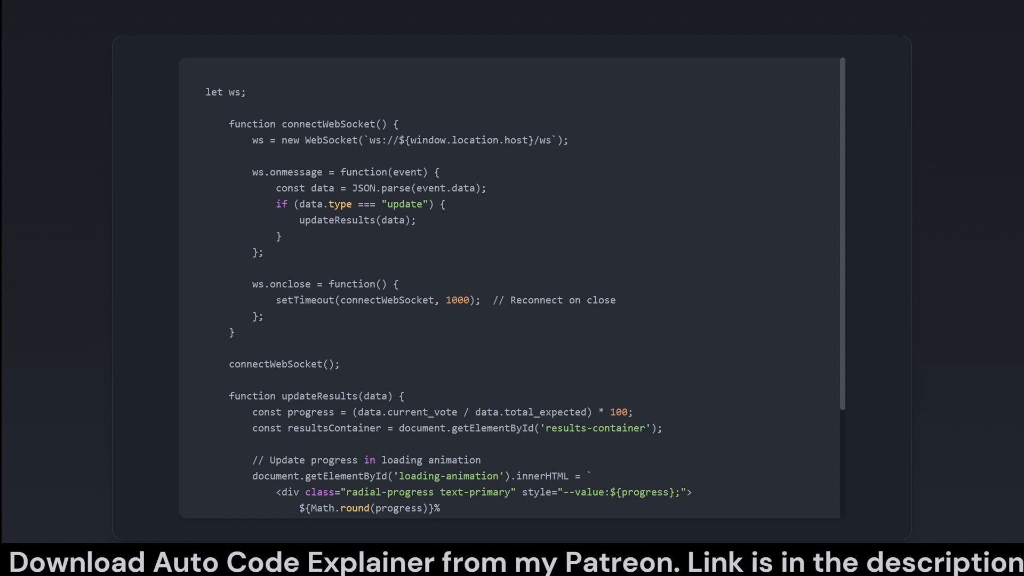
Scroll the connectWebSocket and updateResults code, then advance to the displayResults grid layout.
scroll(down, 3)
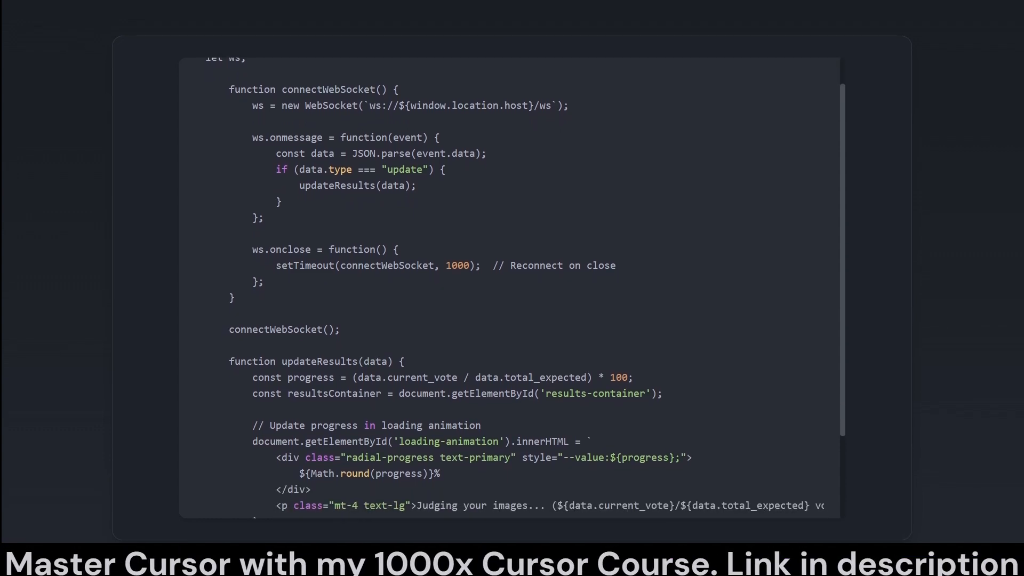
scroll(down, 3)
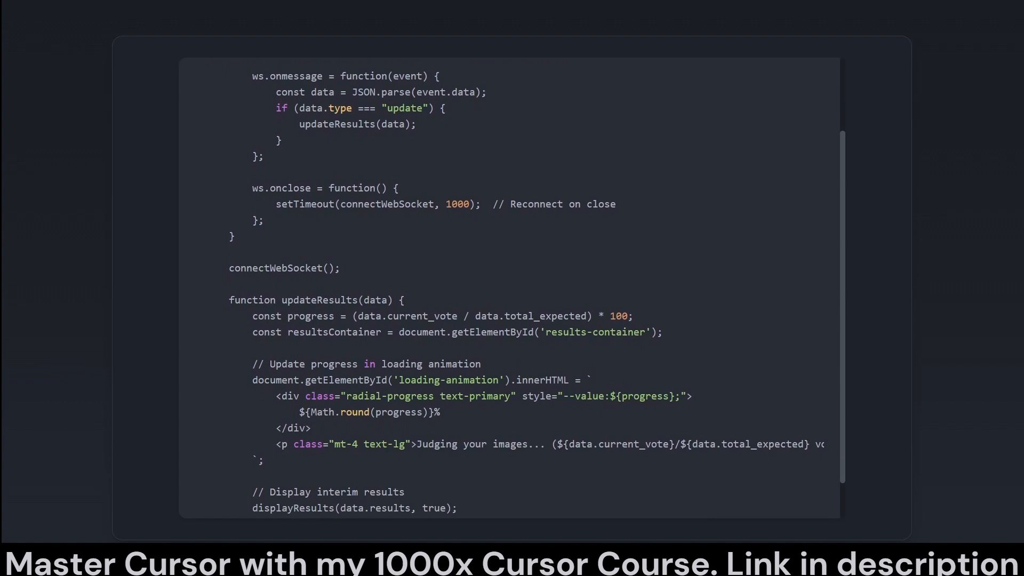
scroll(down, 3)
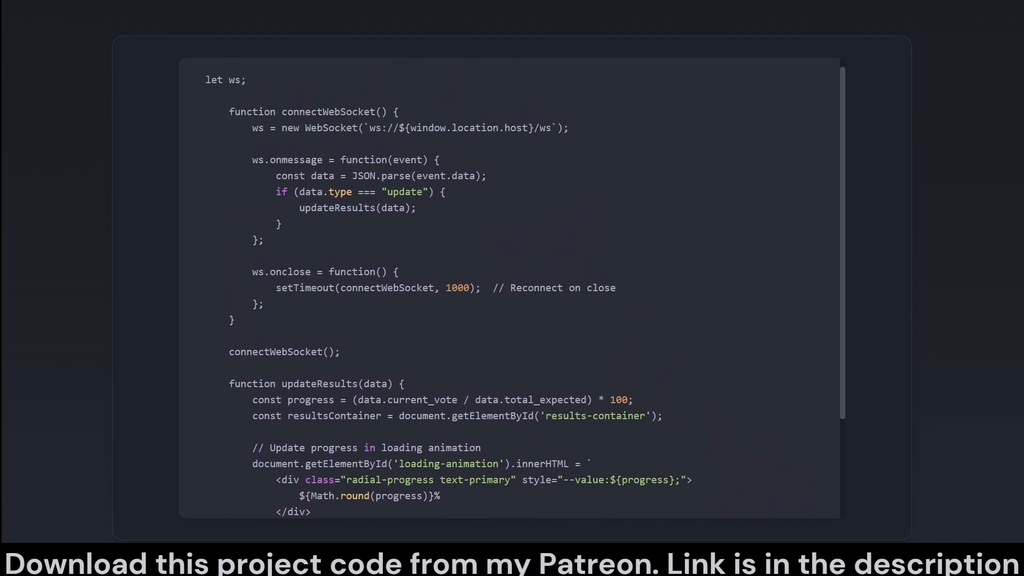
scroll(down, 3)
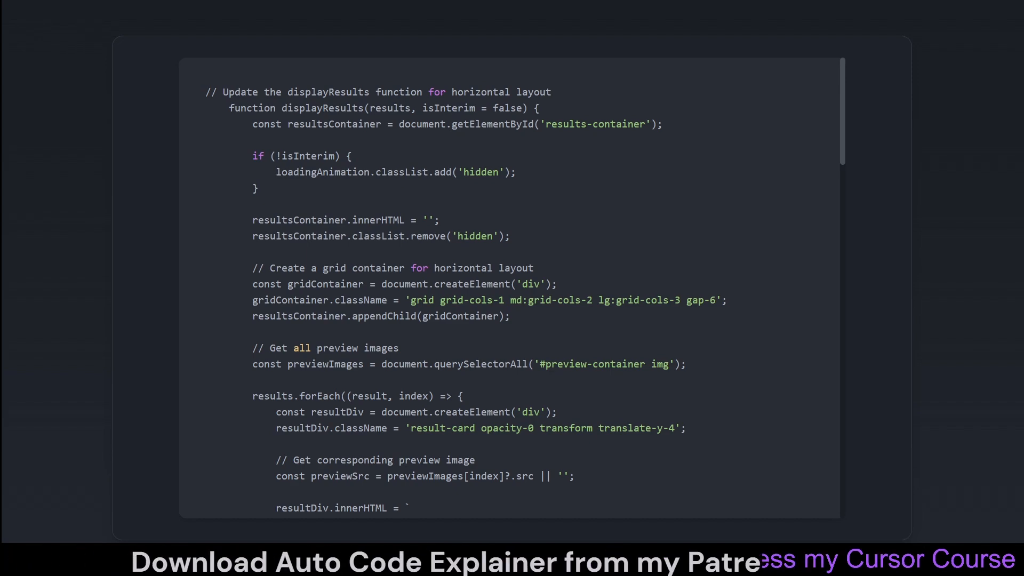
Scroll through the displayResults results grid and result-card markup.
scroll(down, 3)
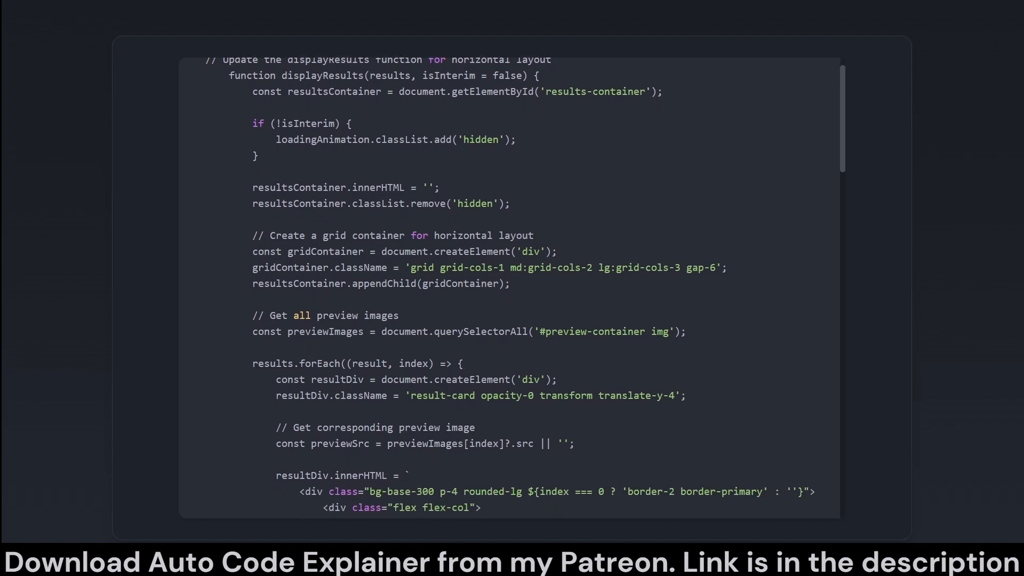
scroll(down, 3)
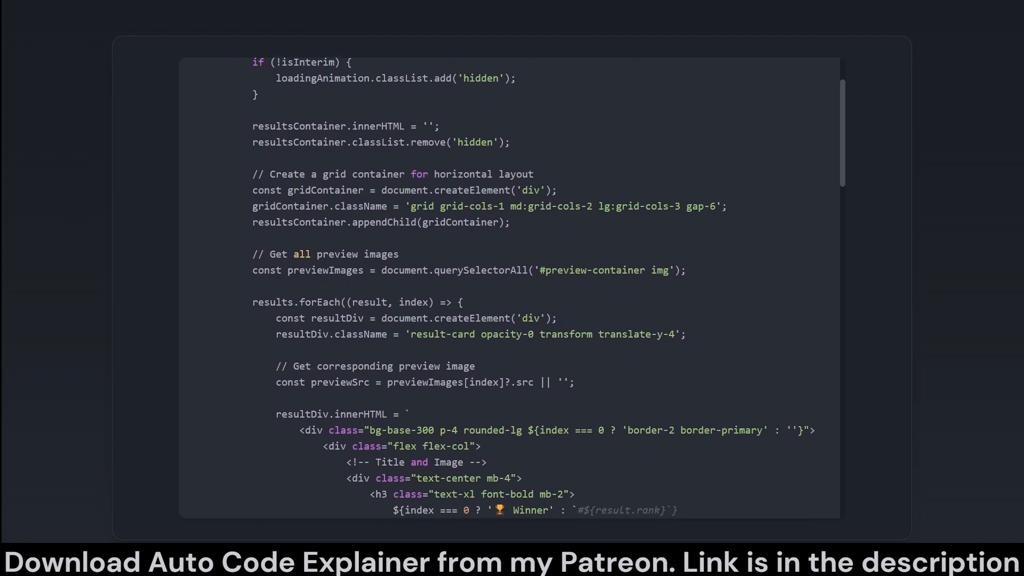
scroll(down, 3)
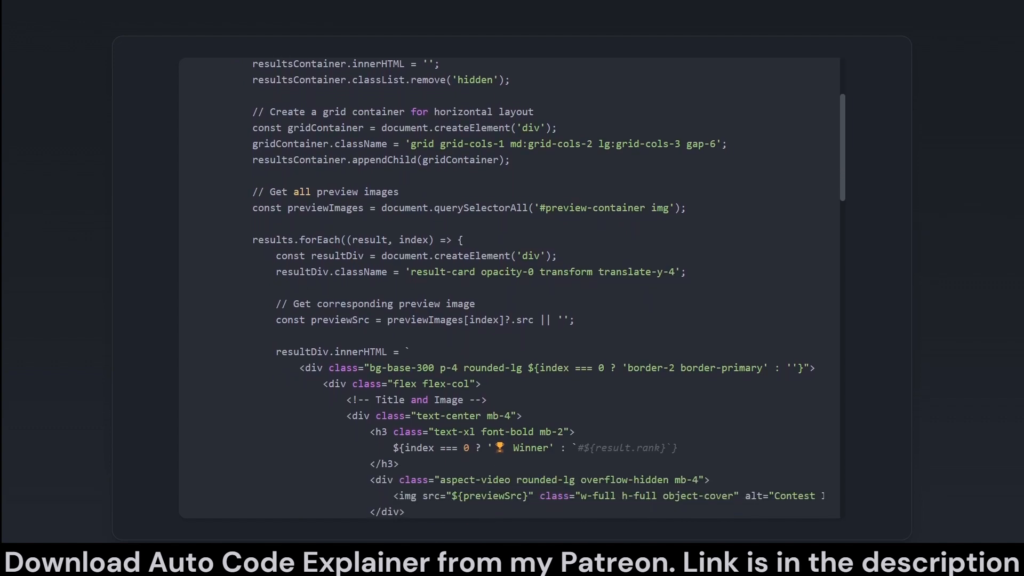
scroll(down, 3)
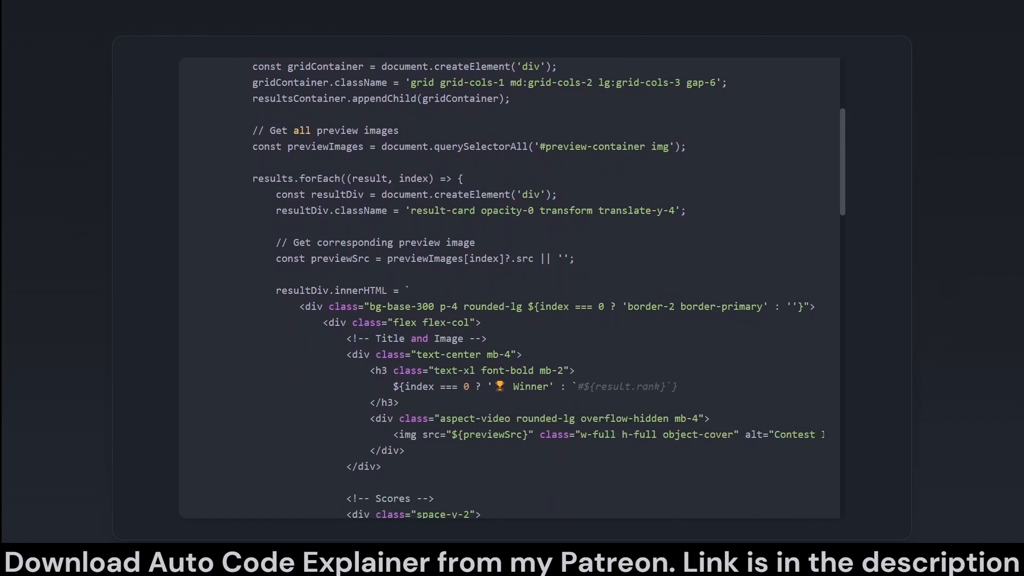
scroll(down, 3)
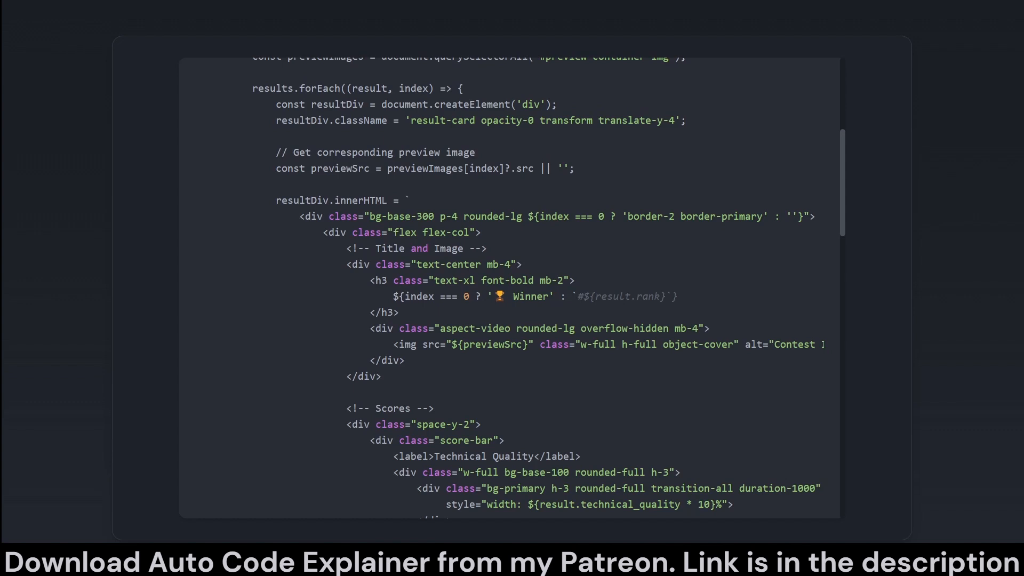
scroll(down, 3)
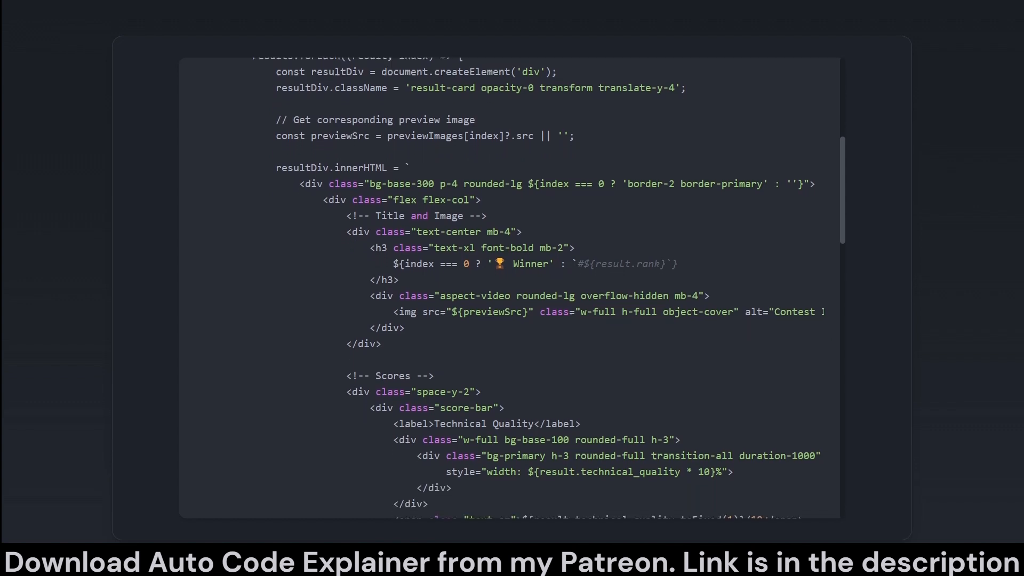
scroll(down, 3)
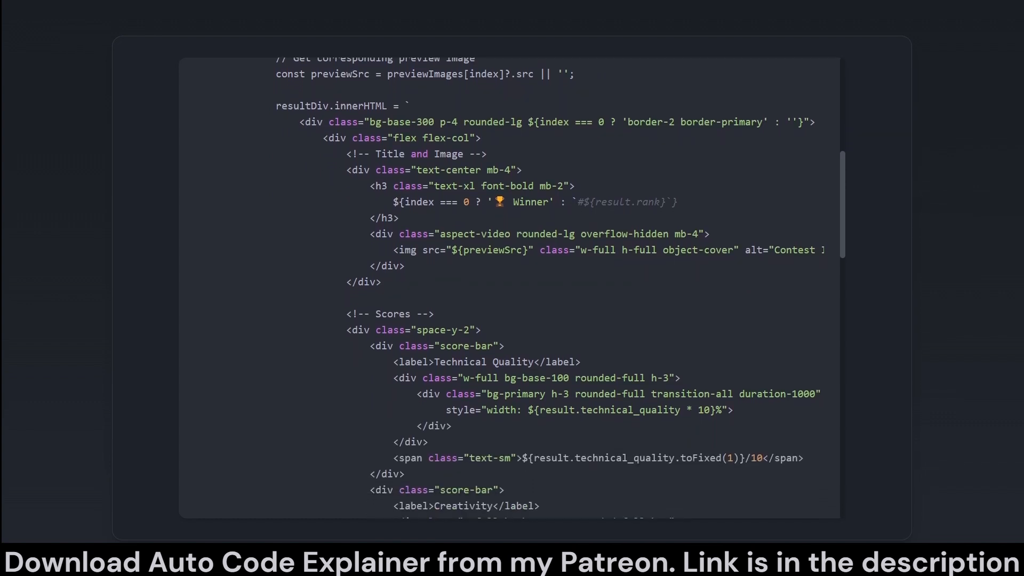
scroll(down, 3)
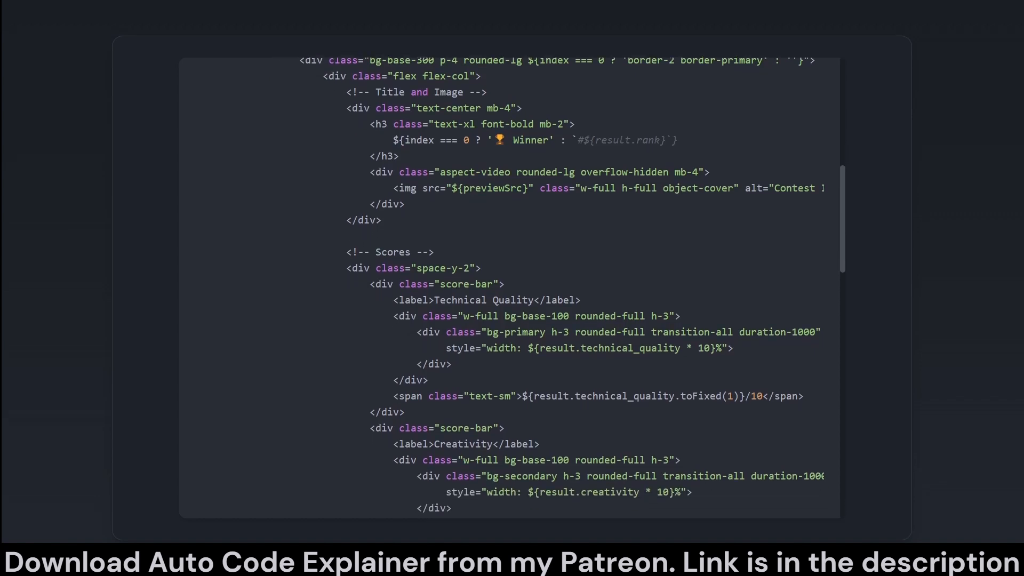
Continue past the score bars and final score to the innerHTML template's close.
scroll(down, 3)
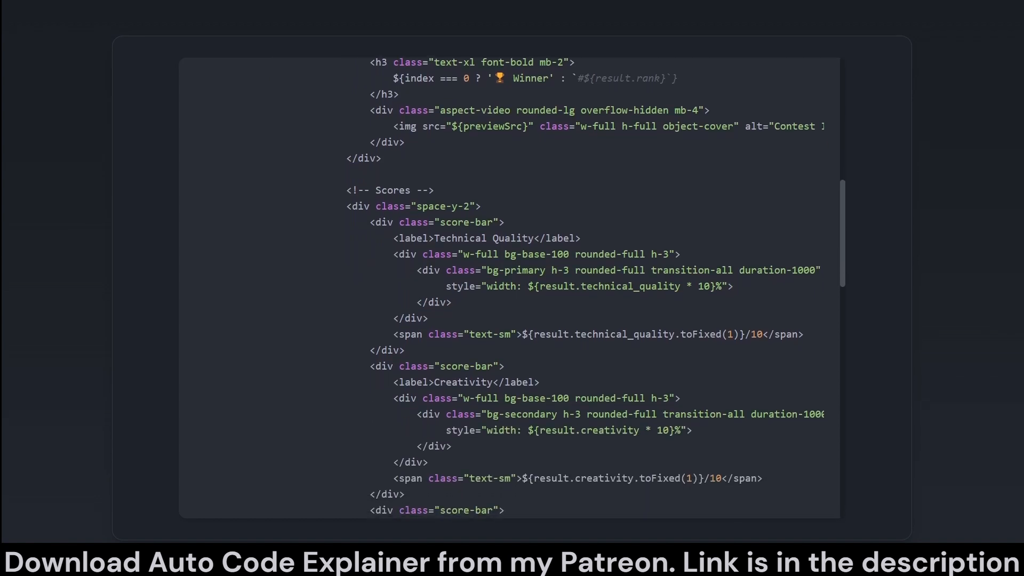
scroll(down, 3)
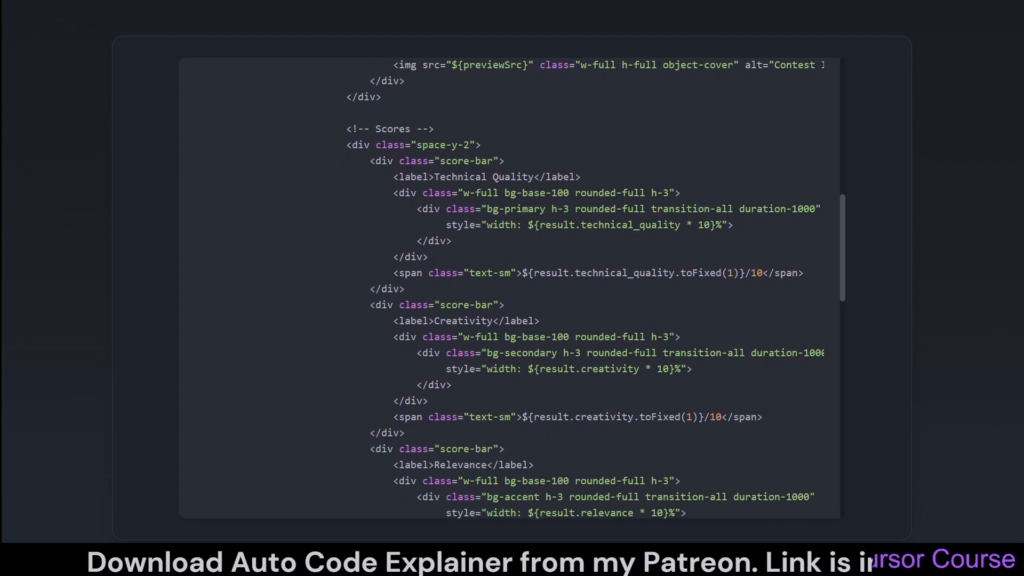
scroll(down, 3)
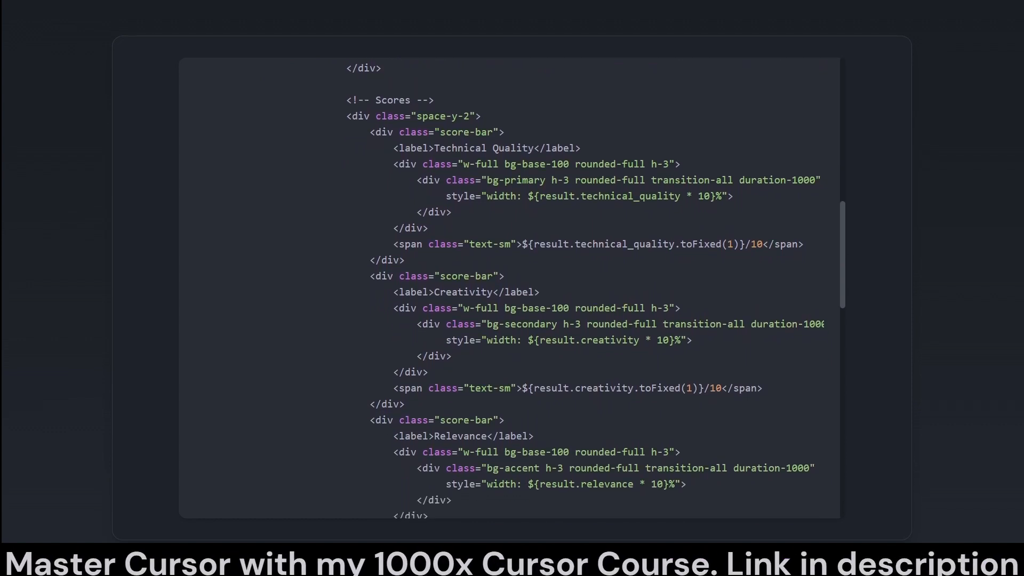
scroll(down, 3)
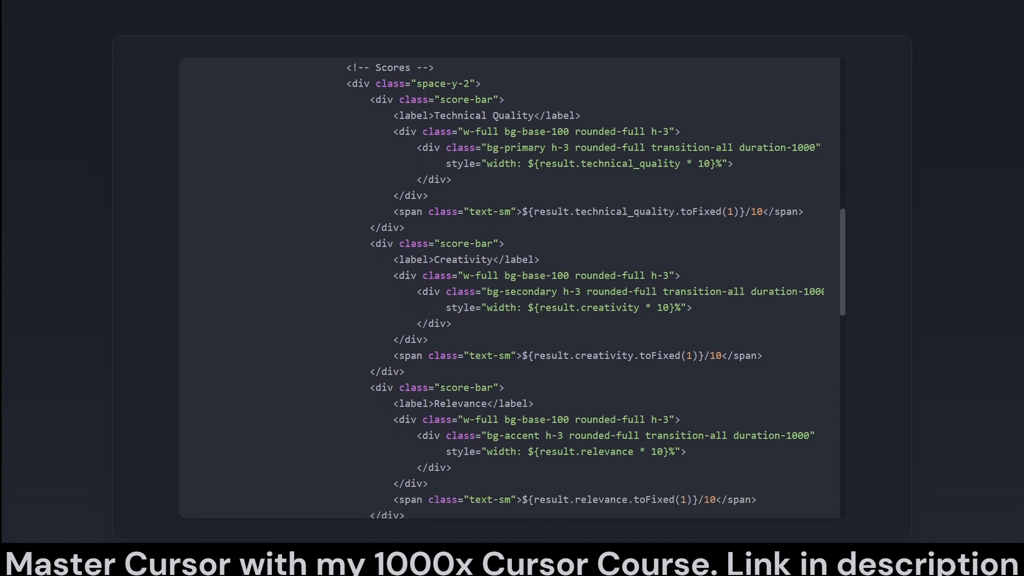
scroll(down, 3)
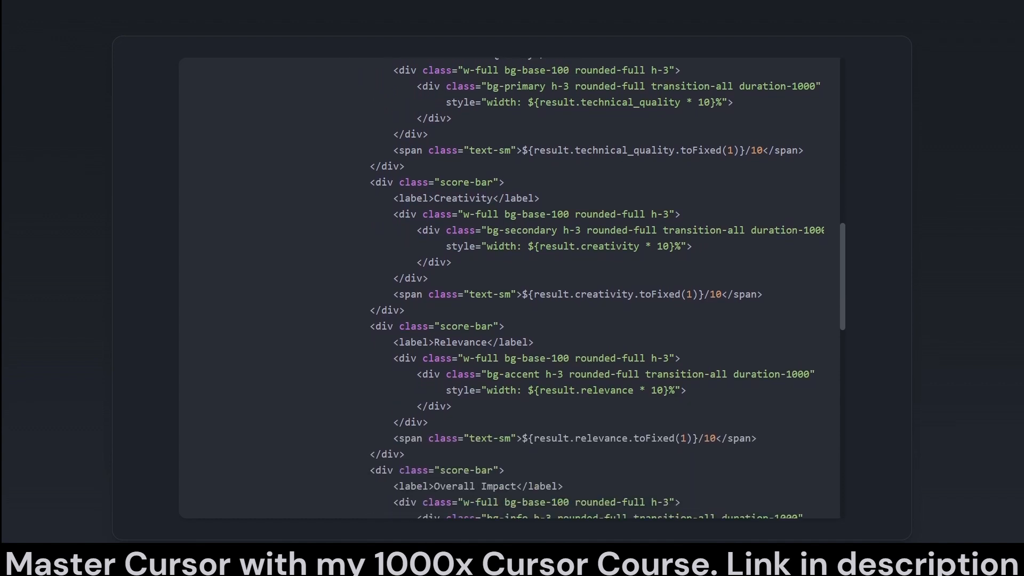
scroll(down, 3)
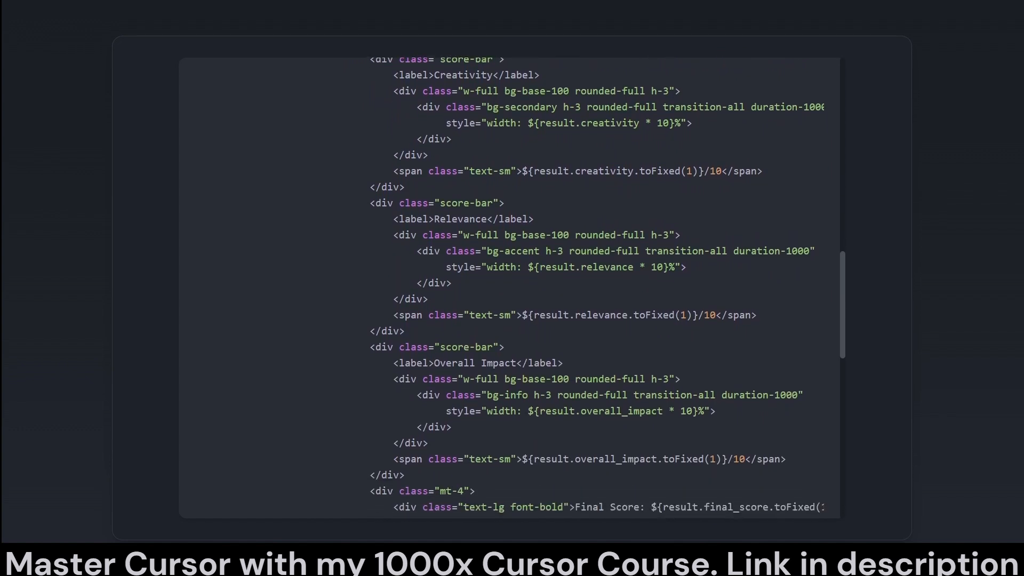
scroll(down, 3)
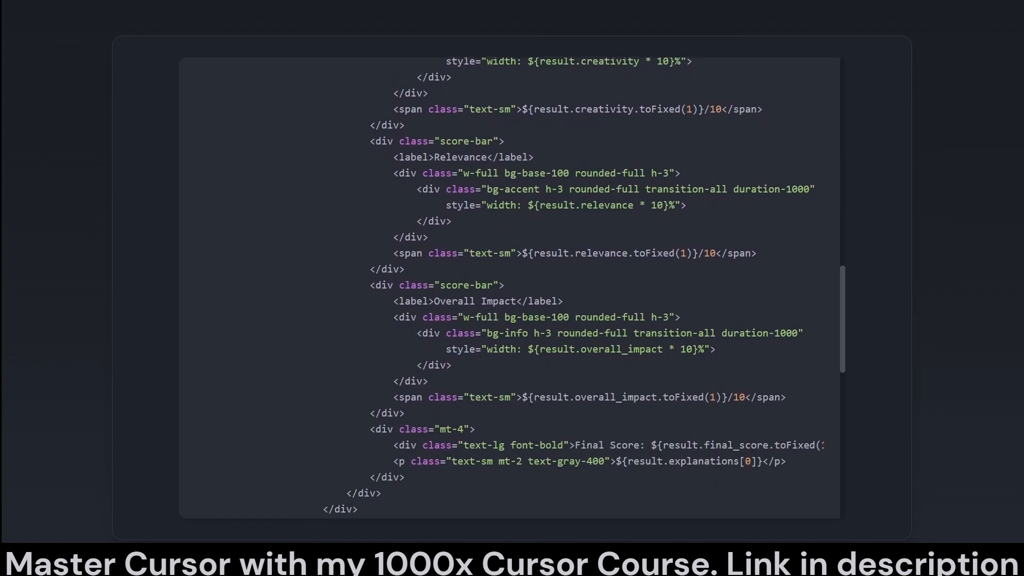
scroll(down, 3)
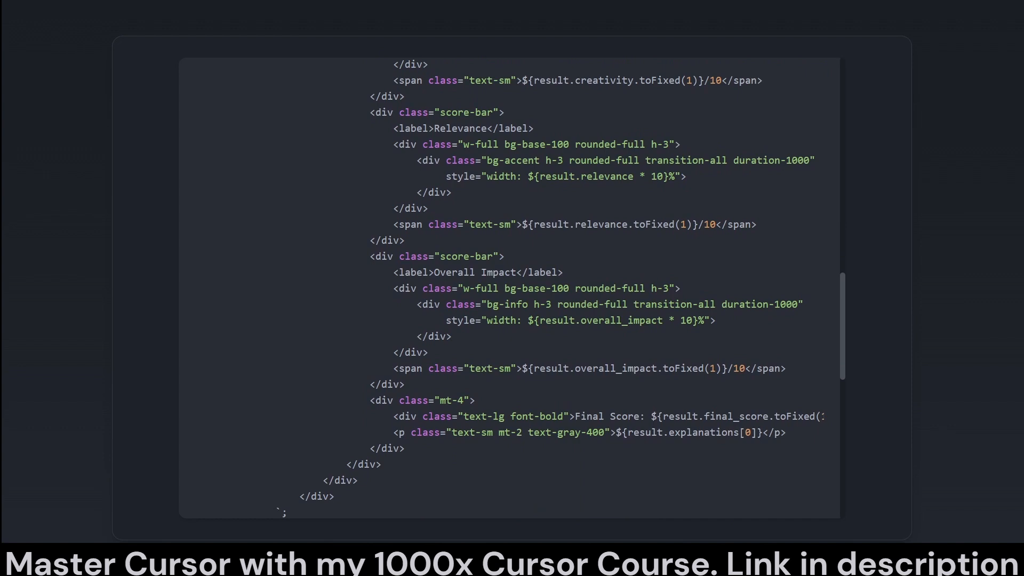
scroll(down, 3)
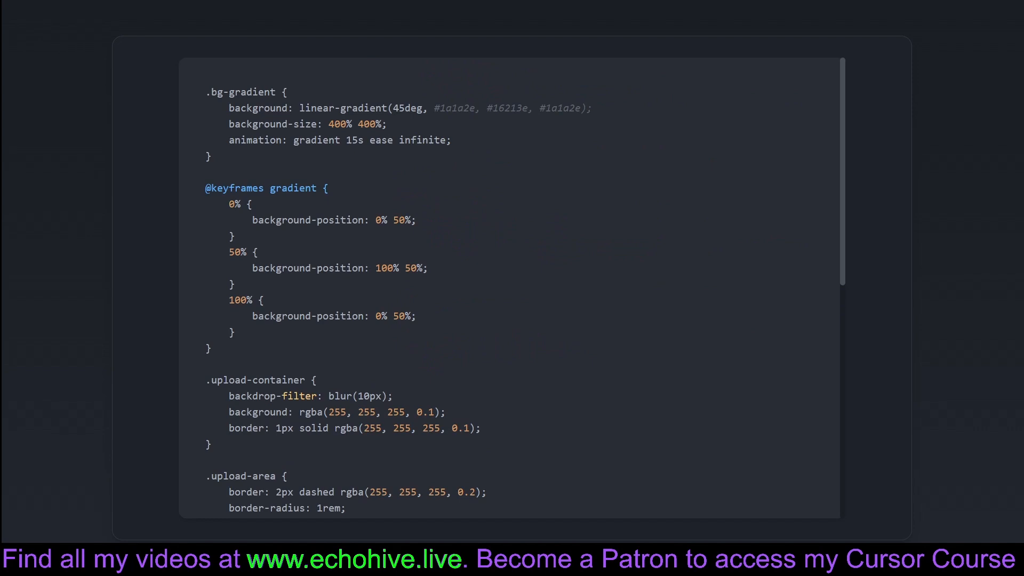
Scroll the CSS through glow keyframes to .preview-image, then back to .upload-container and .glow-text.
scroll(down, 3)
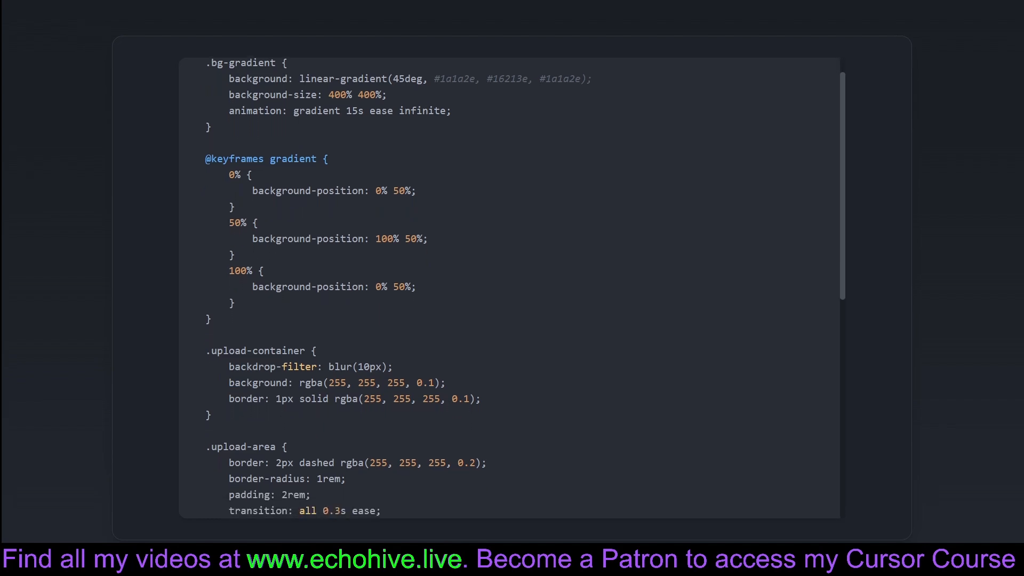
scroll(down, 3)
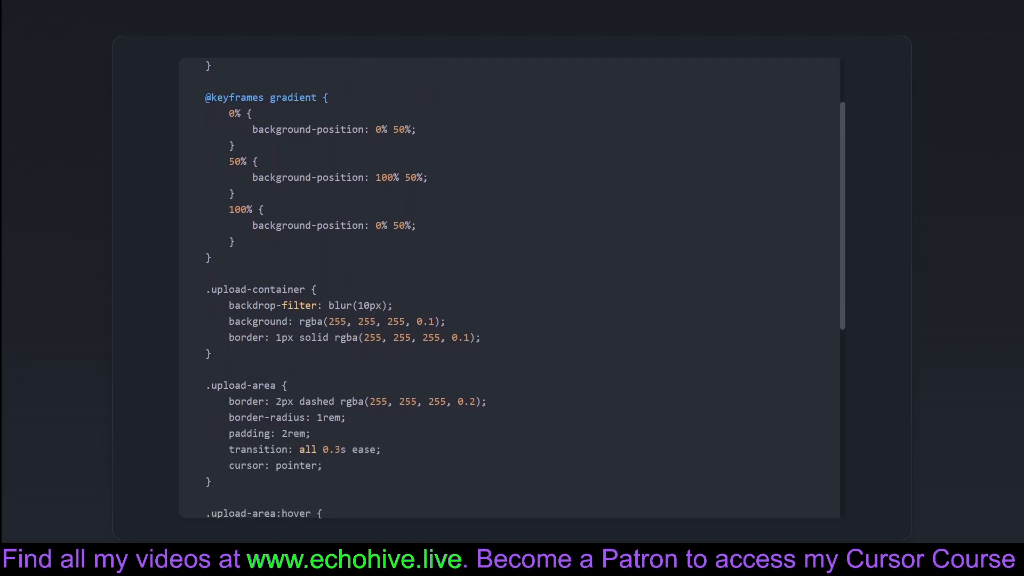
scroll(down, 3)
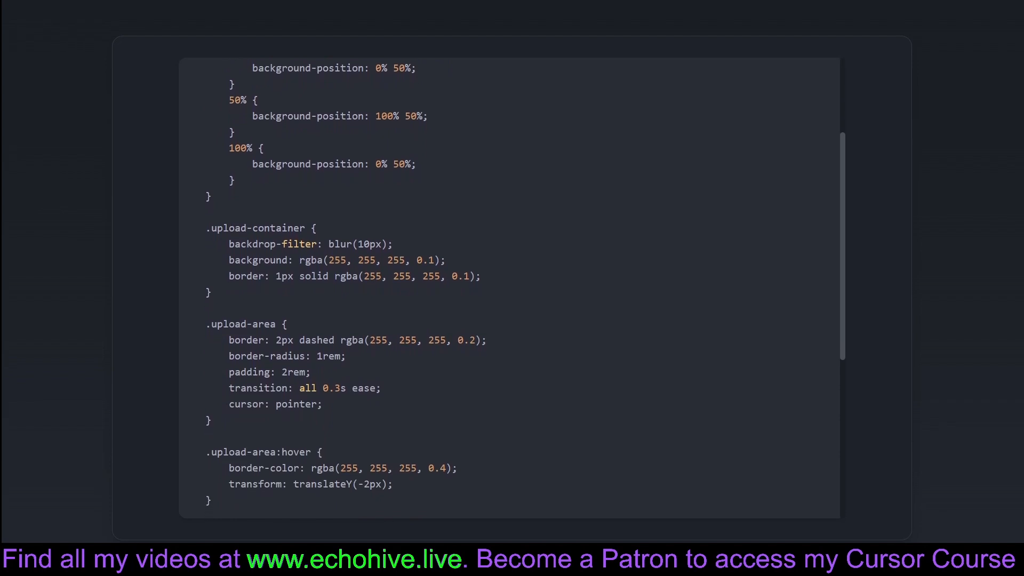
scroll(down, 3)
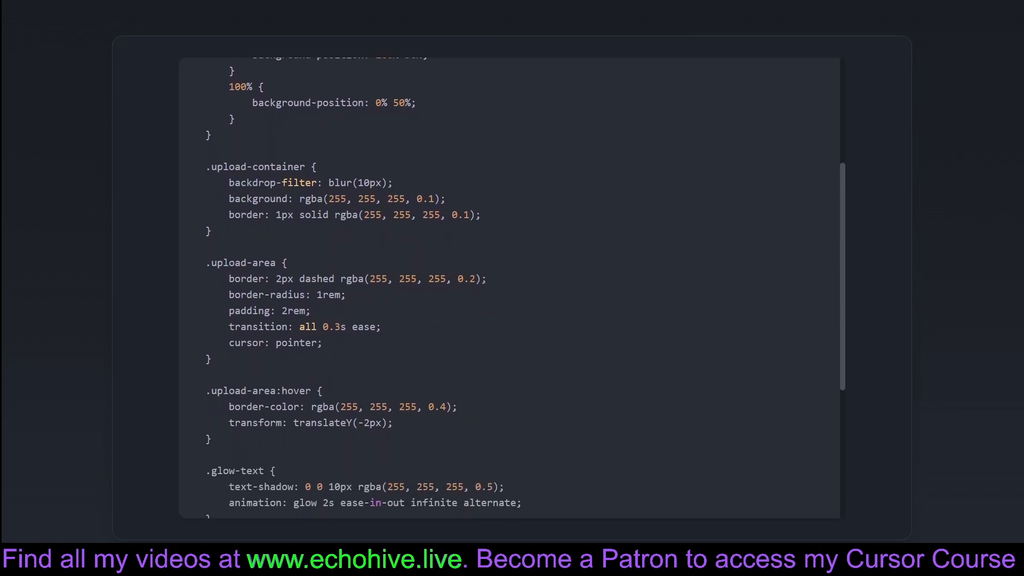
scroll(down, 3)
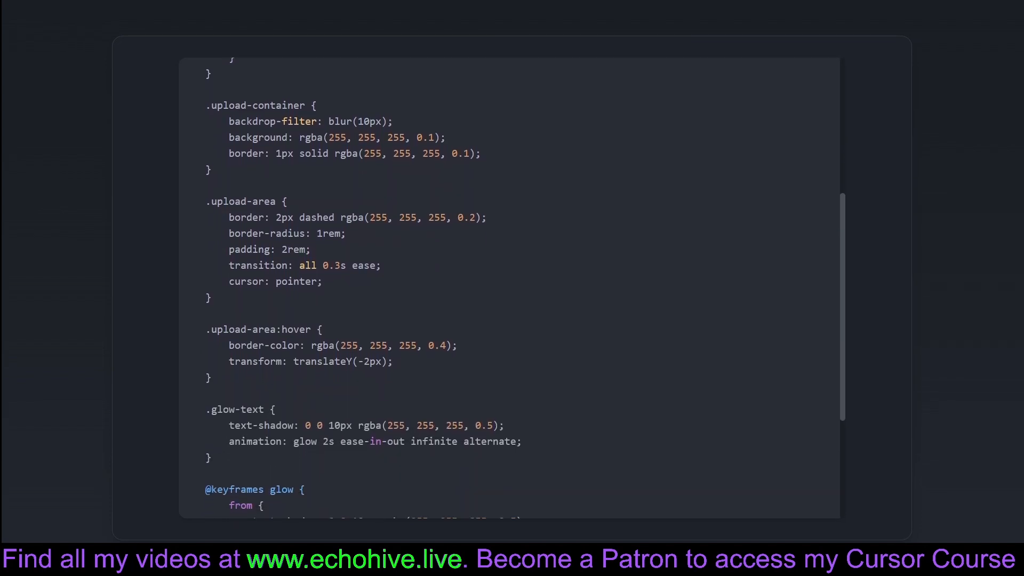
scroll(down, 3)
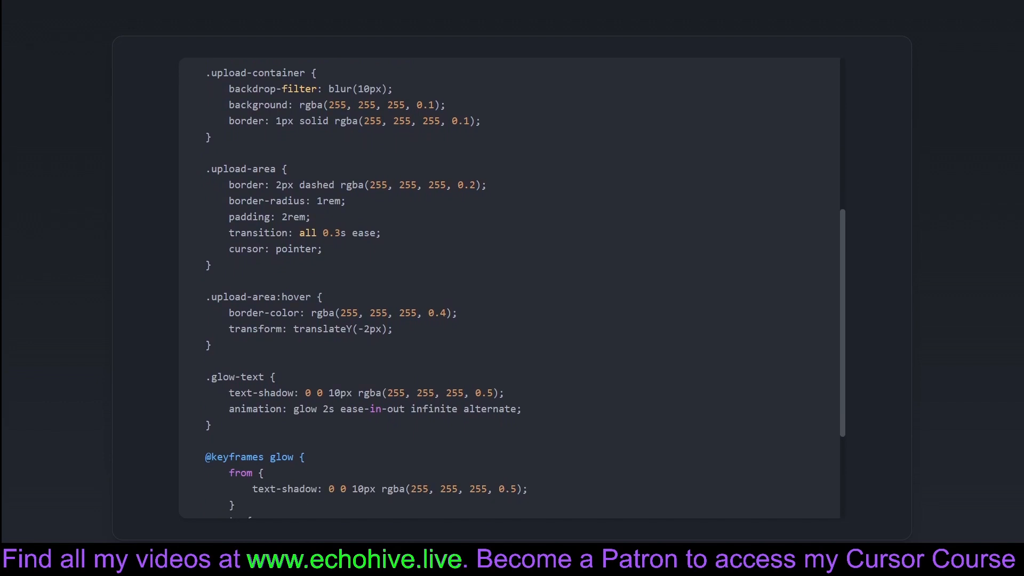
scroll(down, 3)
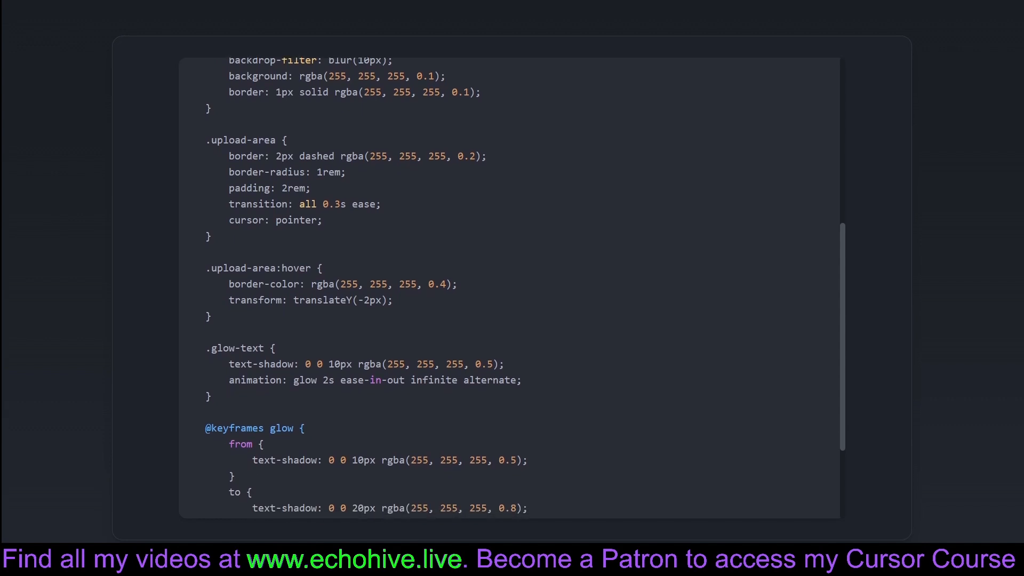
scroll(down, 3)
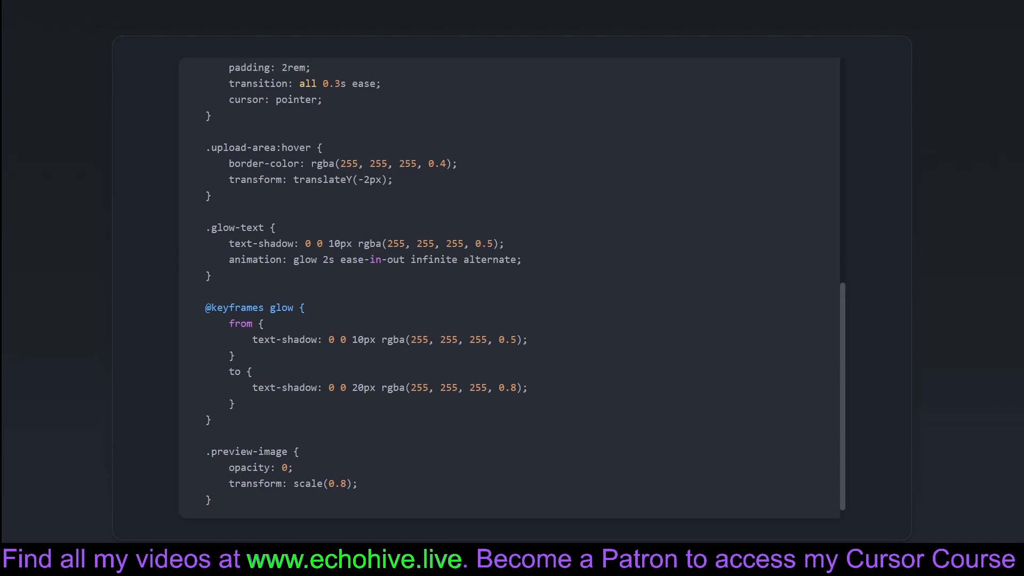
scroll(up, 3)
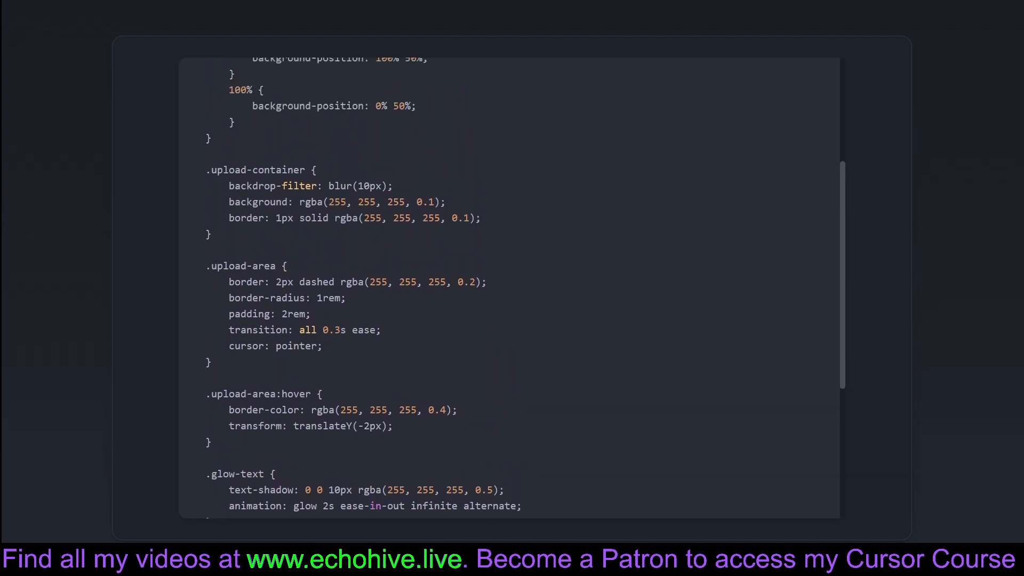
scroll(down, 3)
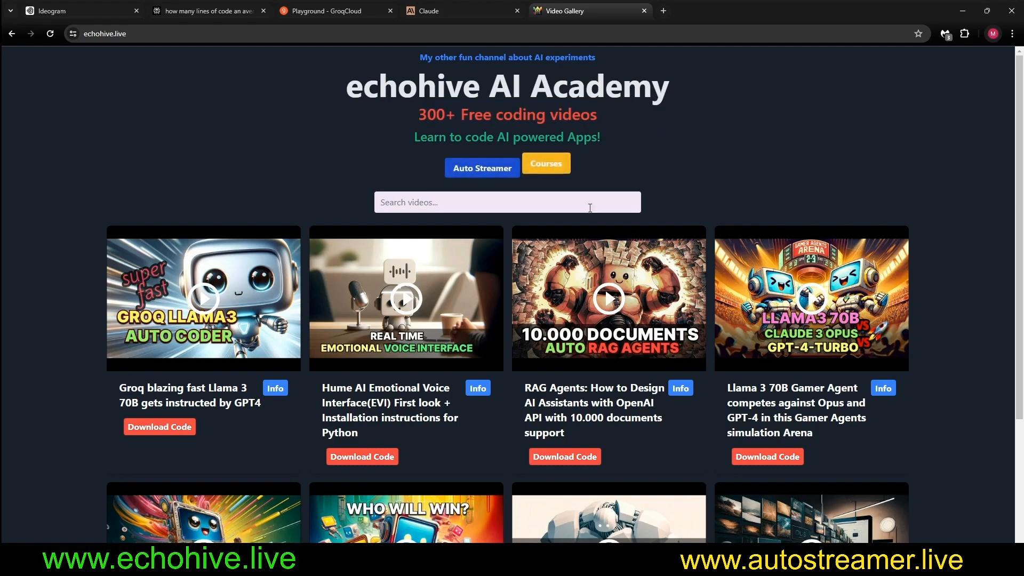
View the Courses popup (1000x Dev MasterClass, Streamlit, FastAPI) and close it.
click(545, 163)
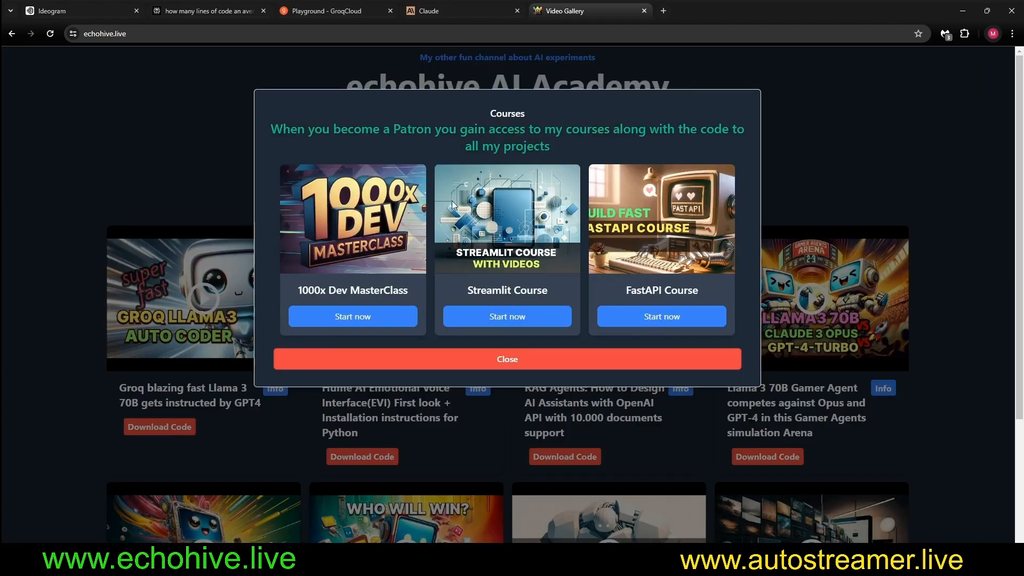
mouse_move(451, 207)
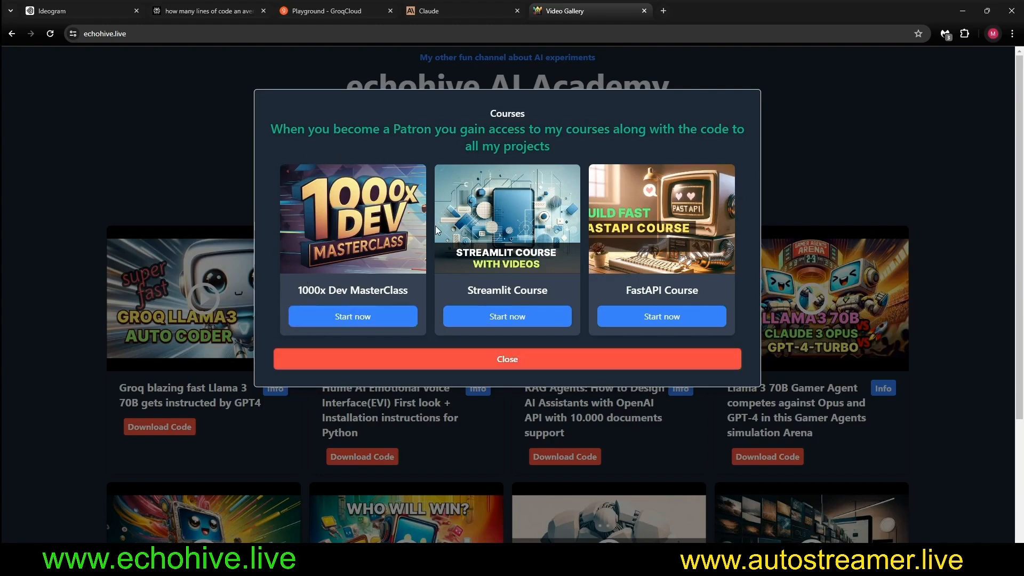
mouse_move(445, 337)
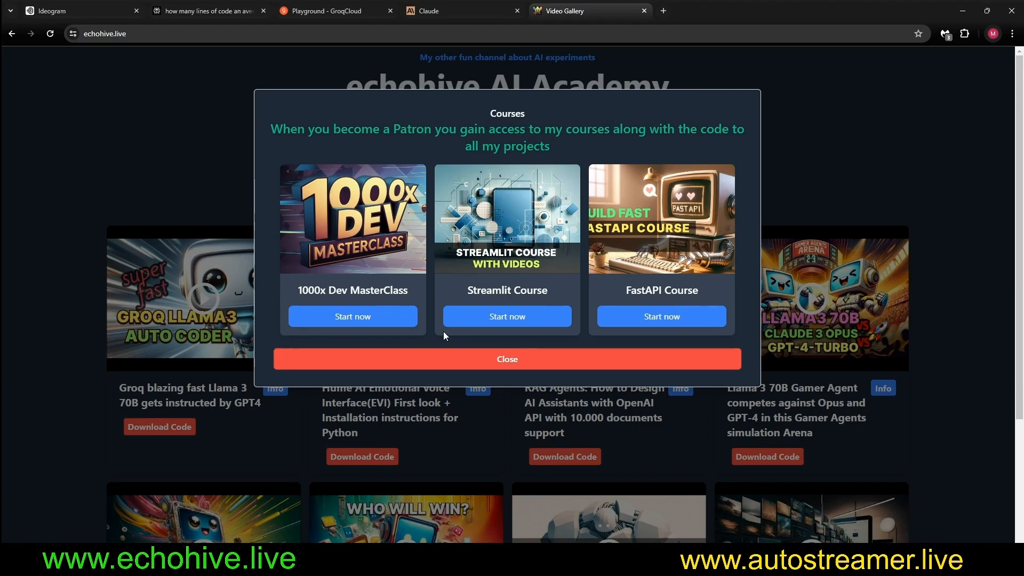
mouse_move(683, 269)
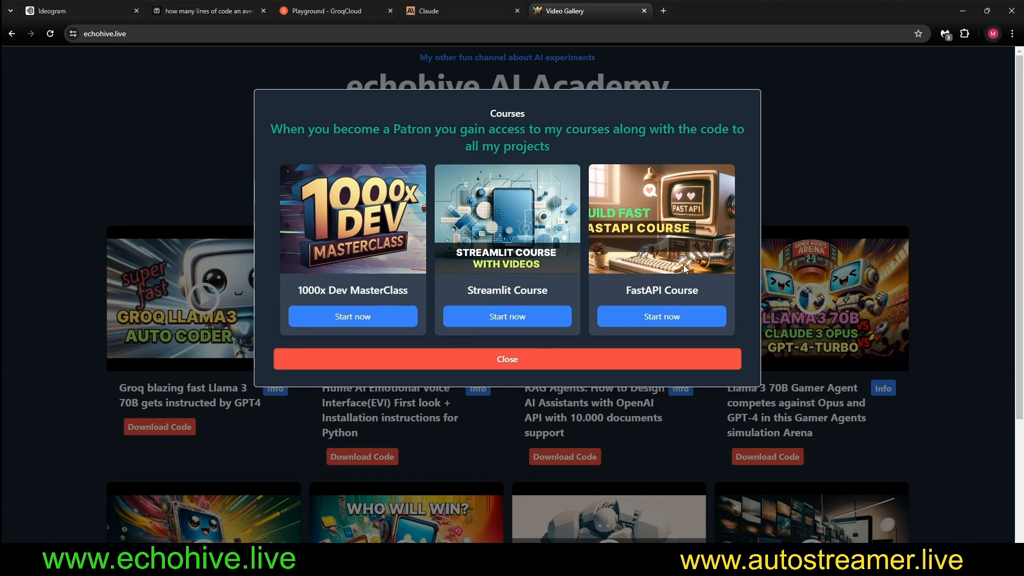
click(507, 358)
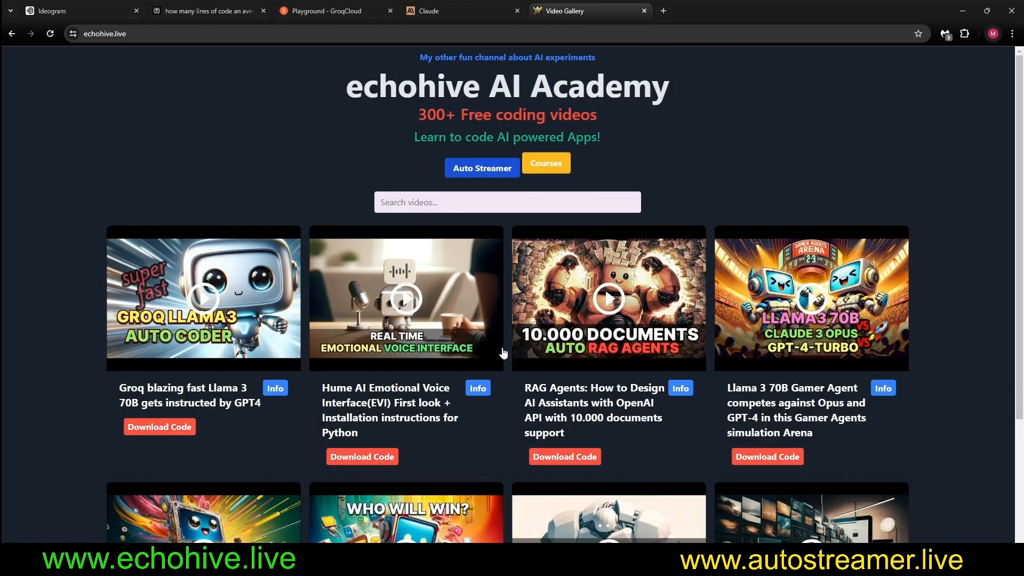